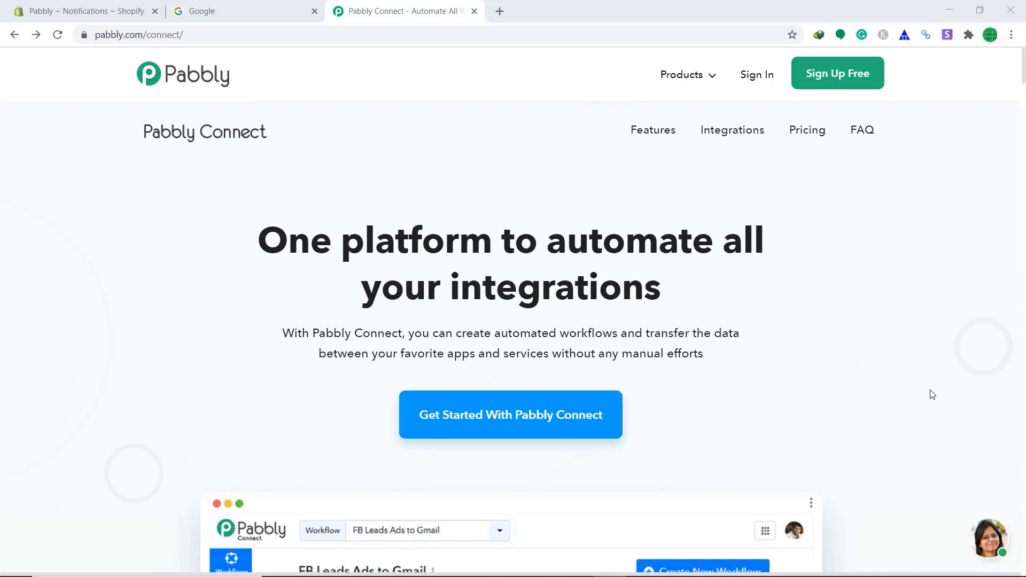
mouse_move(938, 403)
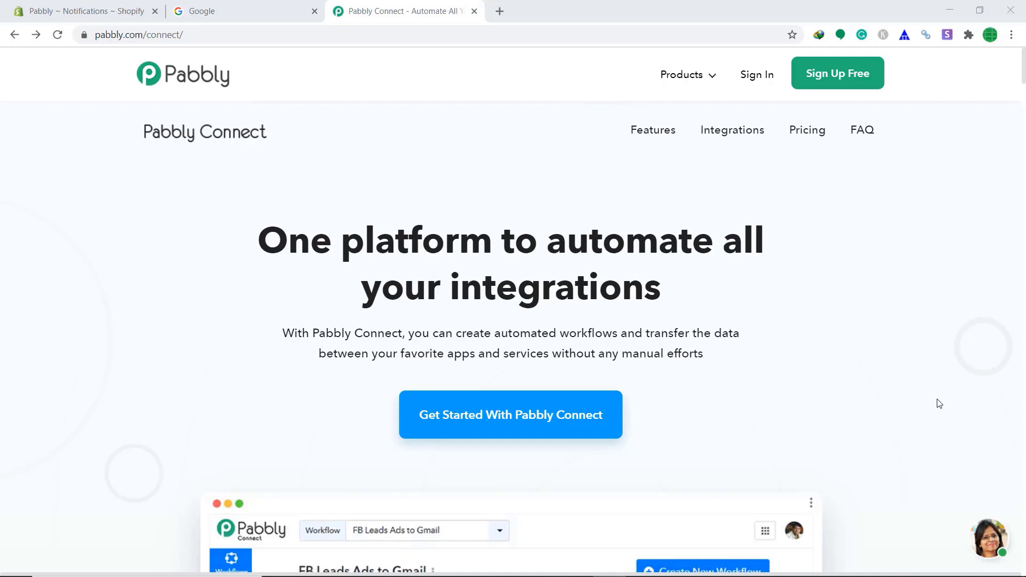
mouse_move(932, 396)
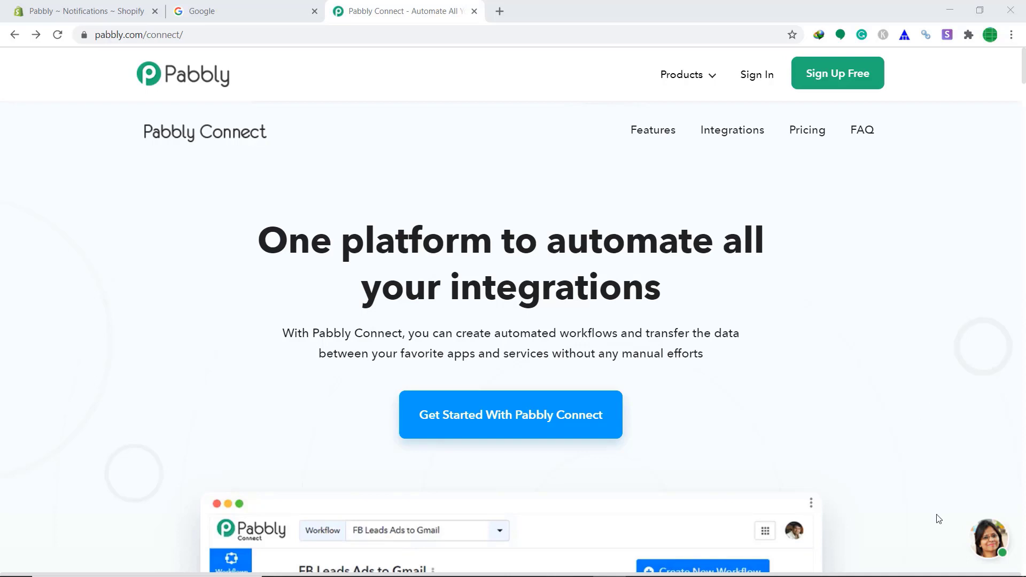
mouse_move(950, 497)
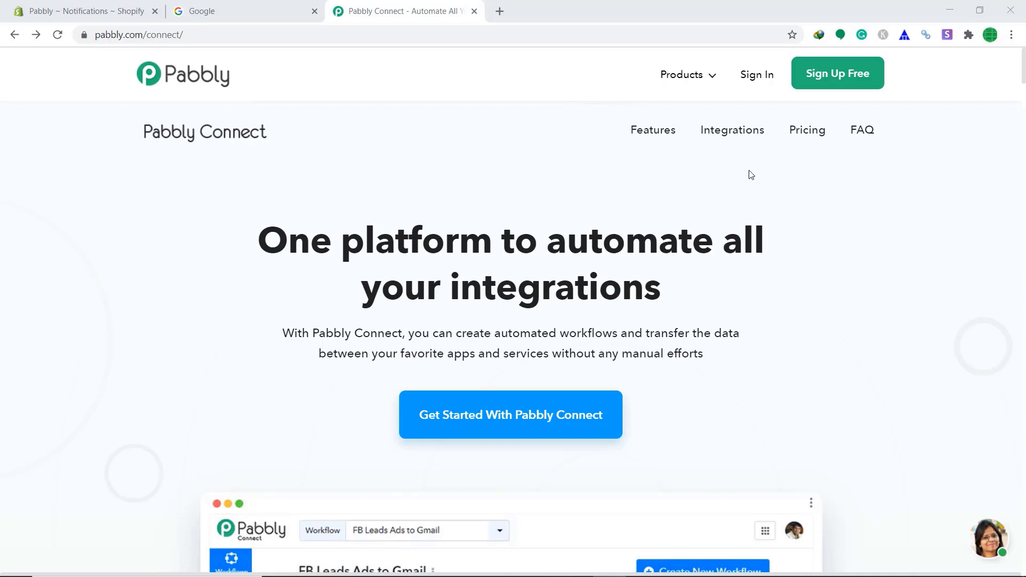
mouse_move(702, 260)
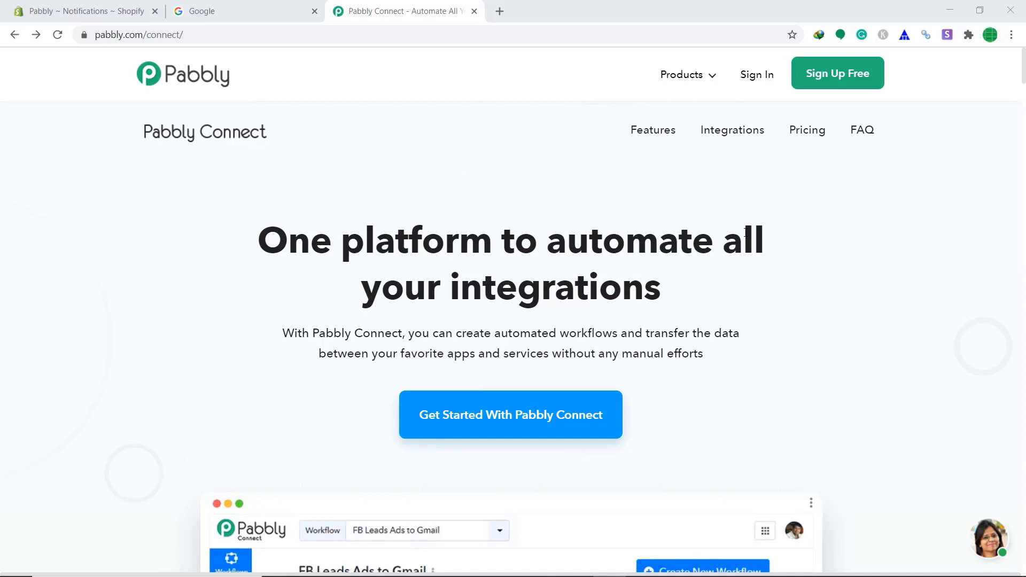
Sign in and open the Pabbly Connect dashboard via Access Now
left_click(756, 74)
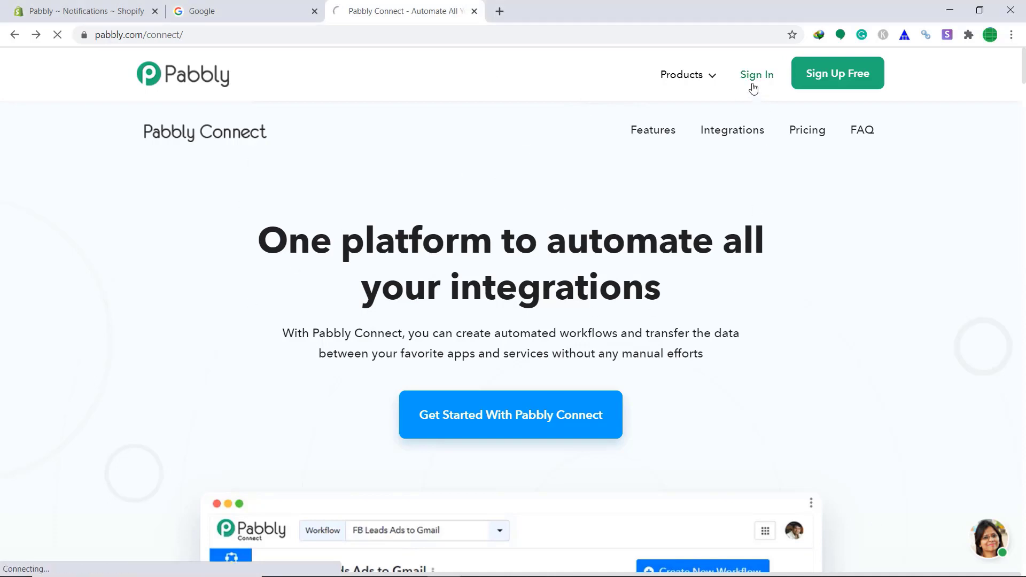
left_click(756, 74)
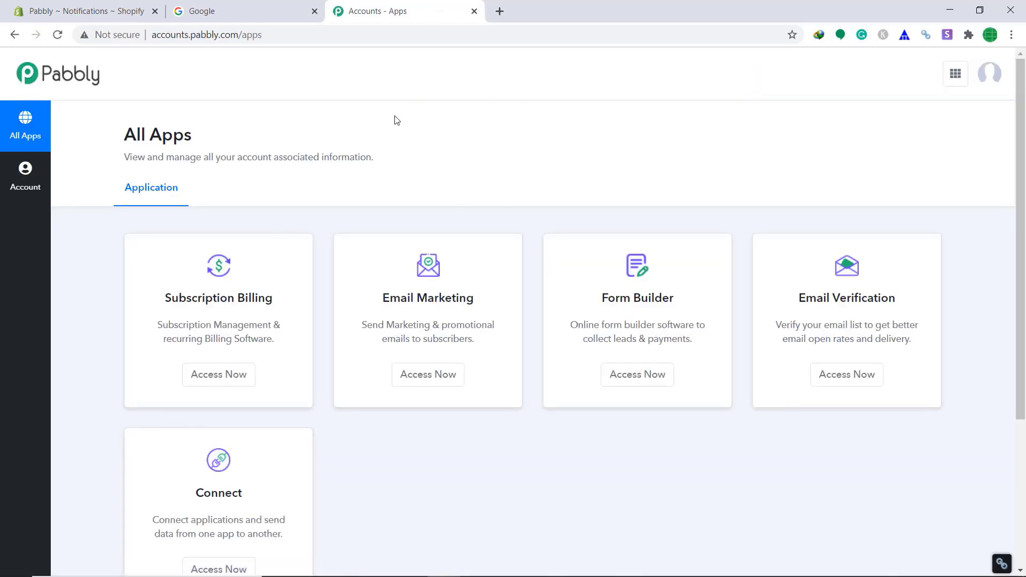
scroll("down", 3)
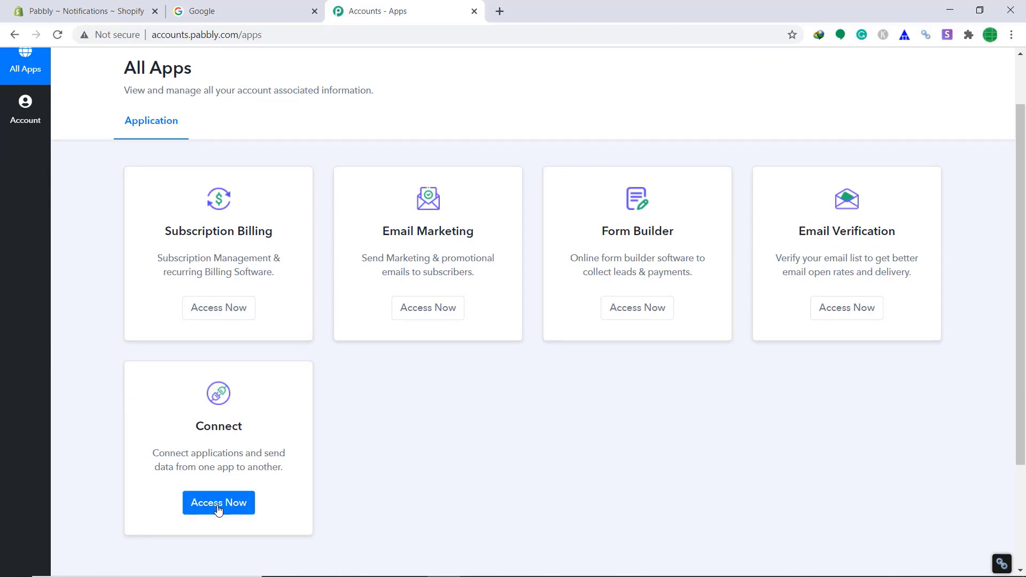
left_click(218, 503)
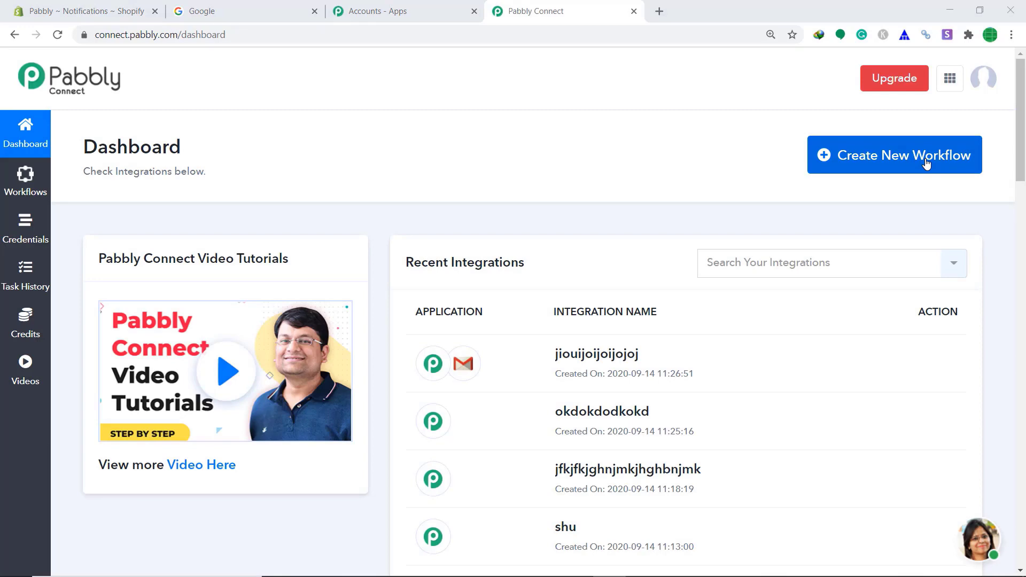
Create and save a new workflow named 'Shopify To Gmail'
left_click(895, 155)
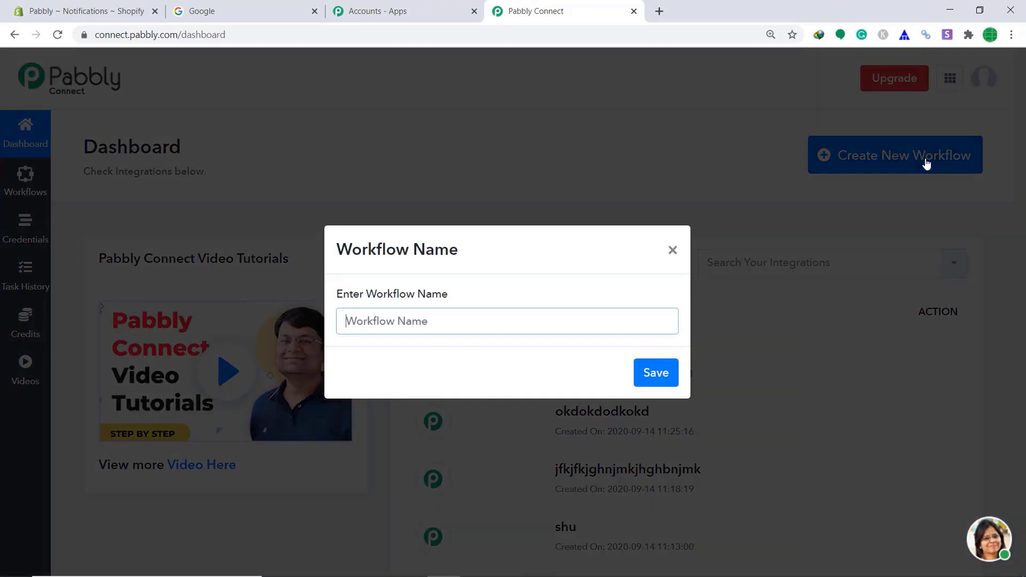
mouse_move(701, 260)
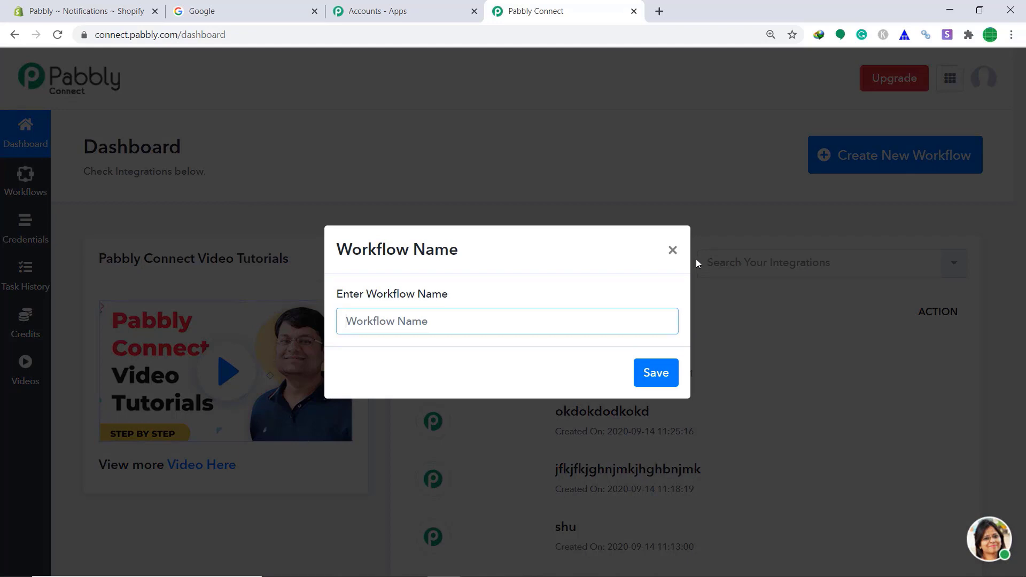
type("Shopify")
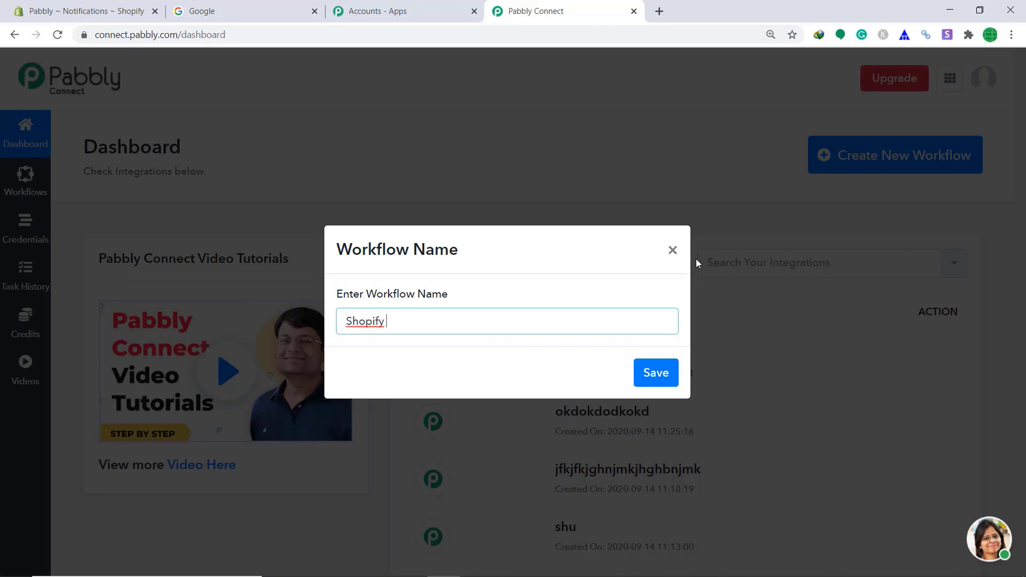
type("To")
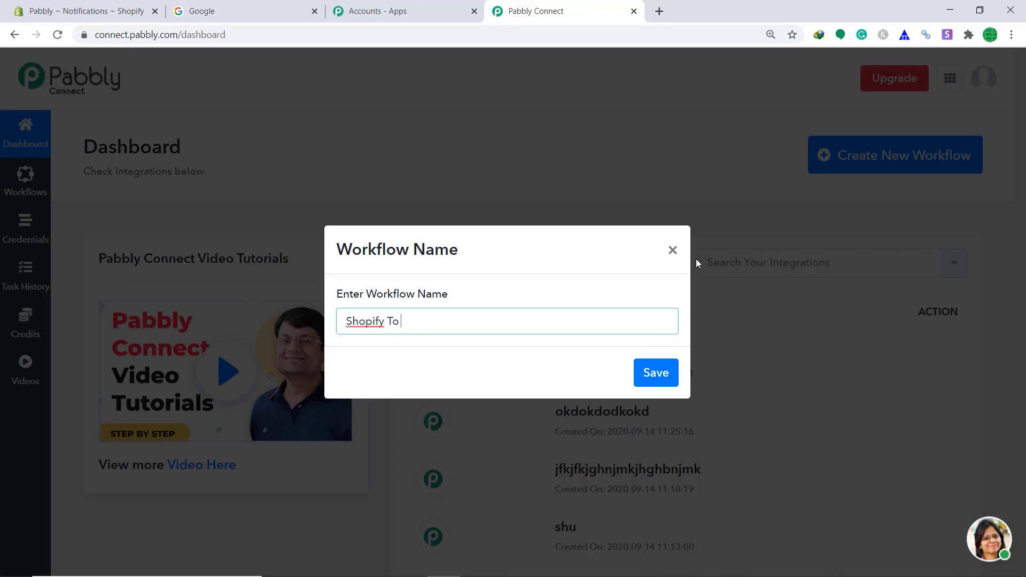
type("Gmail")
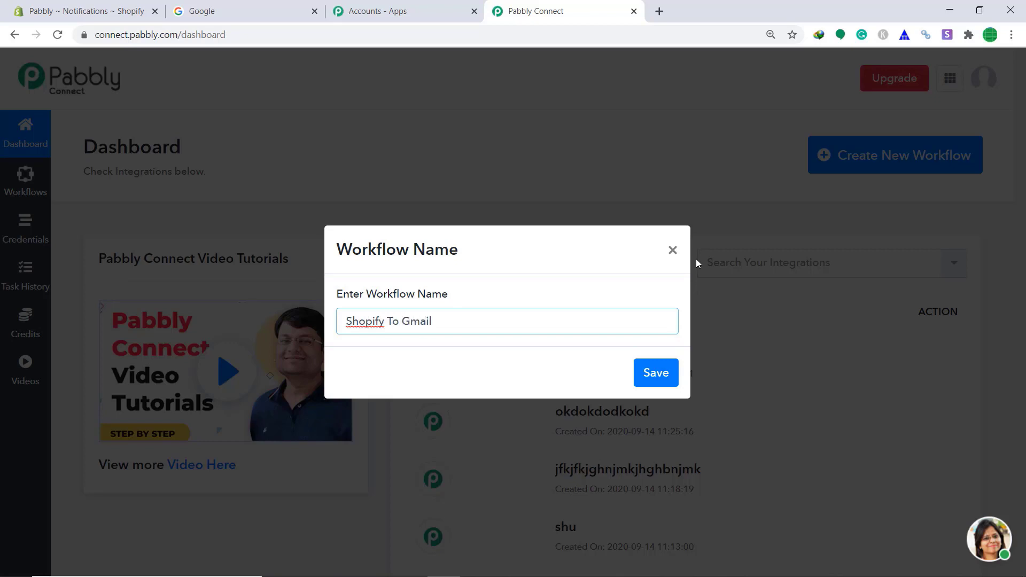
left_click(655, 373)
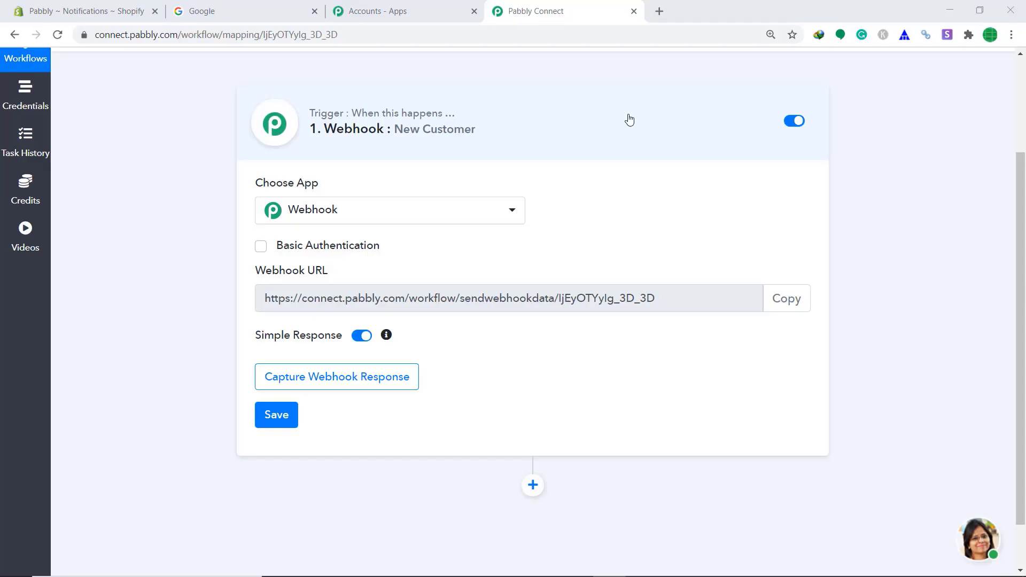
mouse_move(723, 98)
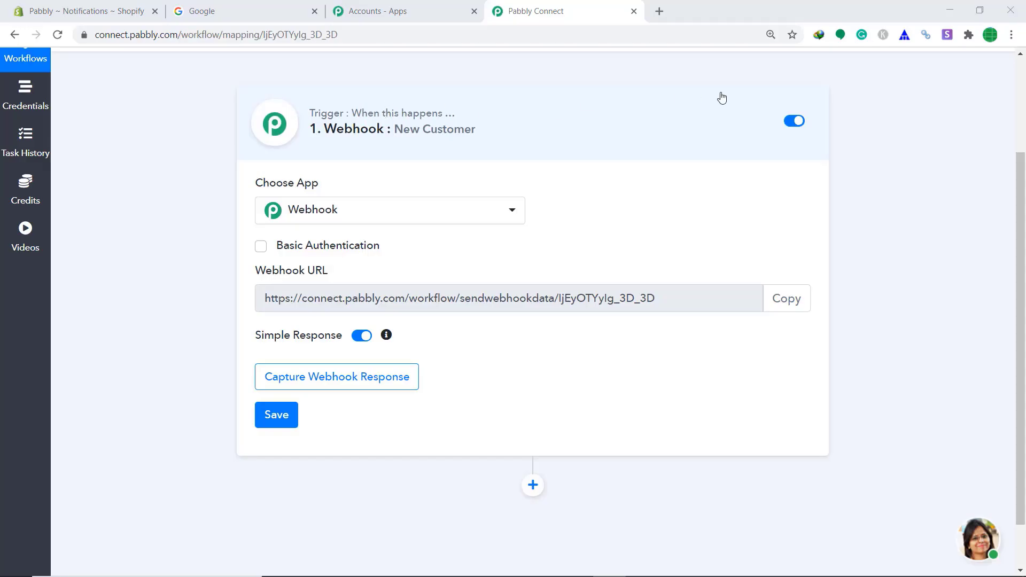
mouse_move(657, 90)
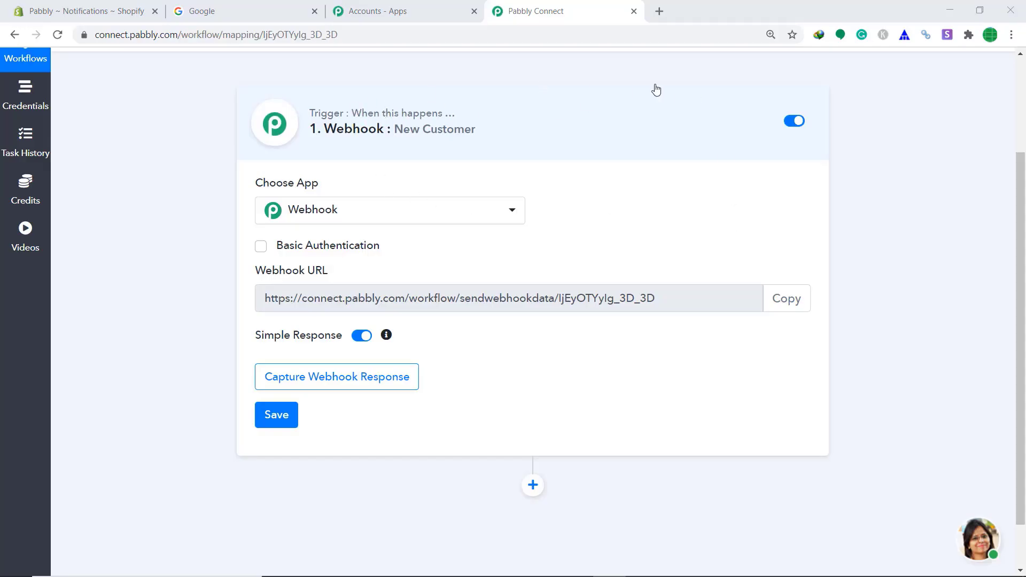
mouse_move(478, 129)
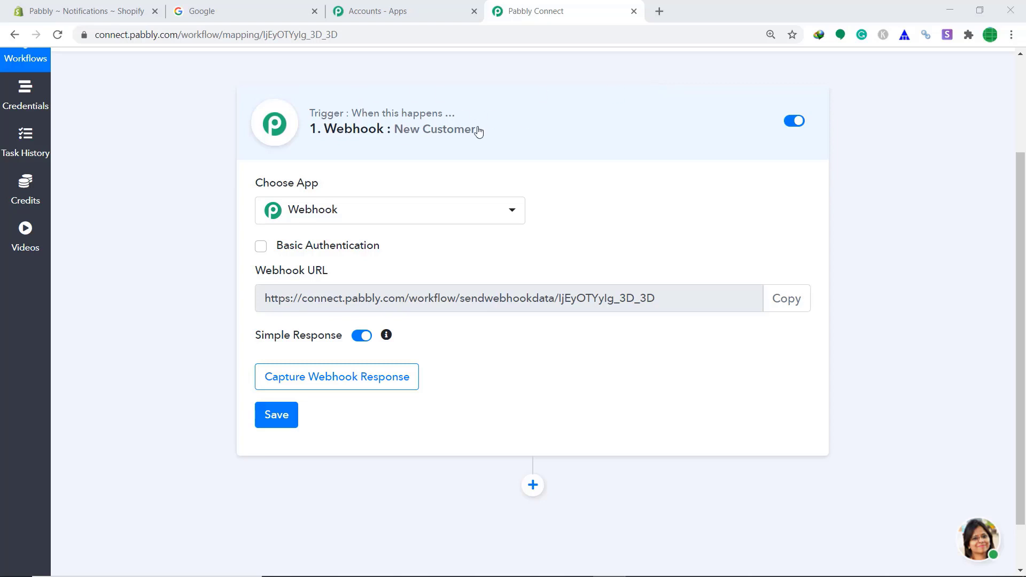
Set the trigger to Shopify's New Customer event, then go to the Shopify admin
left_click(389, 210)
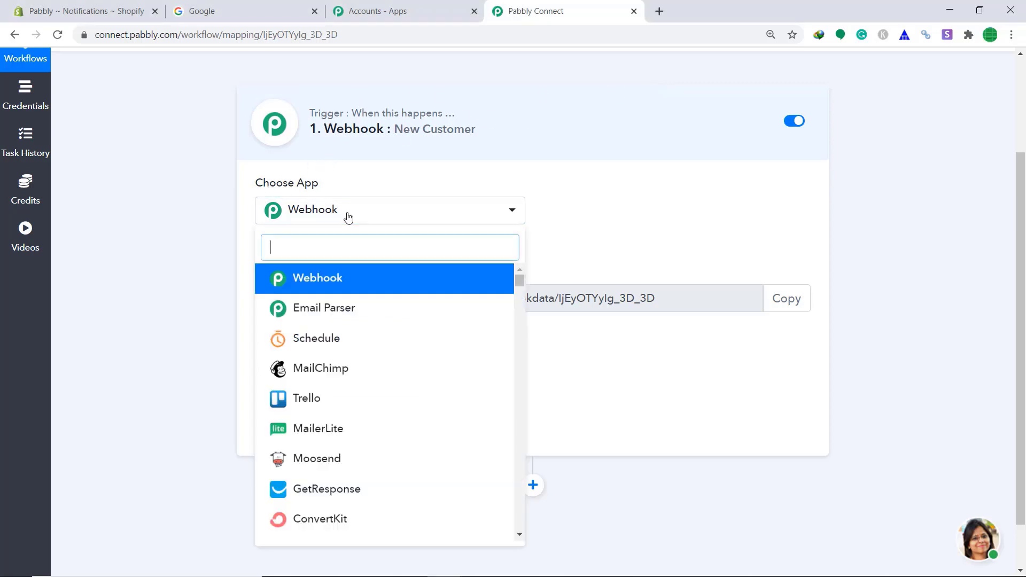
type("sho")
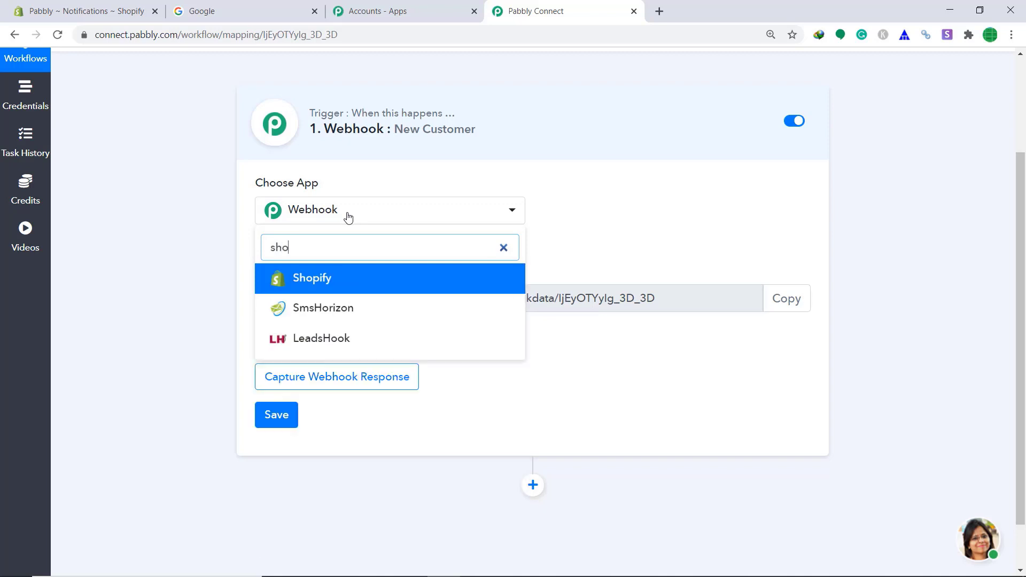
left_click(312, 278)
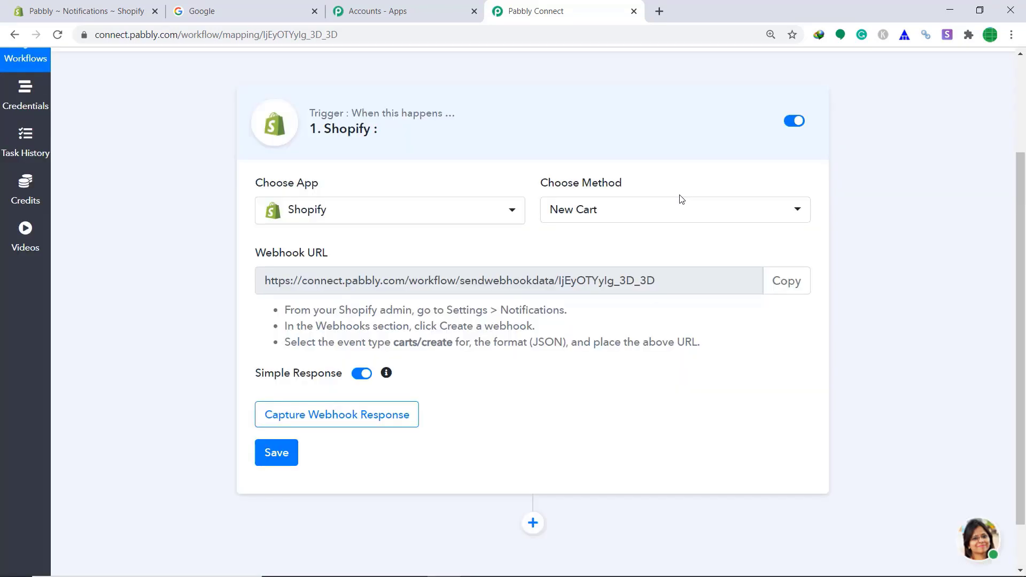
mouse_move(612, 220)
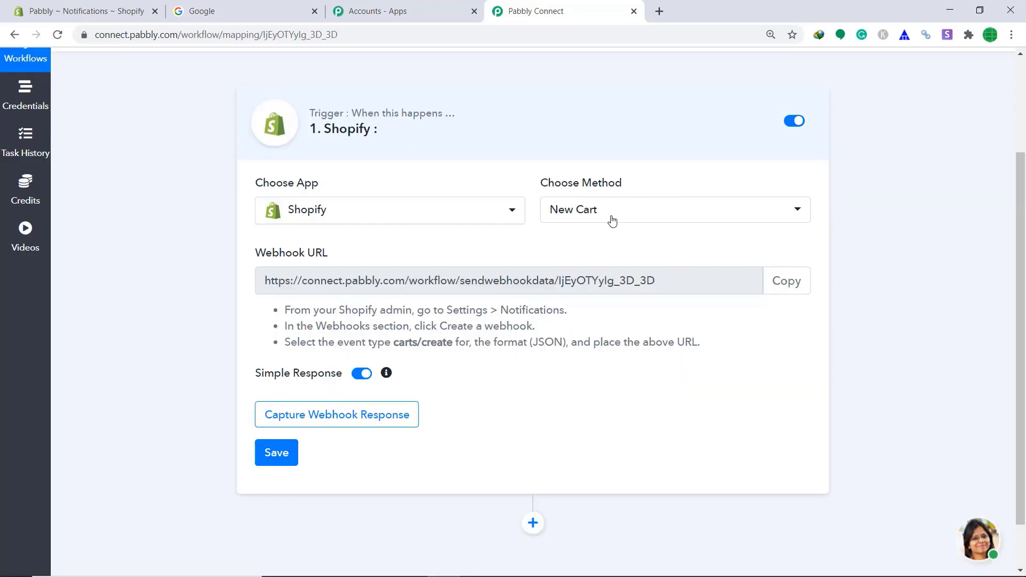
left_click(674, 210)
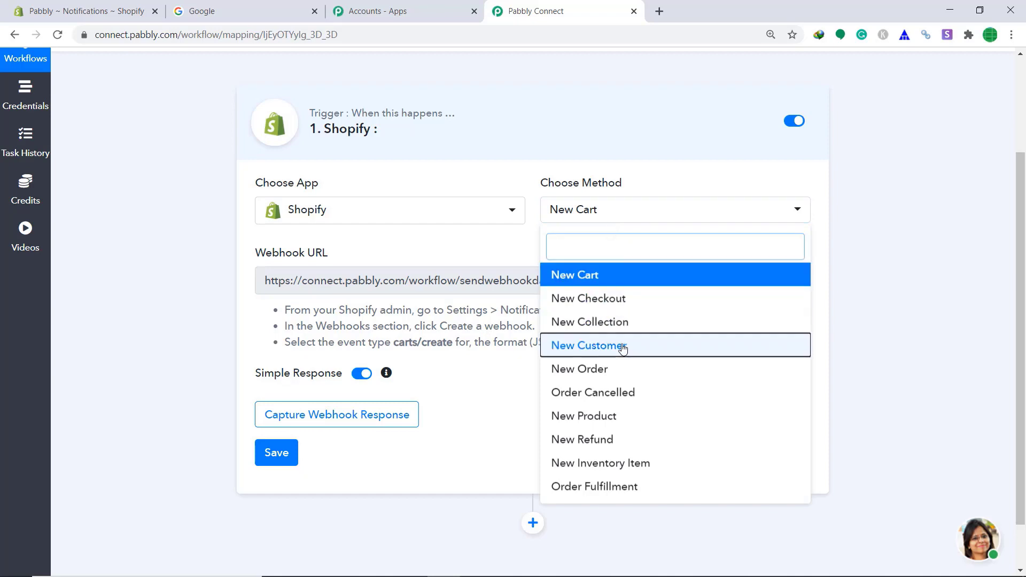
left_click(587, 345)
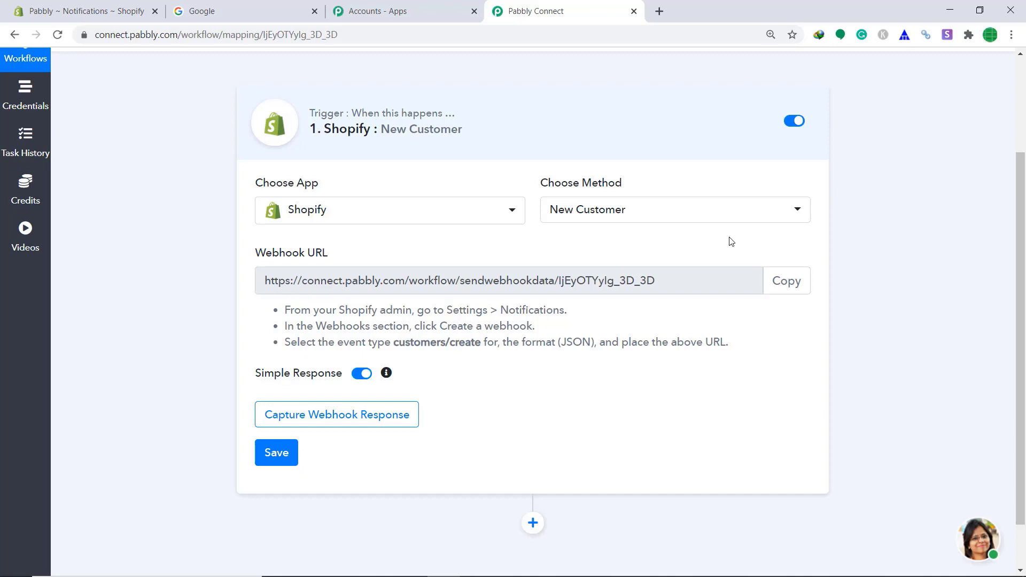
left_click(85, 11)
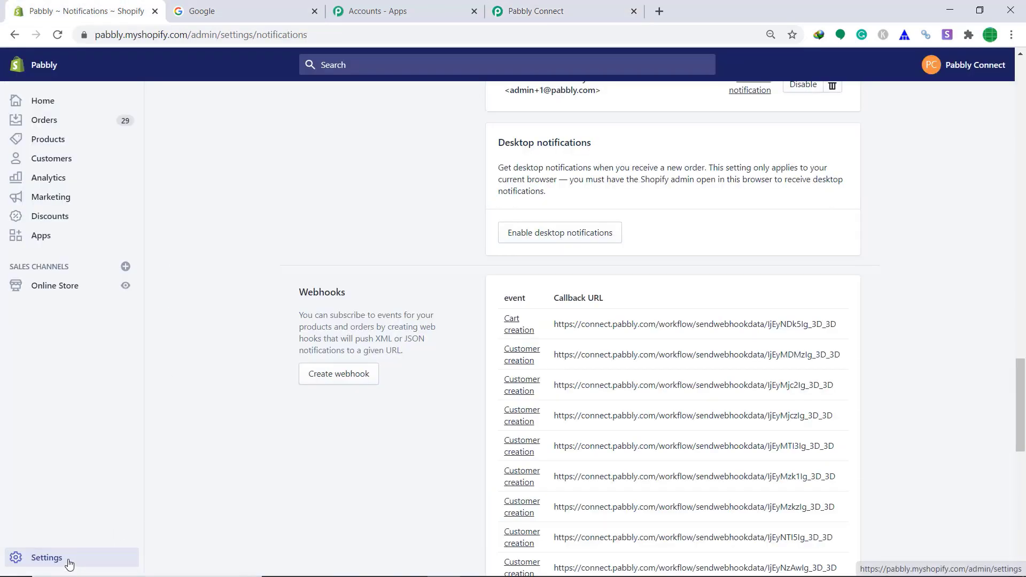
left_click(46, 558)
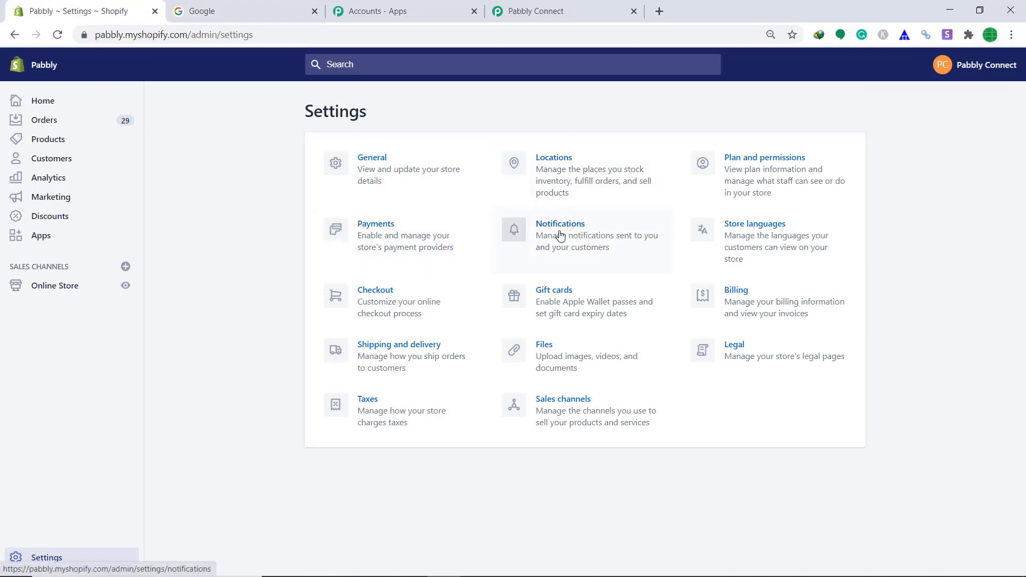
left_click(560, 224)
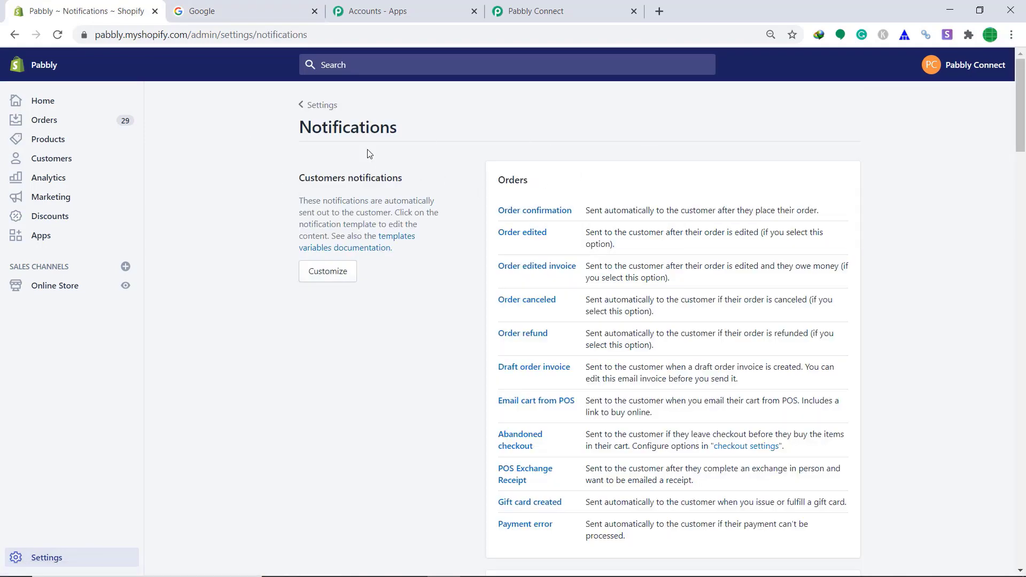
scroll("down", 3)
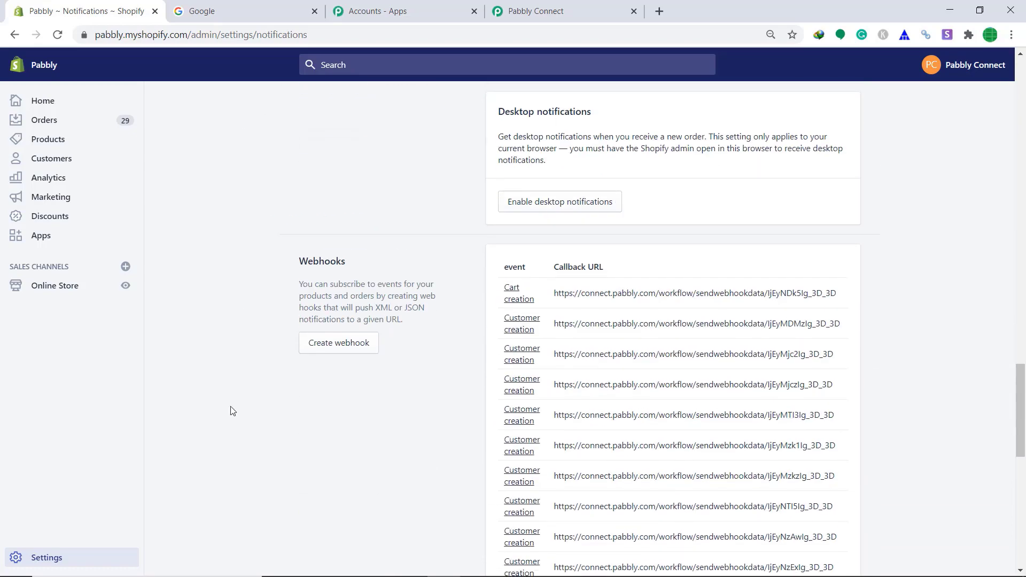
mouse_move(327, 342)
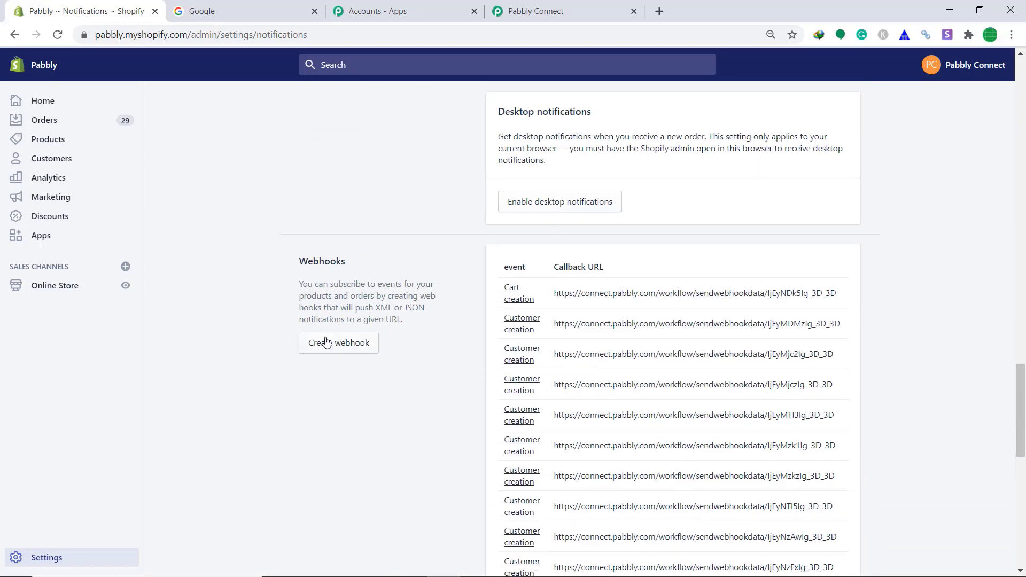
Save a Customer creation webhook pointing to the Pabbly Connect webhook URL
left_click(339, 342)
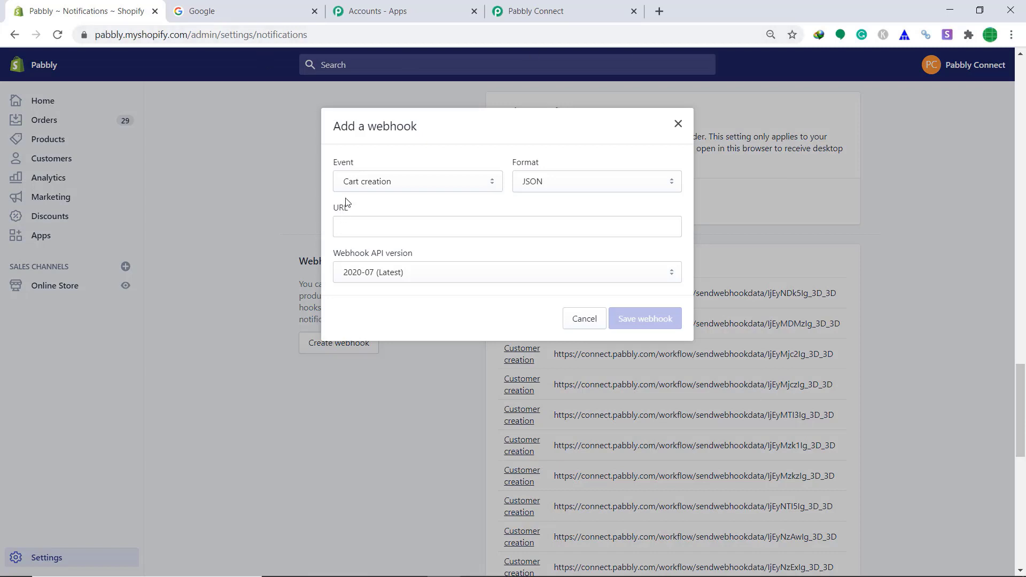
left_click(417, 181)
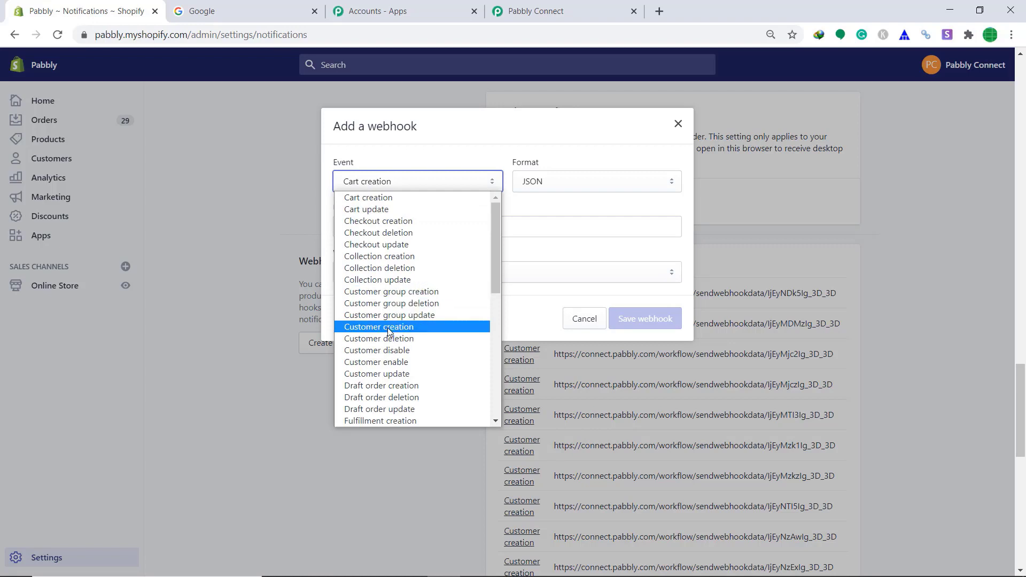
left_click(378, 327)
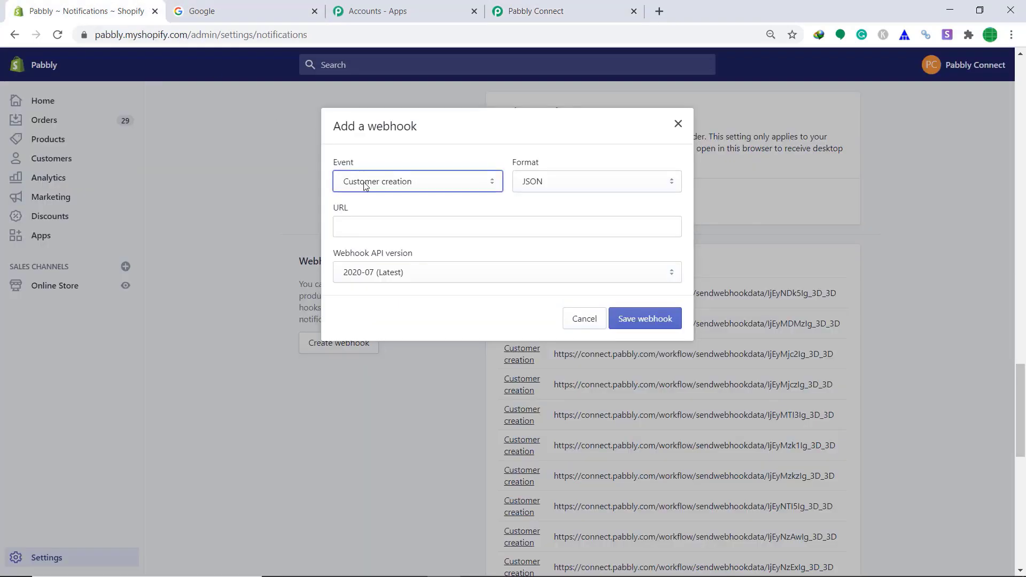
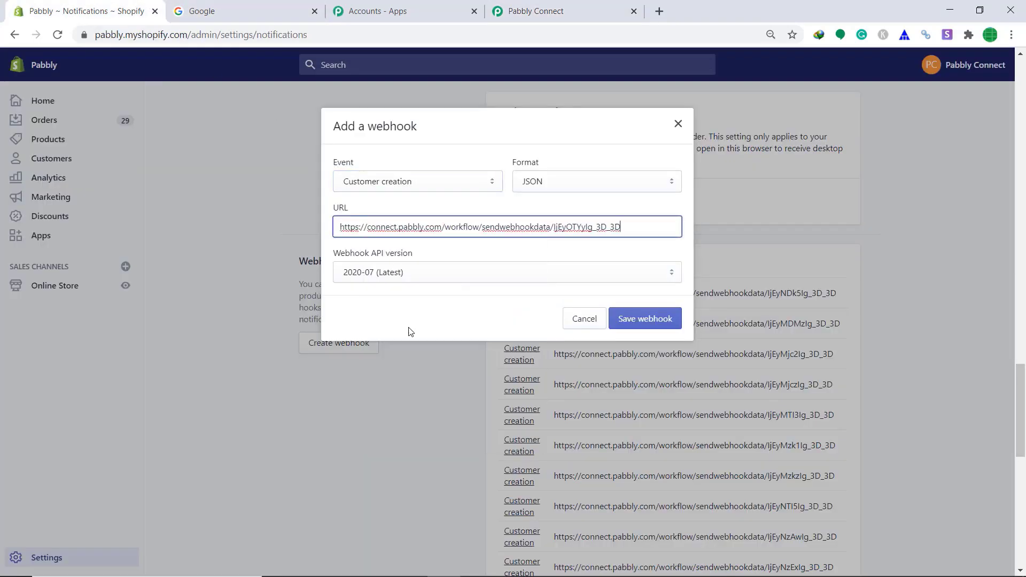
mouse_move(295, 271)
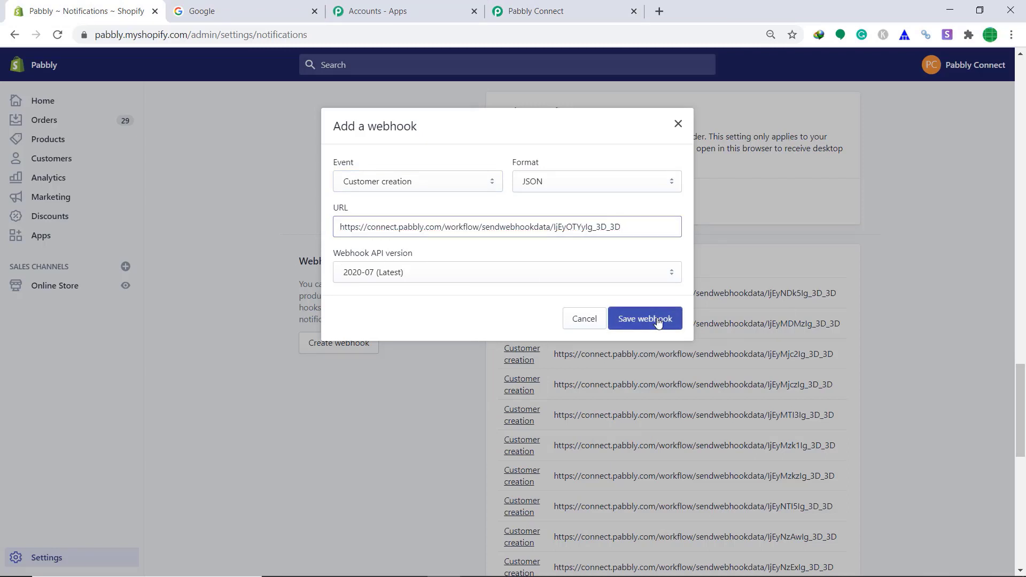
left_click(645, 319)
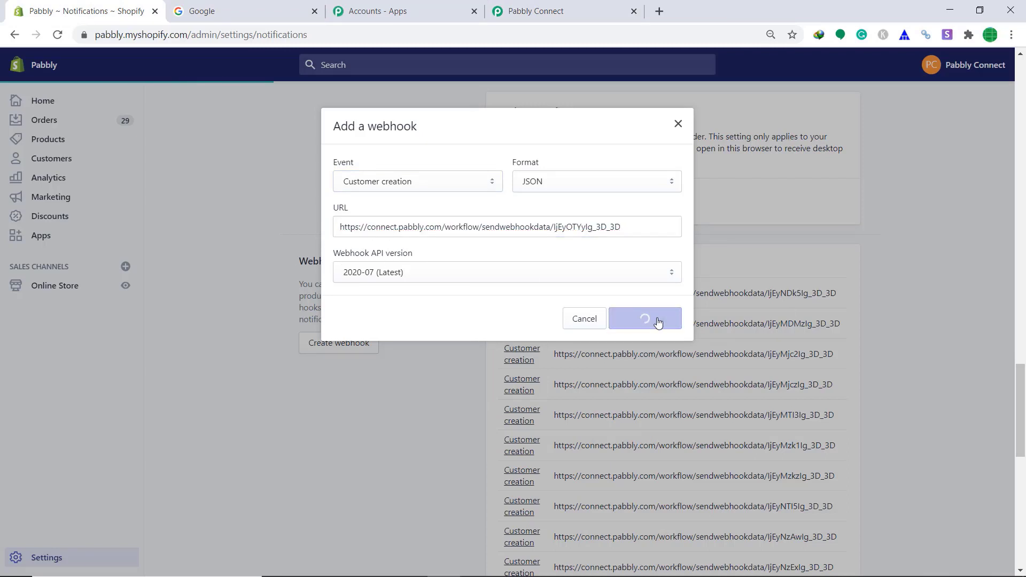
left_click(644, 318)
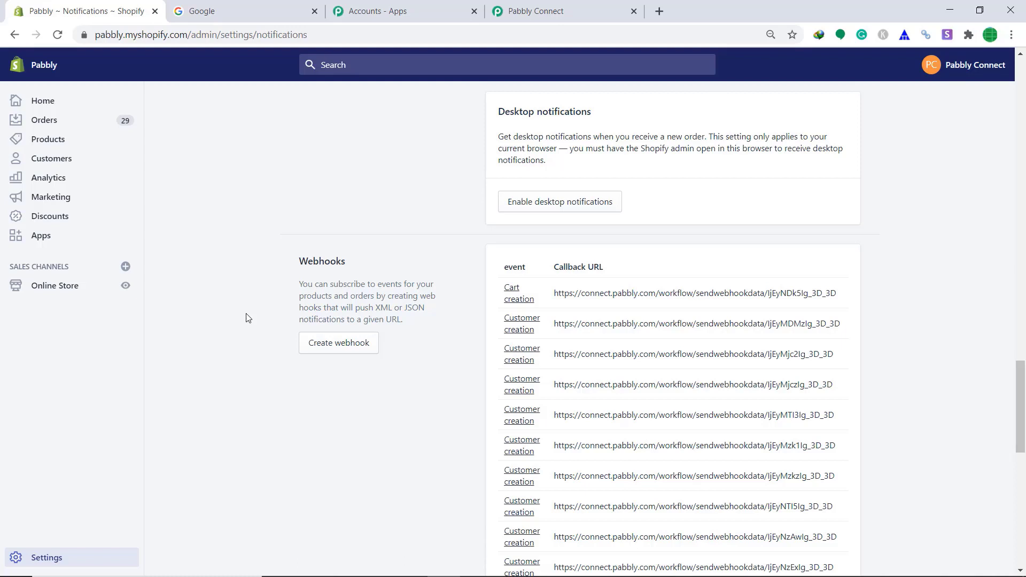
Start capturing the webhook response in Pabbly and open the Shopify storefront
left_click(554, 11)
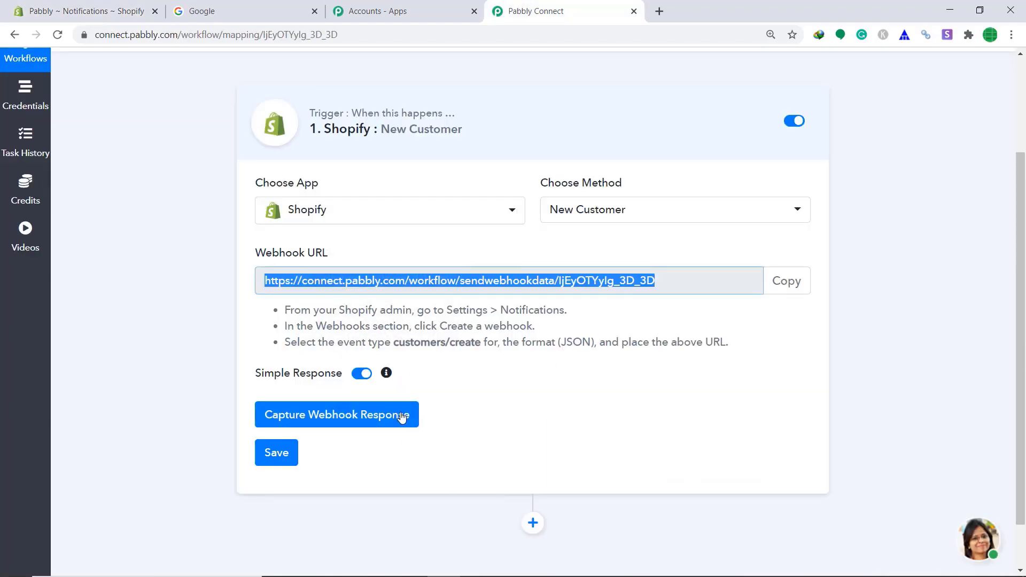
left_click(336, 415)
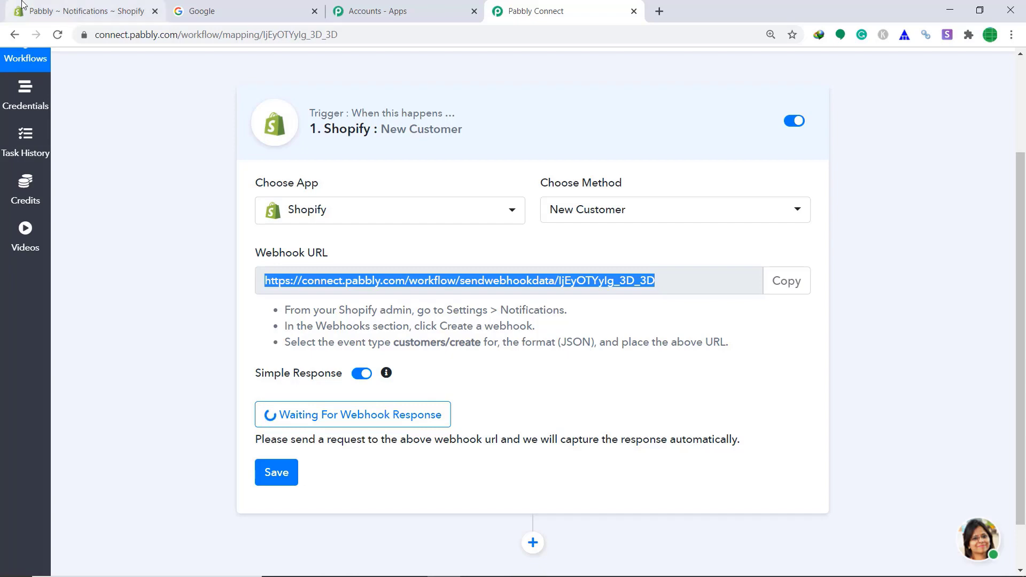
left_click(85, 11)
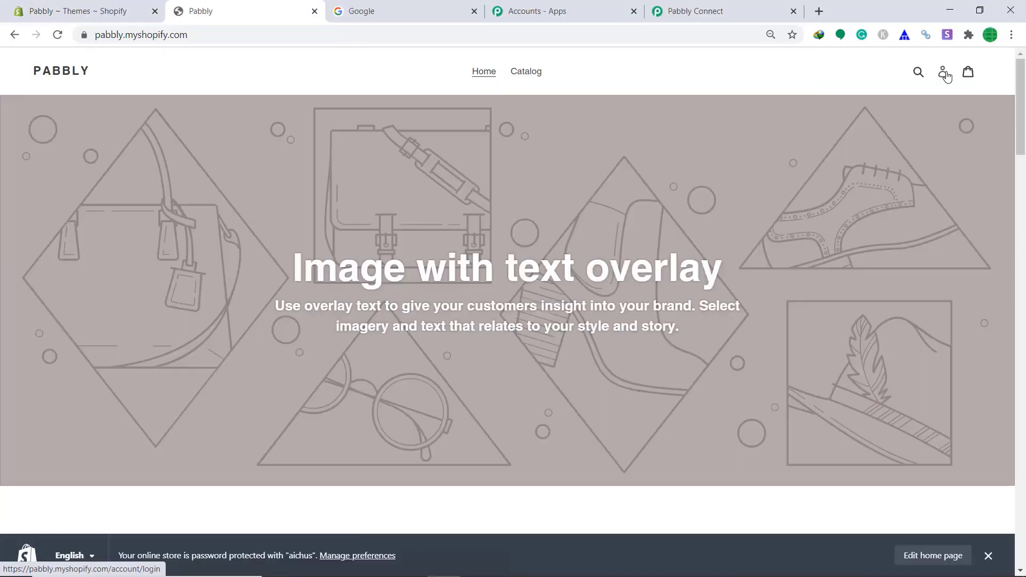
Fill the storefront sign-up form with first name, last name, email and password
left_click(943, 71)
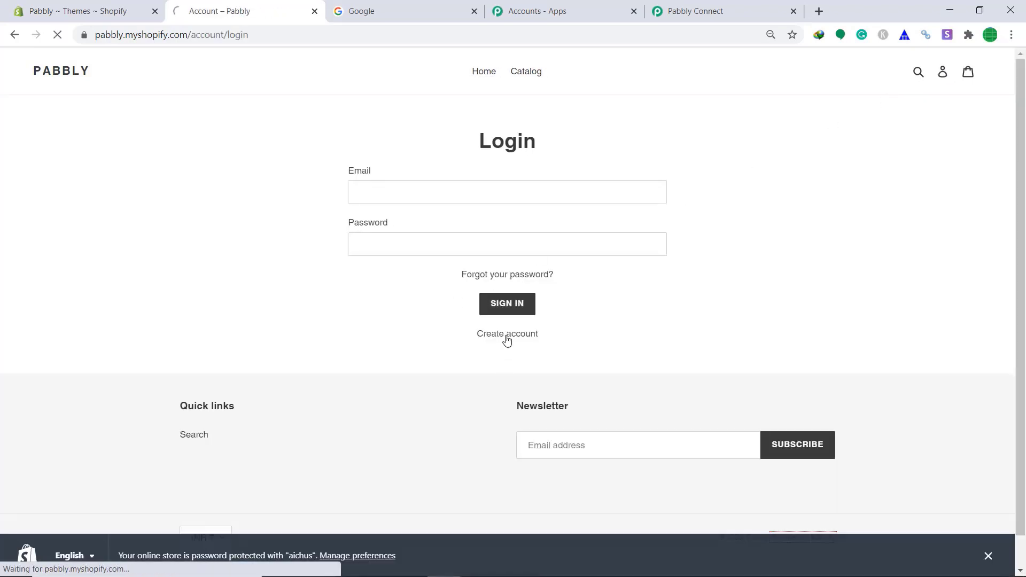
left_click(507, 334)
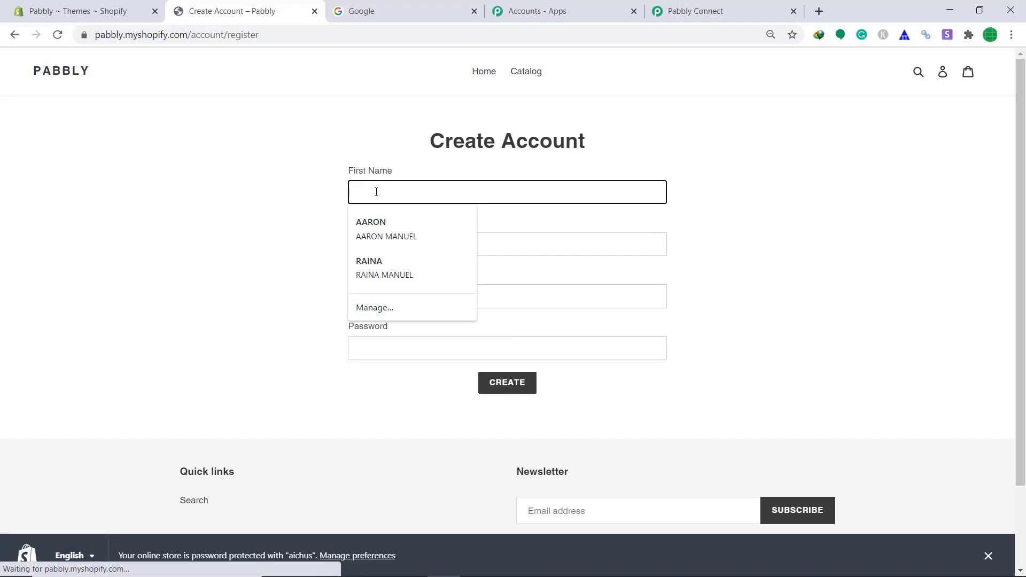
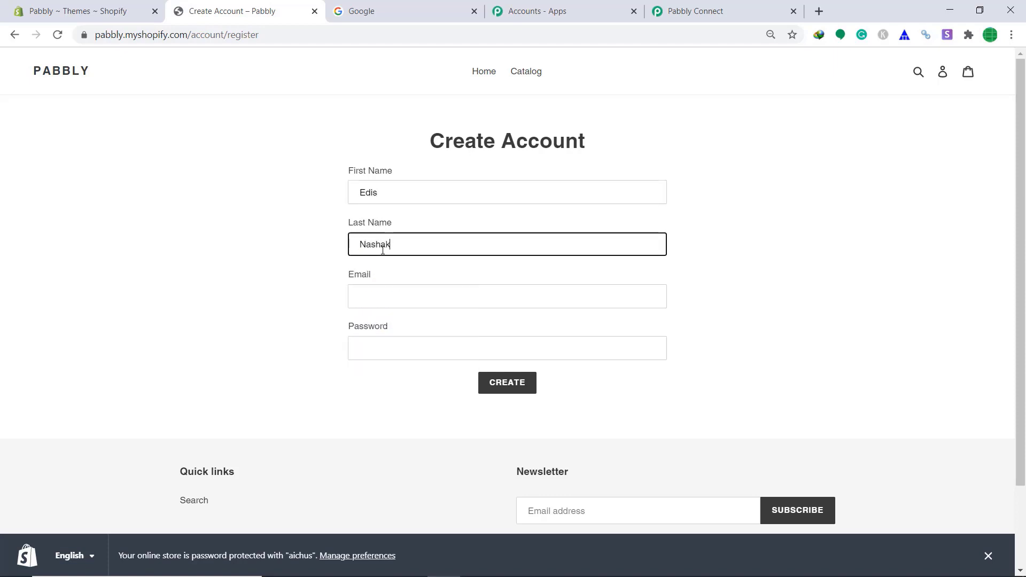
left_click(508, 296)
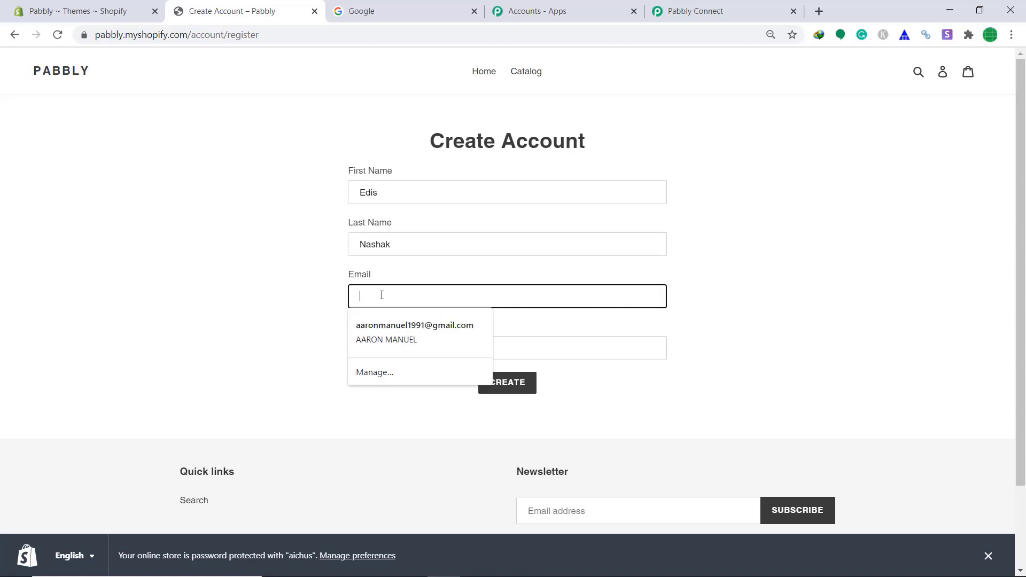
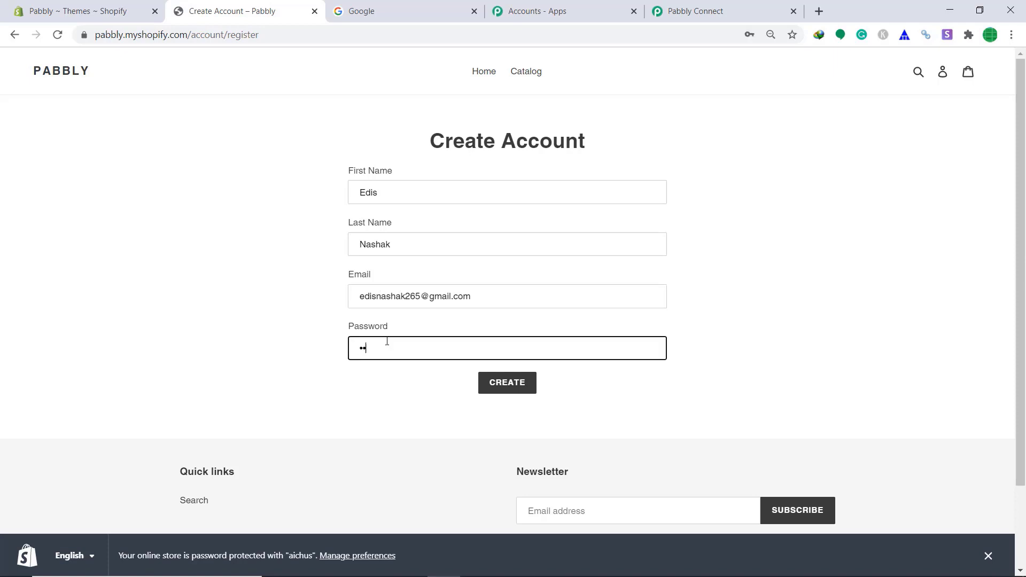
type("password")
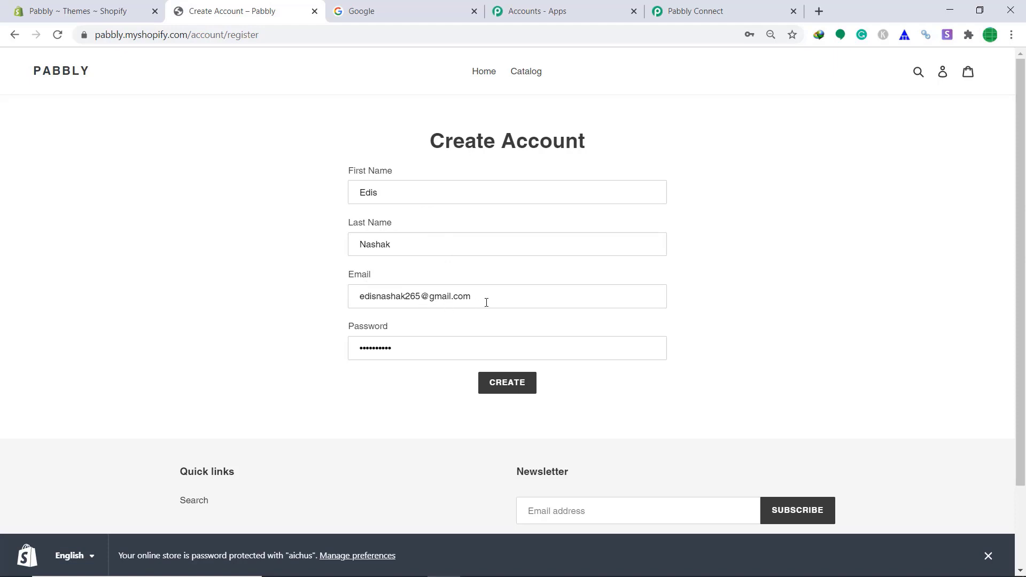
Submit the new account and pass the reCAPTCHA check
left_click(507, 383)
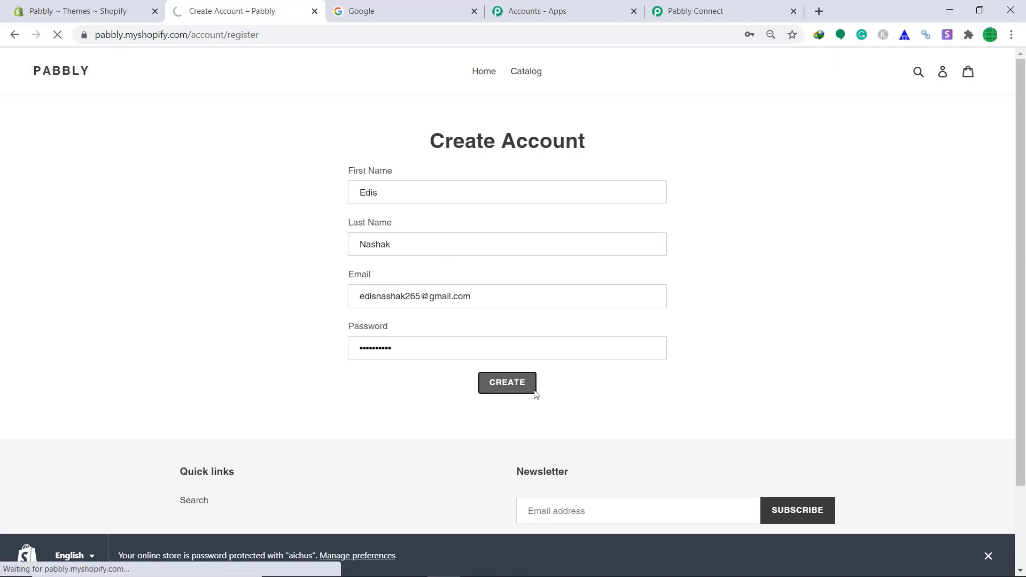
left_click(507, 382)
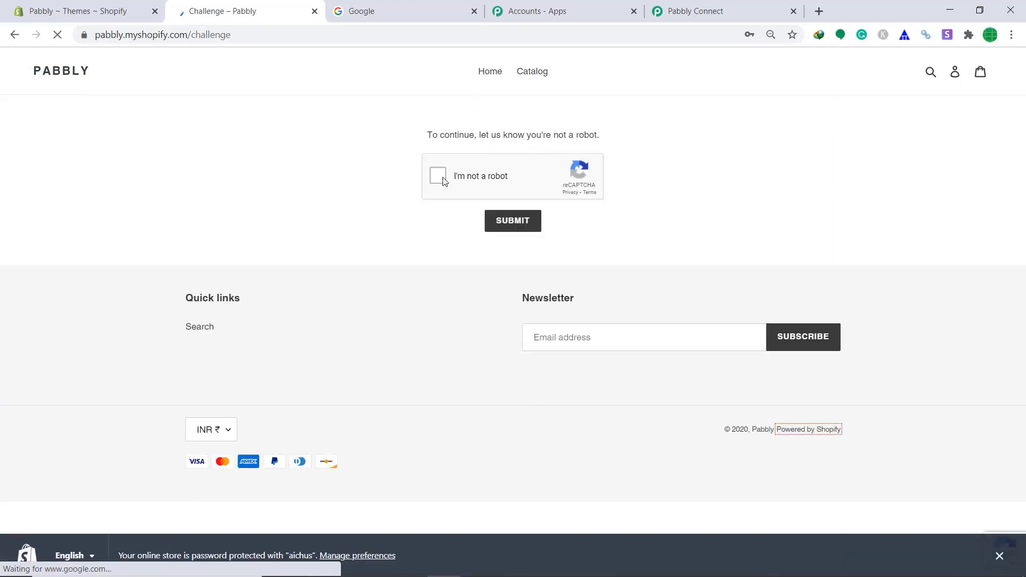
left_click(438, 175)
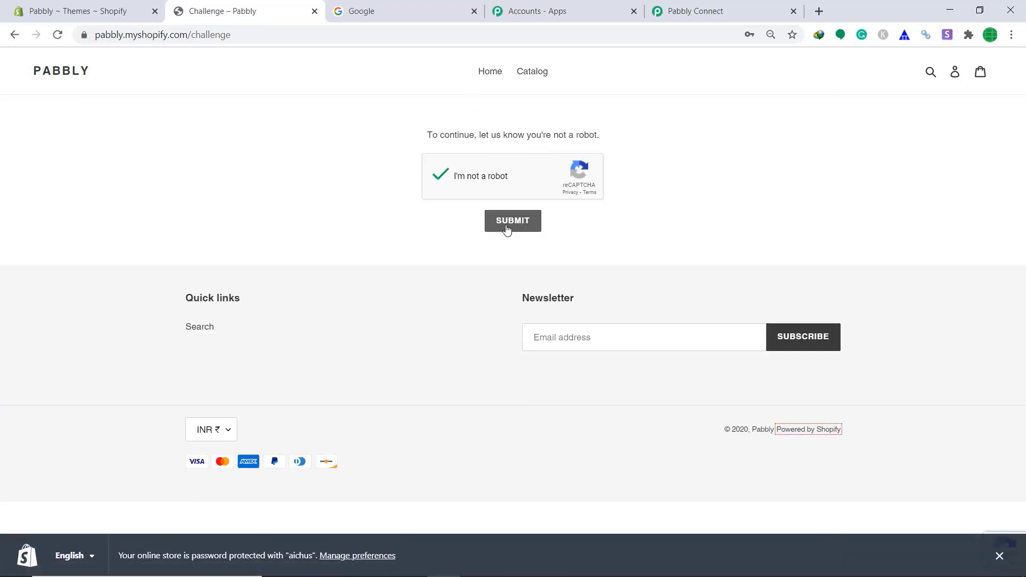
left_click(513, 221)
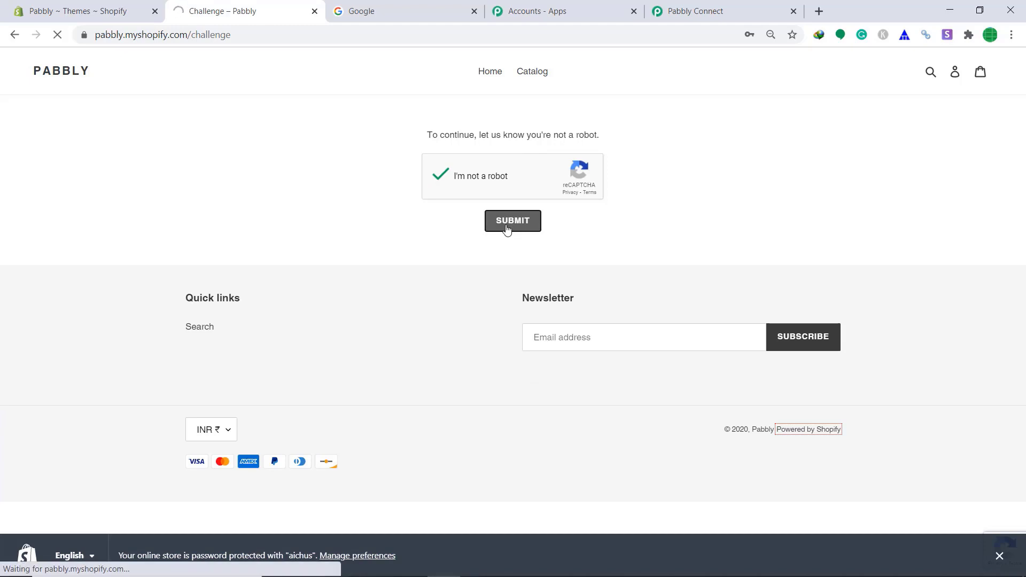
left_click(513, 220)
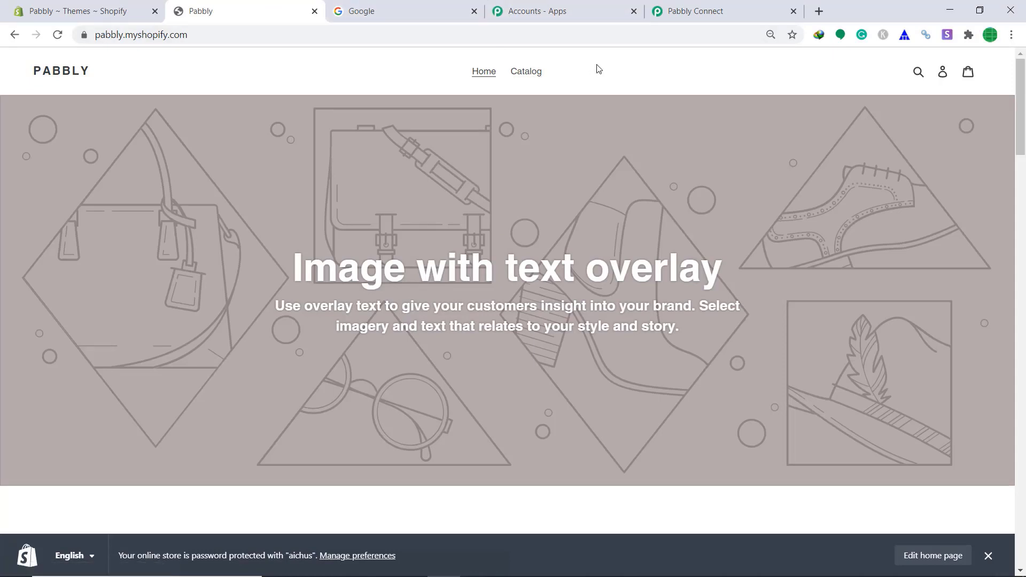
Review the test customer's captured details in the Pabbly webhook response
left_click(720, 11)
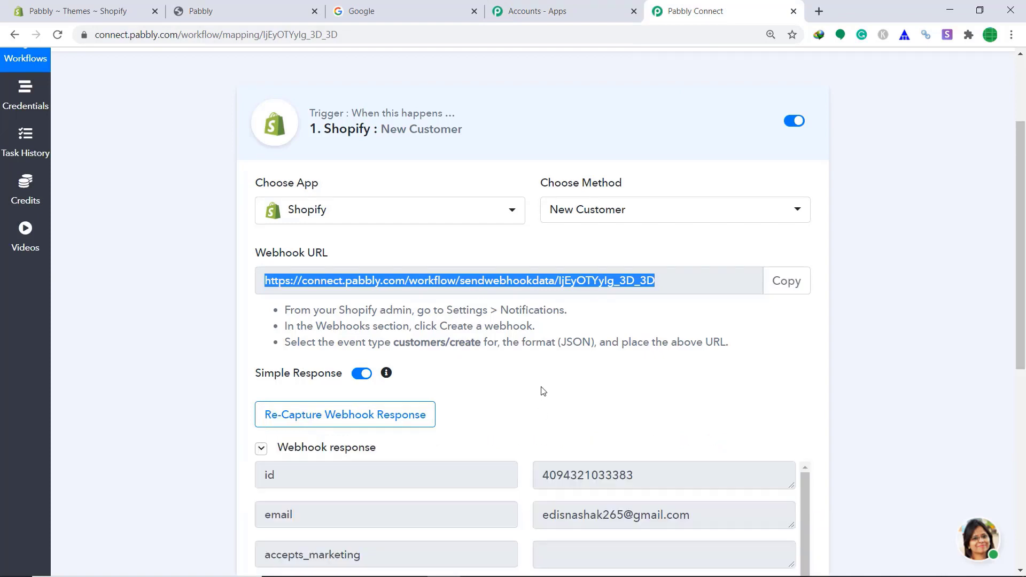
scroll("down", 3)
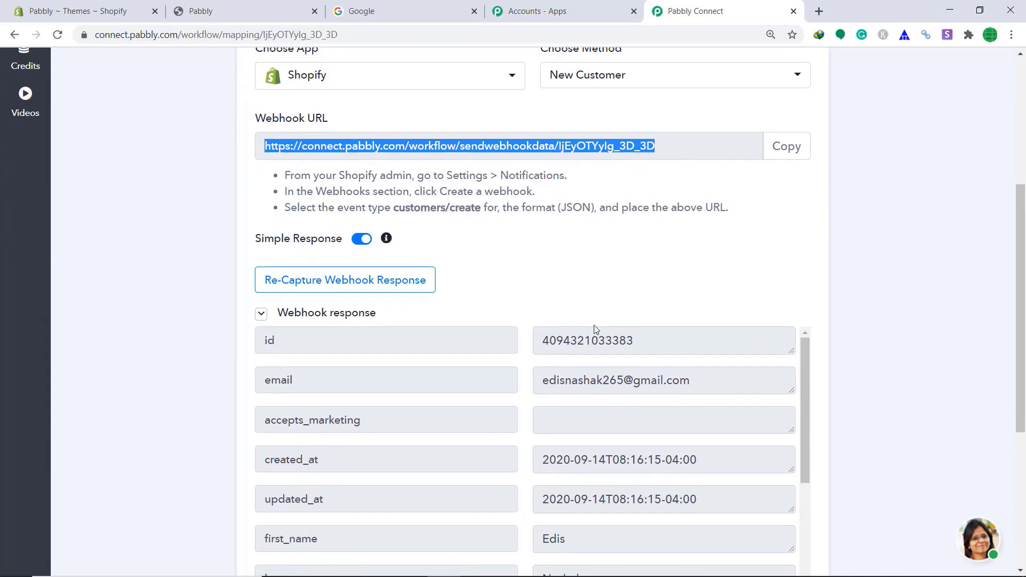
scroll("down", 3)
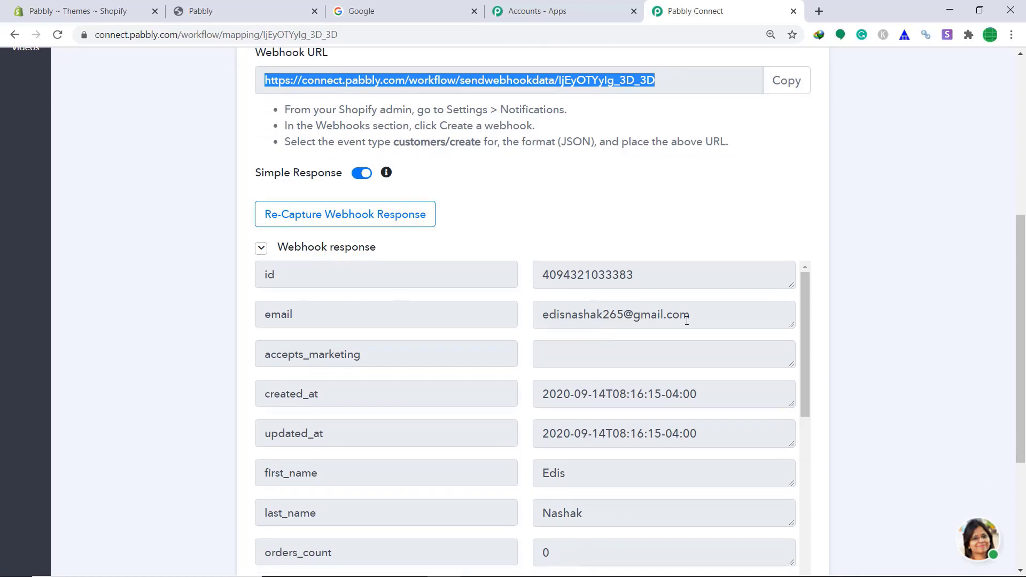
scroll("down", 3)
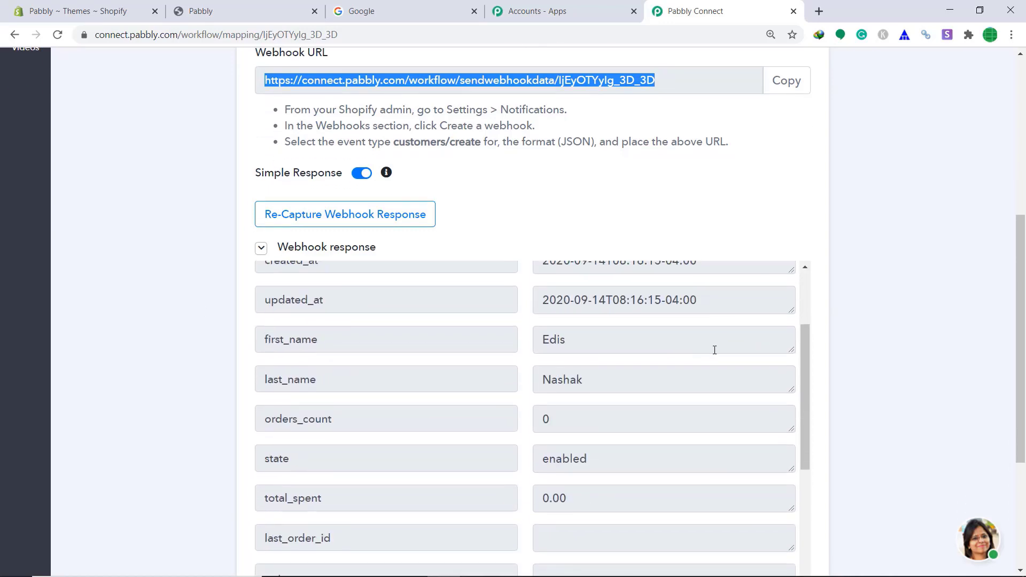
scroll("down", 3)
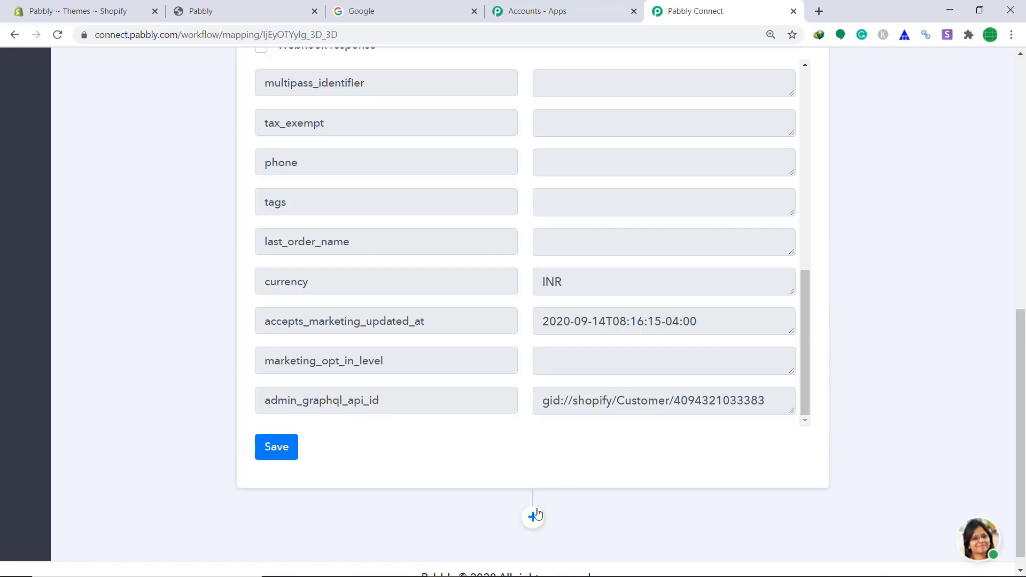
Add an action step using Gmail with the Send an Email method
left_click(276, 446)
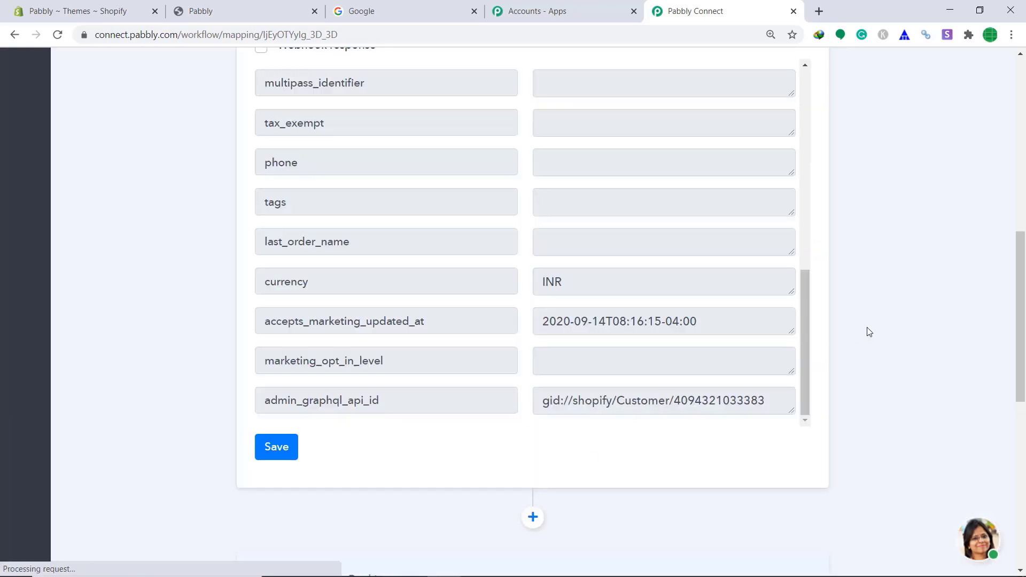
scroll("down", 3)
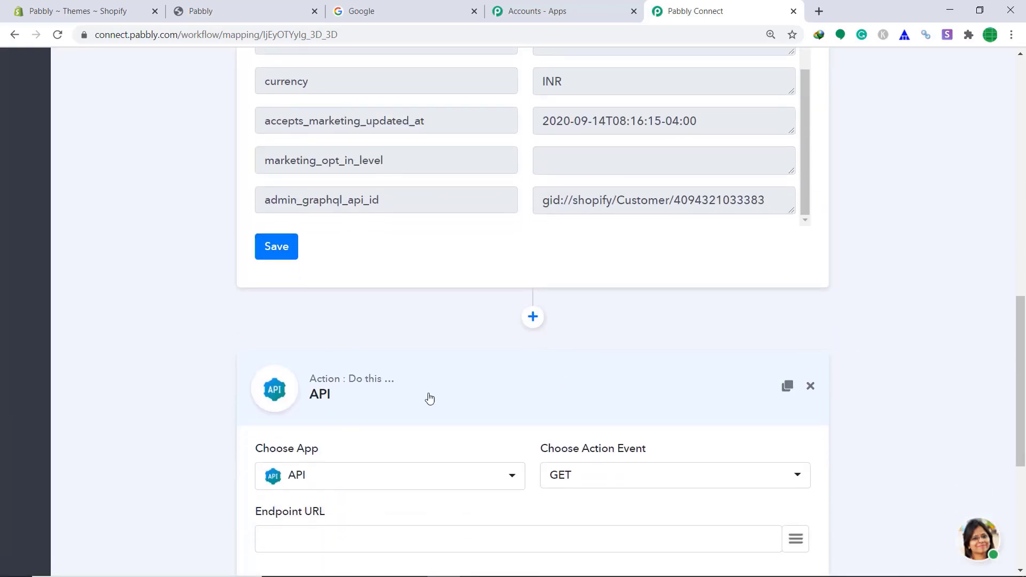
scroll("down", 3)
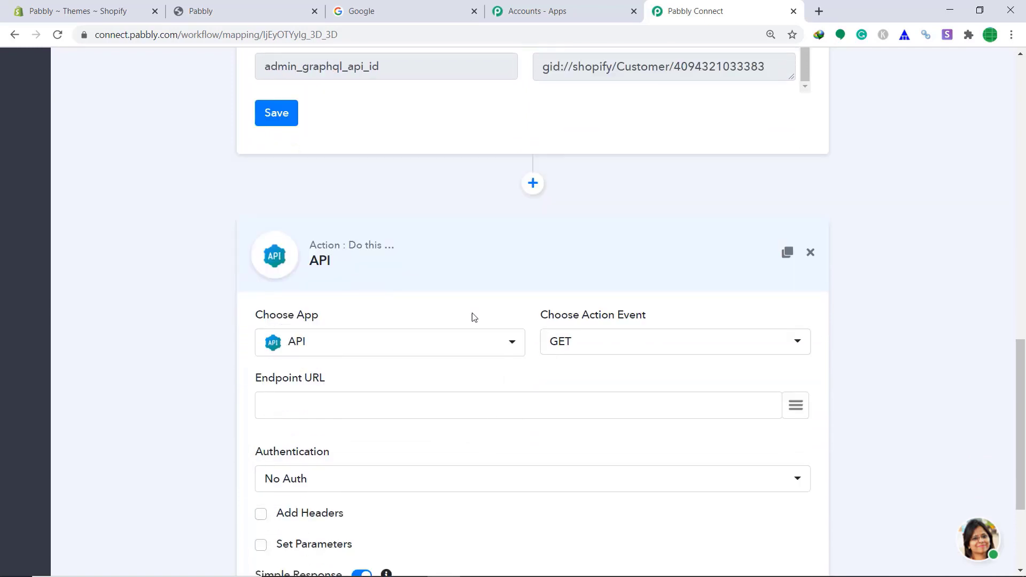
mouse_move(511, 329)
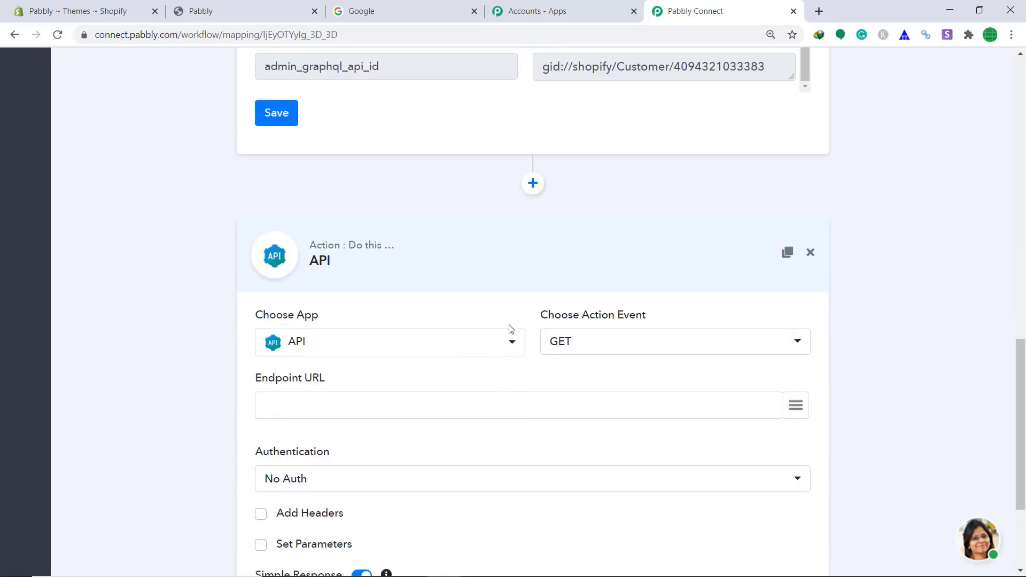
left_click(390, 341)
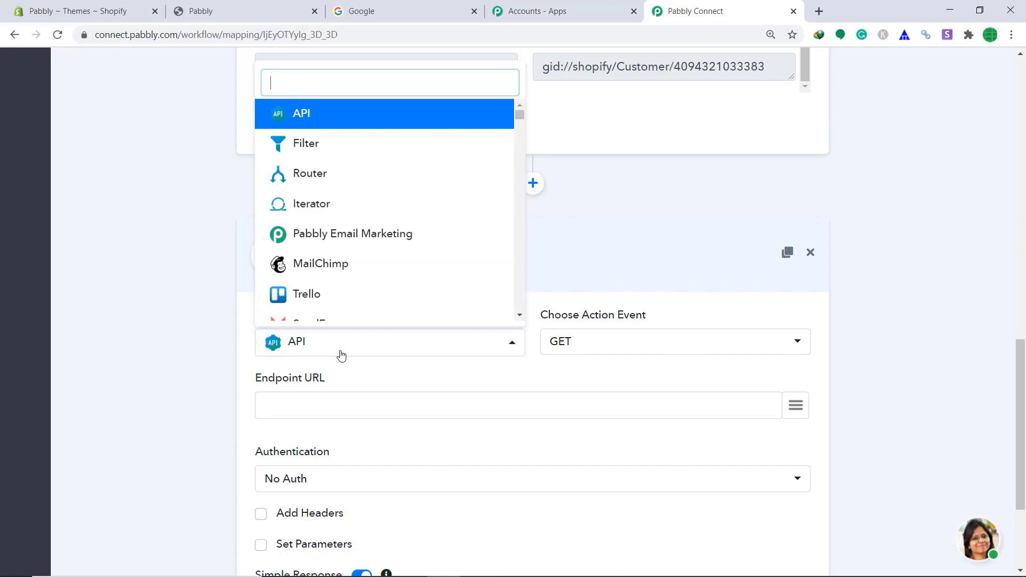
type("gm")
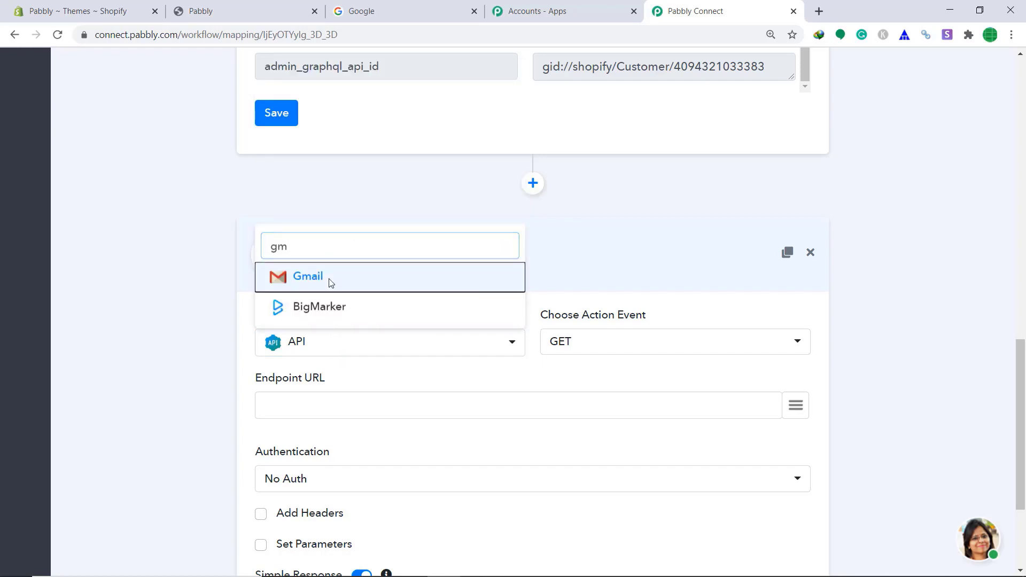
left_click(308, 276)
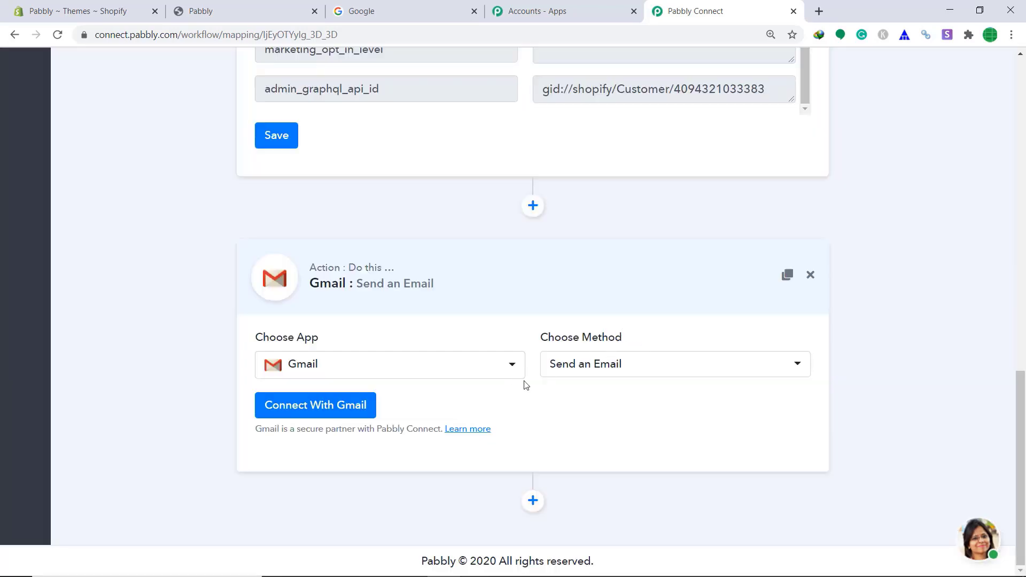
mouse_move(315, 405)
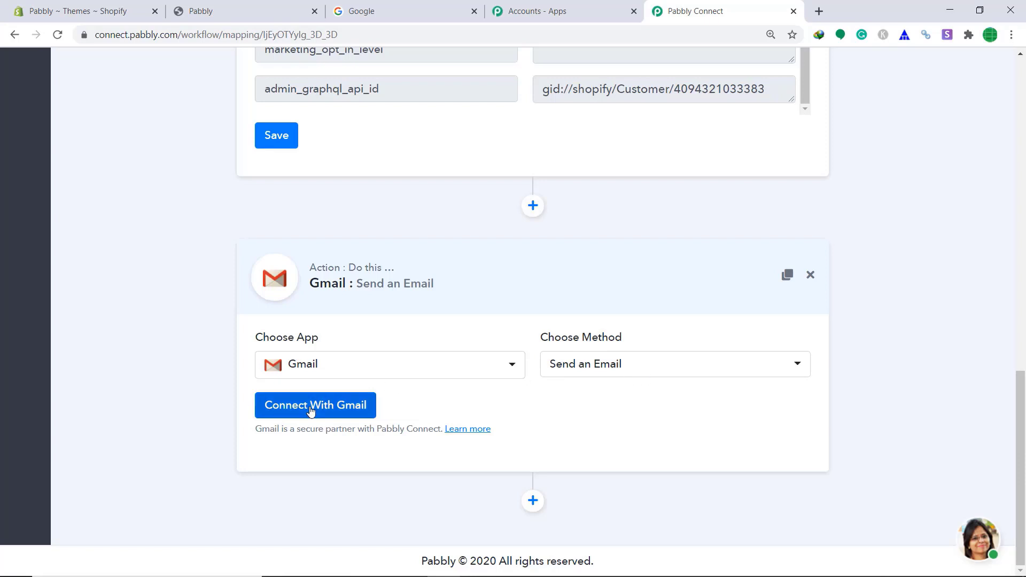
Connect a Google account to the Gmail step and allow sending email
left_click(315, 405)
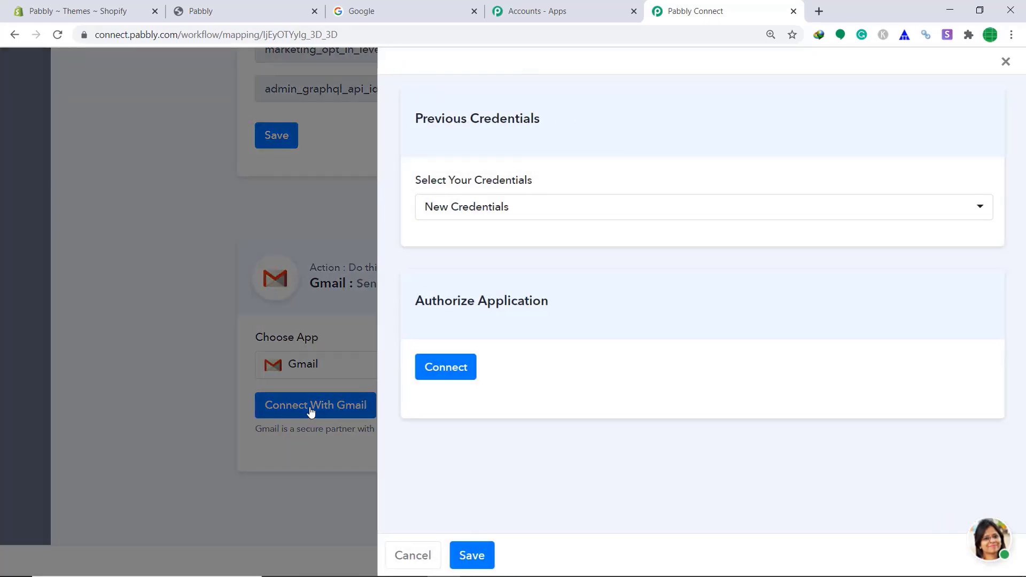
mouse_move(390, 187)
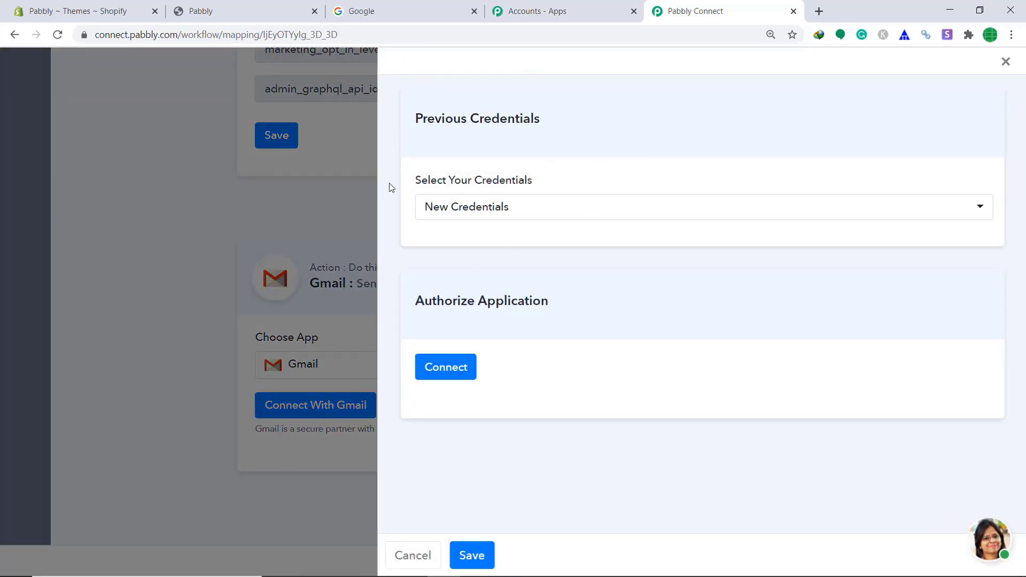
mouse_move(417, 218)
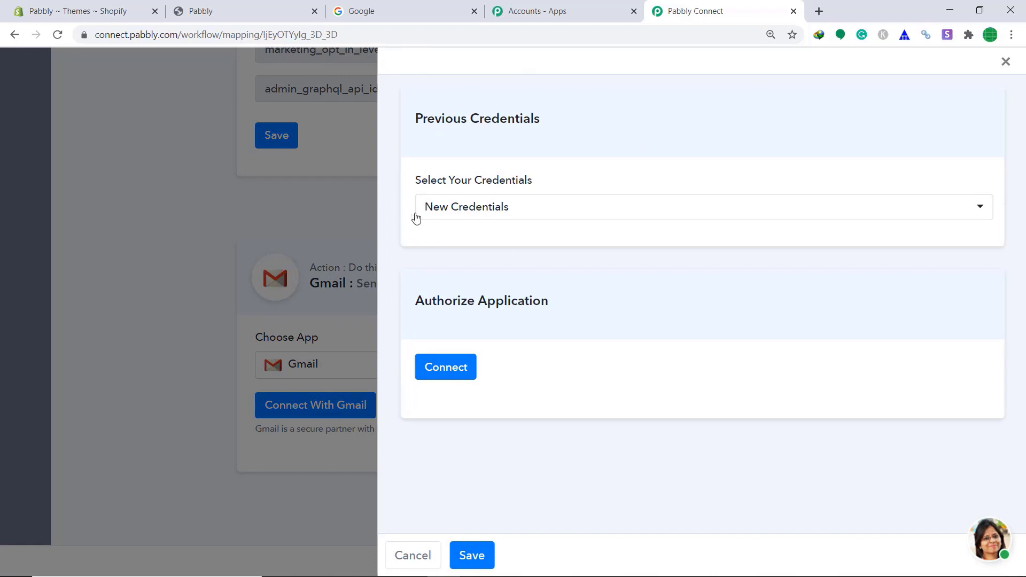
mouse_move(529, 220)
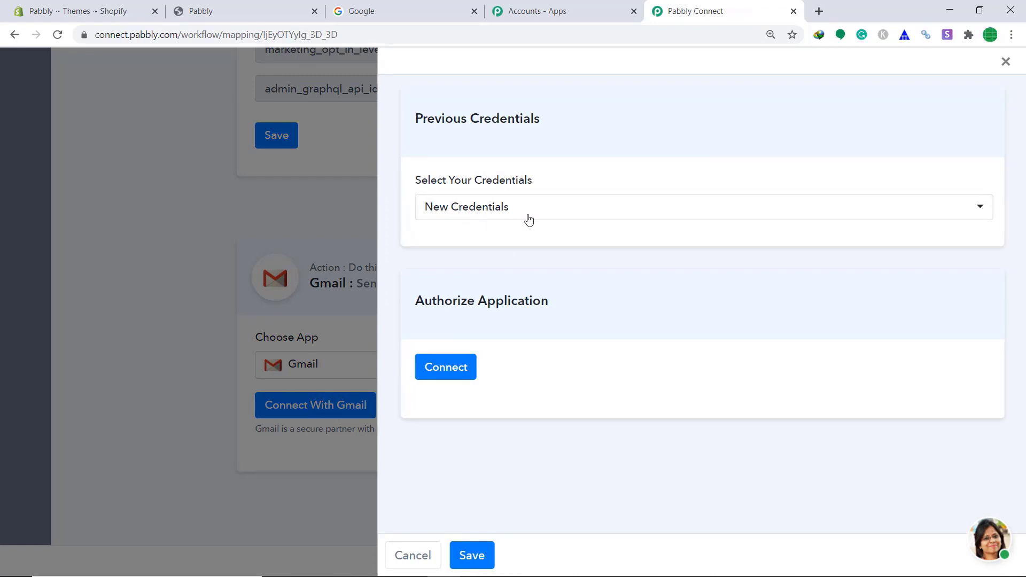
mouse_move(560, 308)
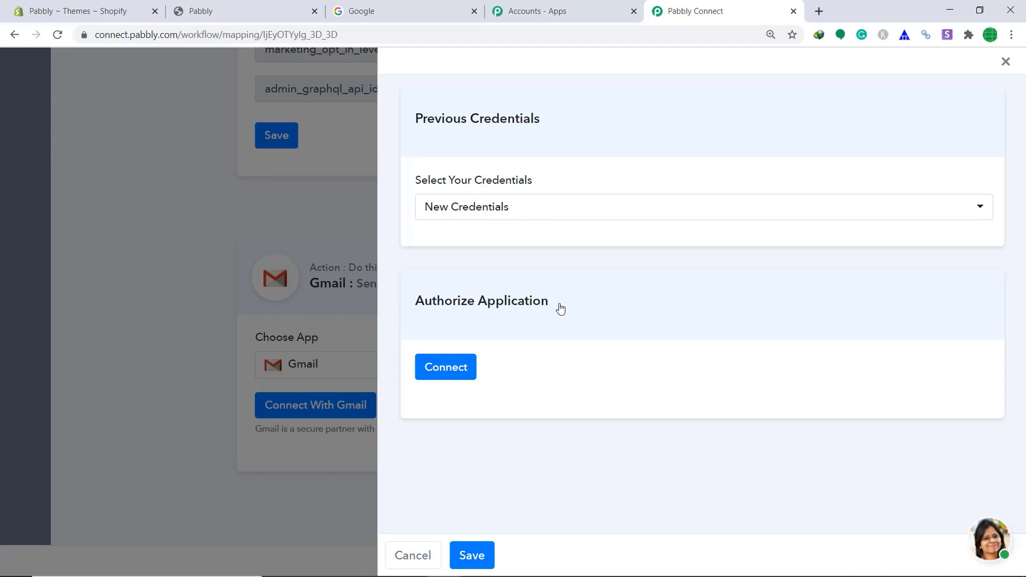
left_click(446, 367)
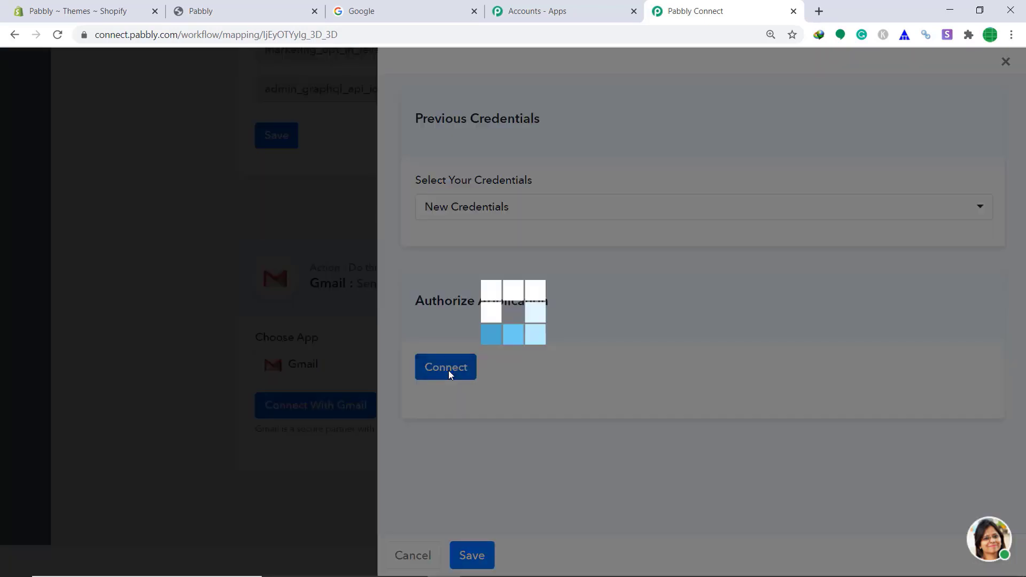
left_click(446, 367)
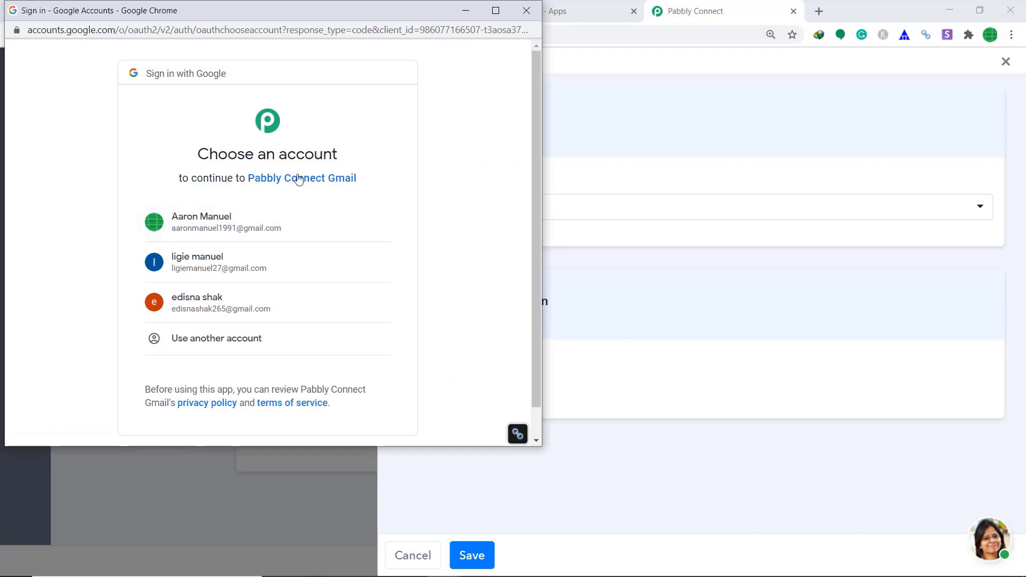
left_click(225, 221)
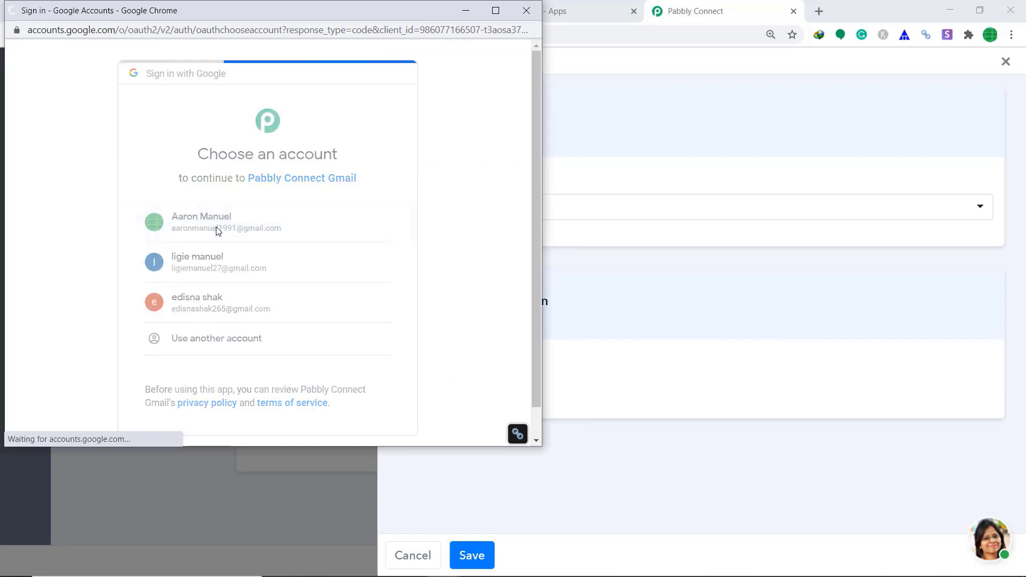
left_click(201, 222)
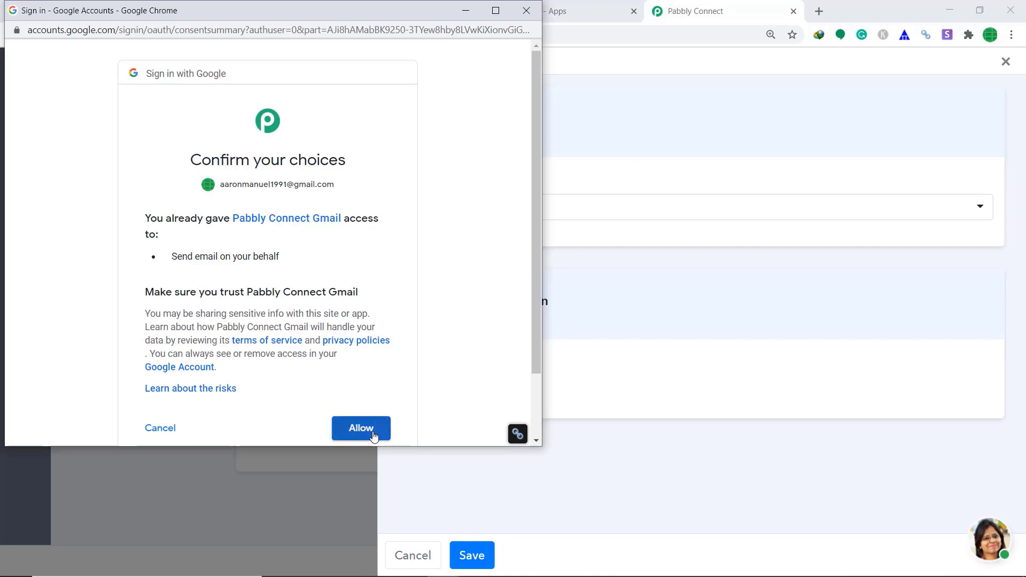
left_click(360, 428)
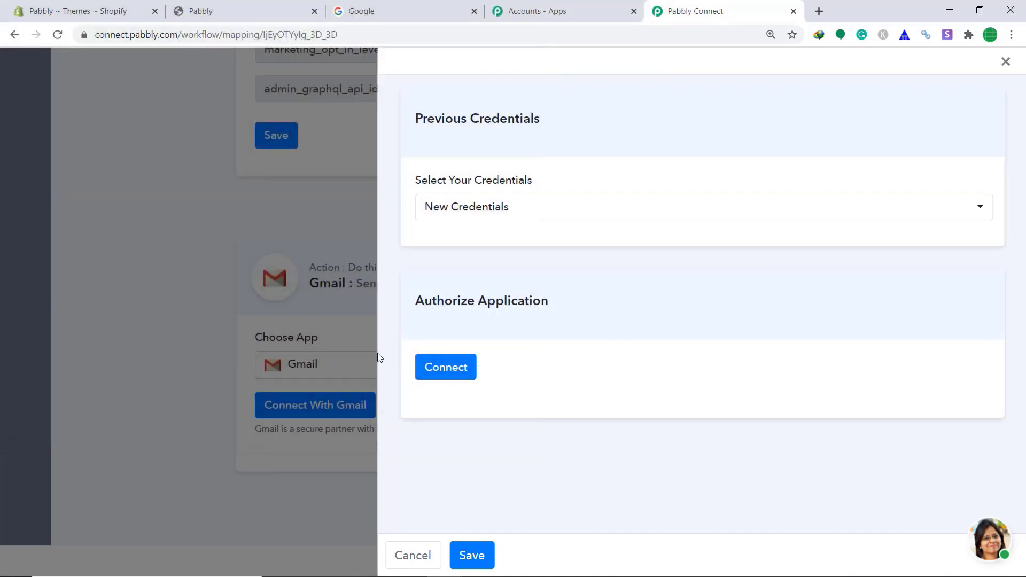
left_click(446, 366)
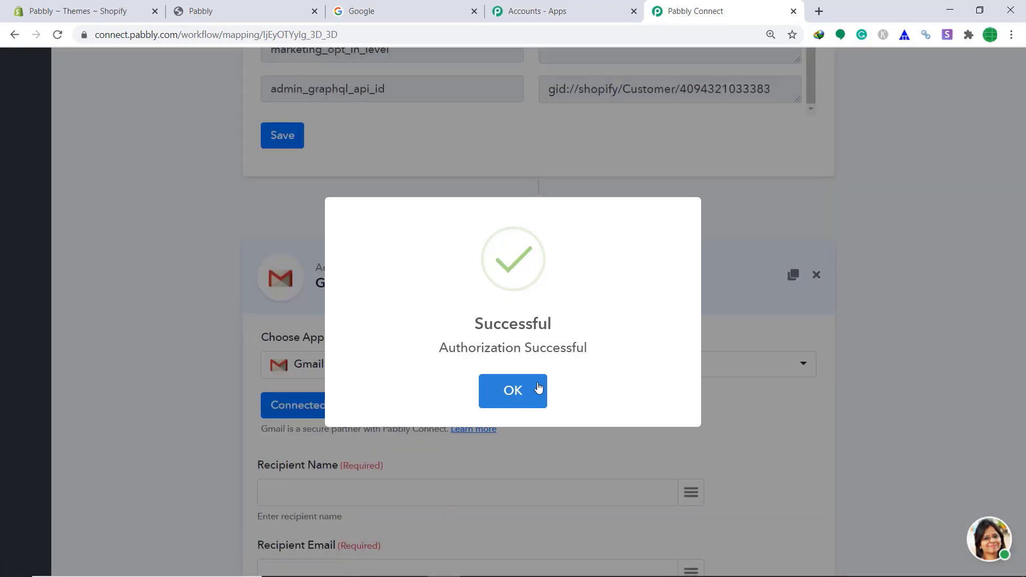
Map the customer's first_name and email as the recipient name and email
left_click(513, 391)
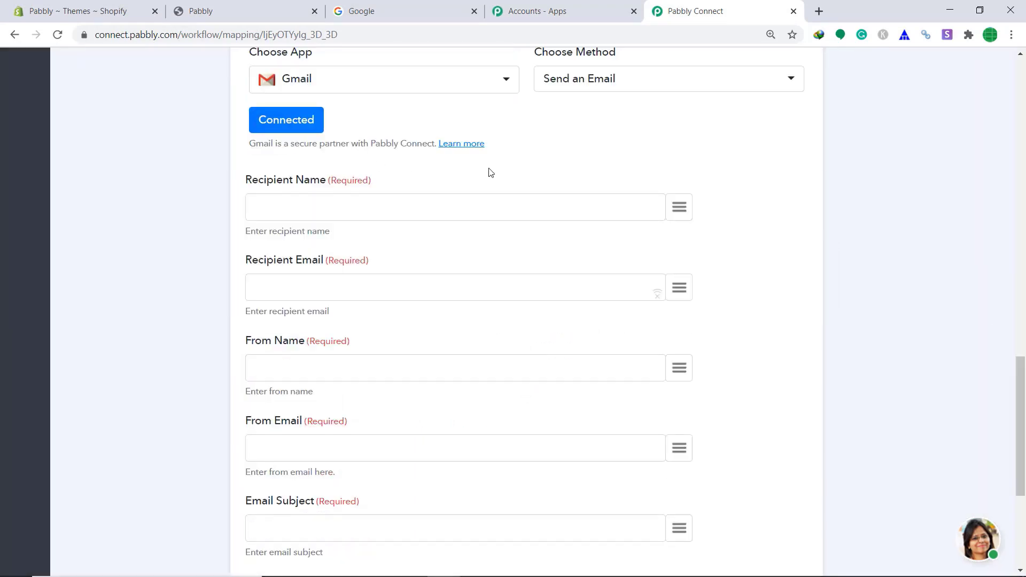
mouse_move(695, 145)
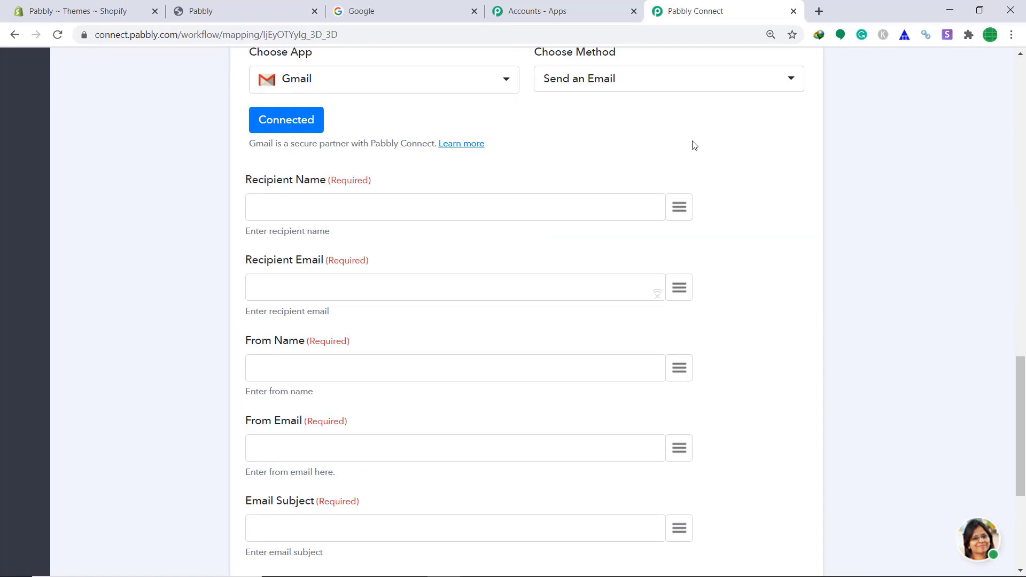
mouse_move(309, 557)
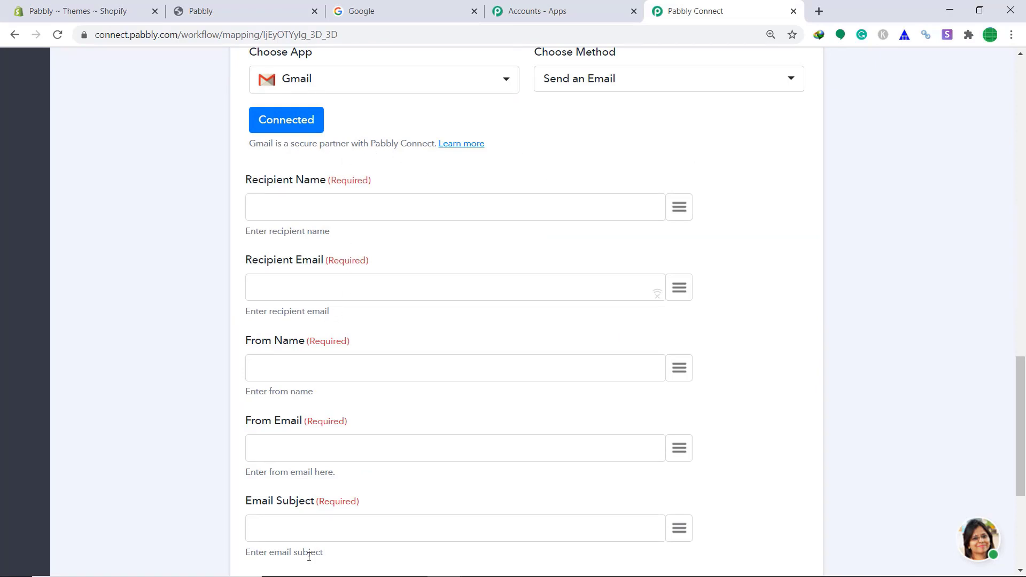
mouse_move(390, 198)
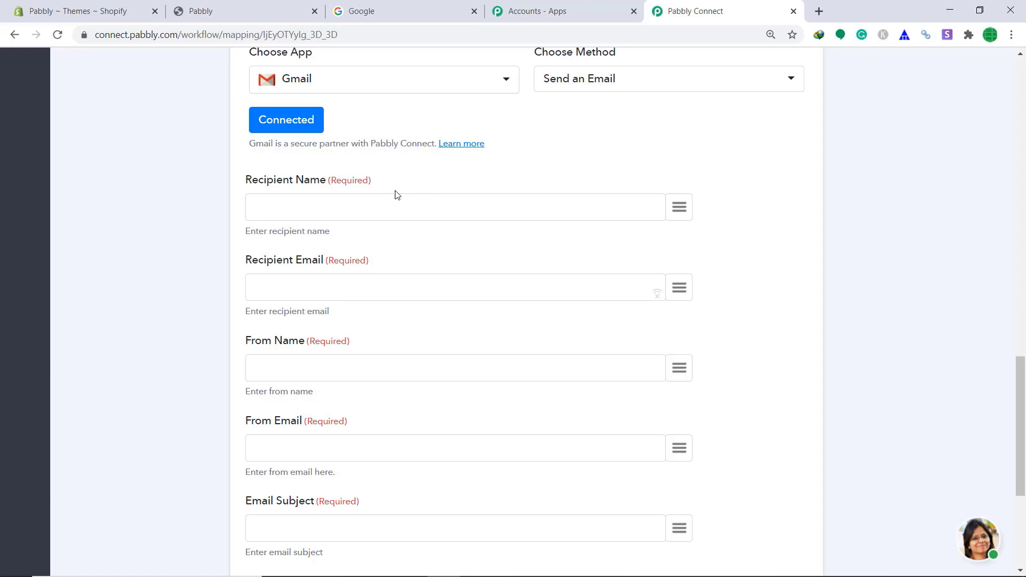
mouse_move(679, 207)
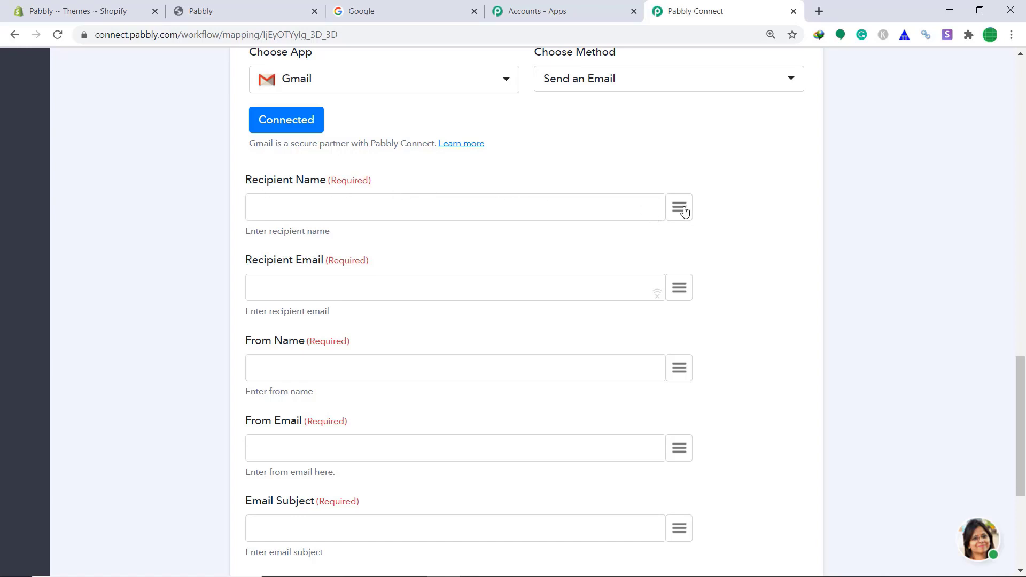
left_click(679, 206)
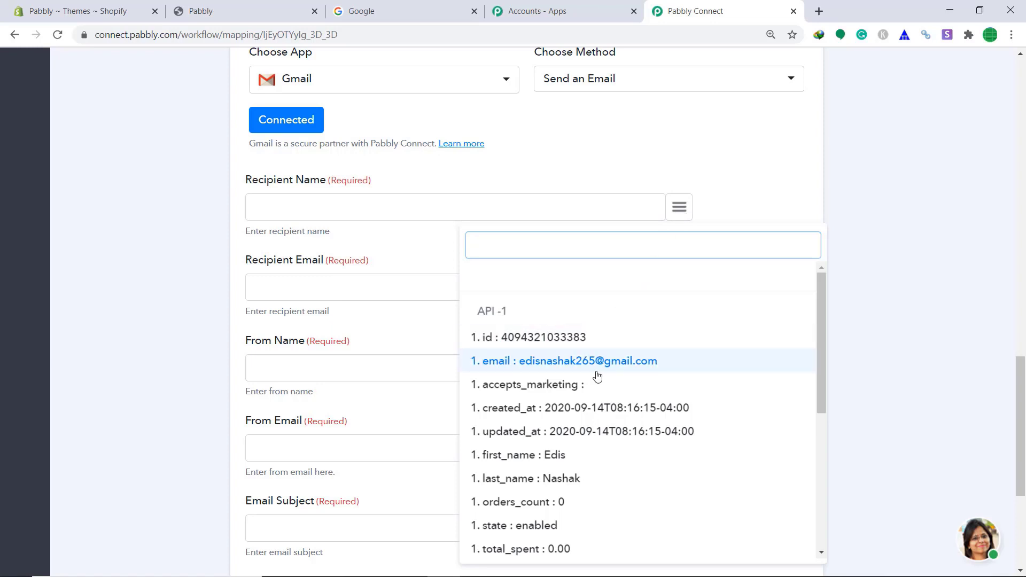
left_click(525, 455)
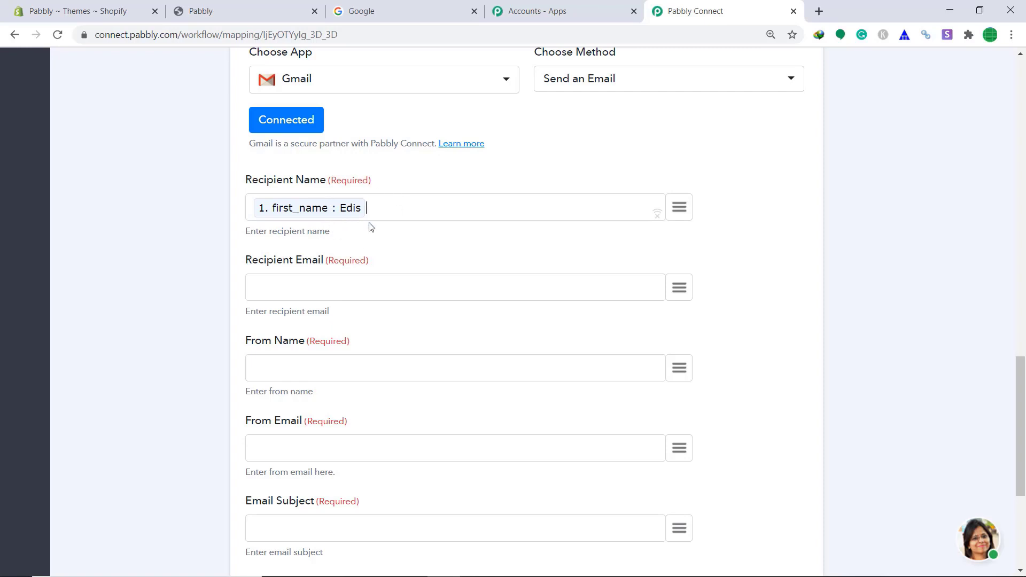
mouse_move(336, 232)
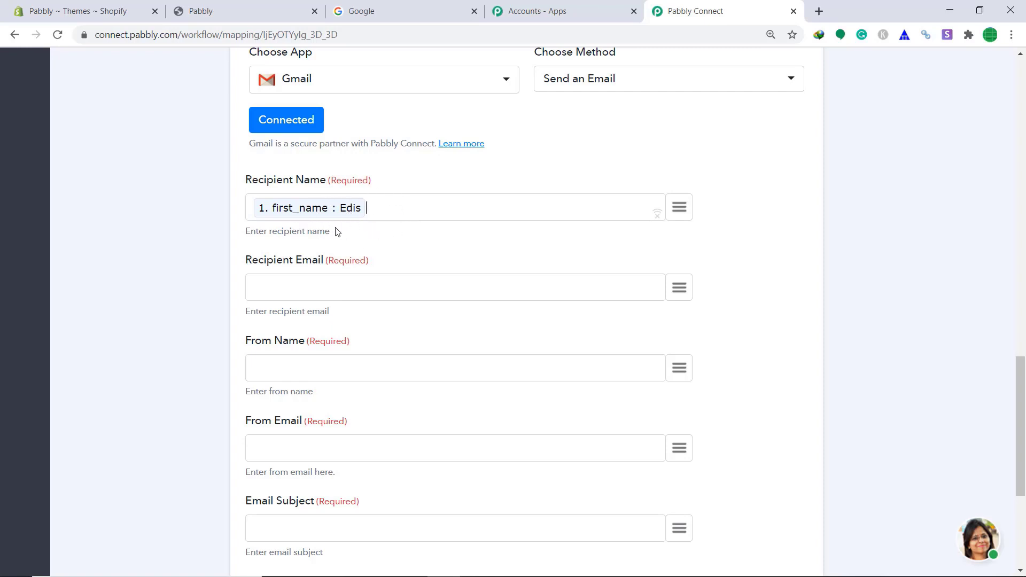
mouse_move(679, 289)
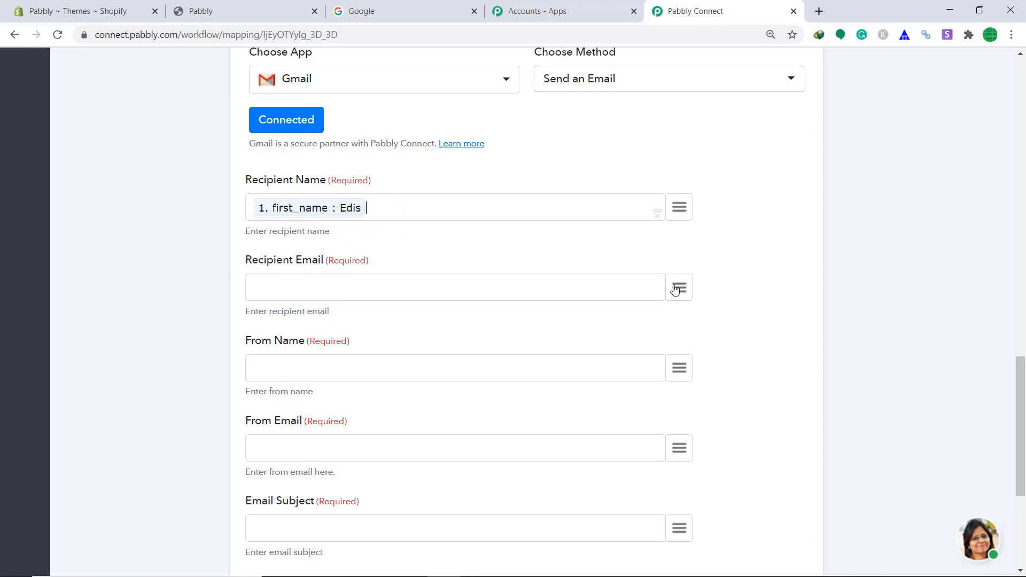
left_click(679, 288)
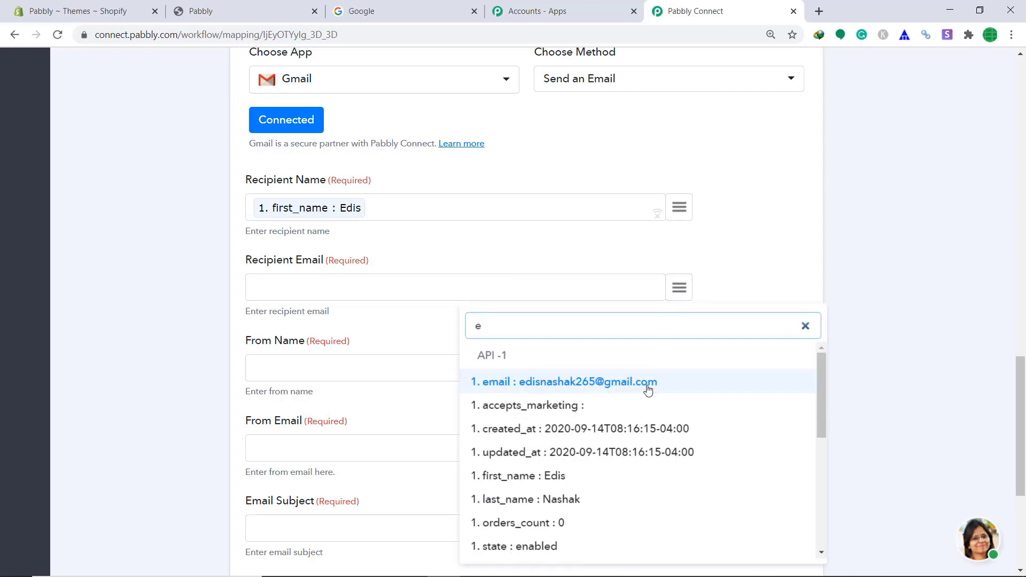
left_click(565, 382)
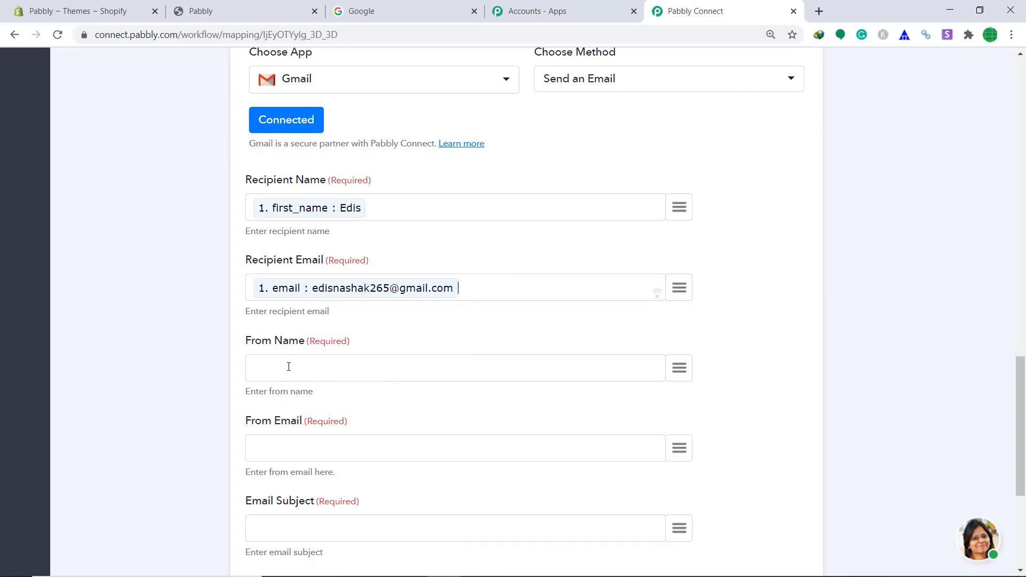
left_click(454, 367)
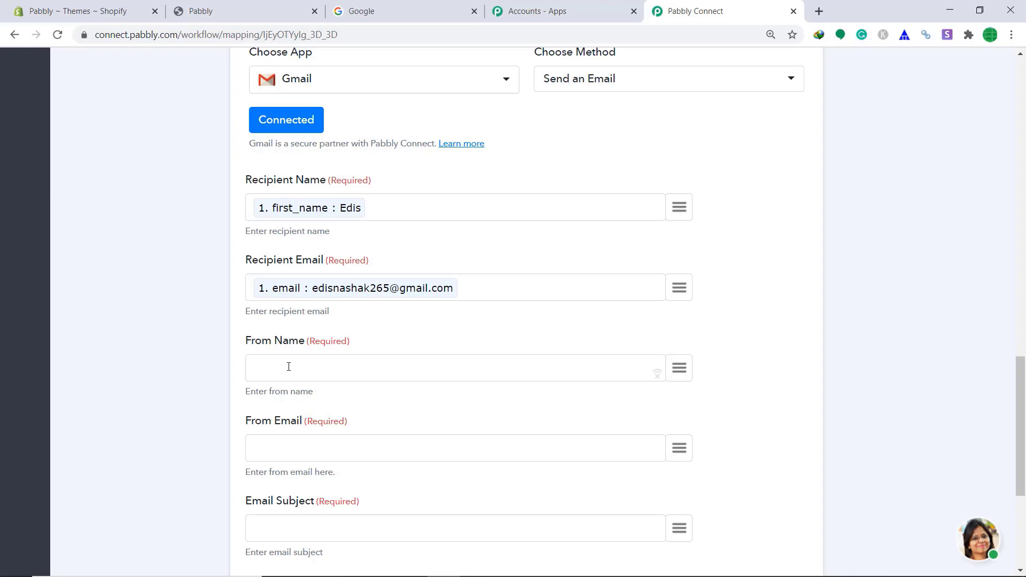
type("Aaron")
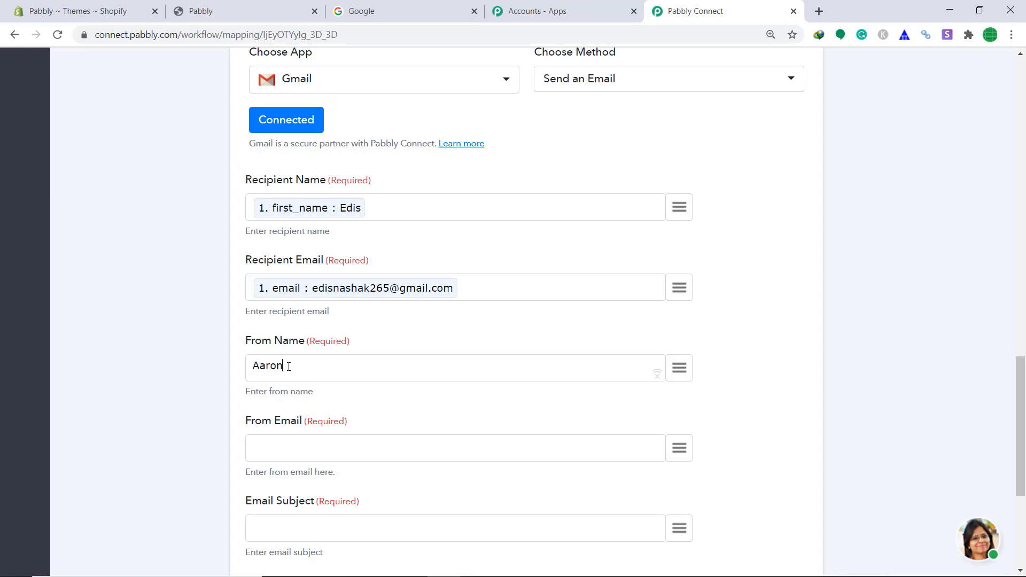
left_click(452, 448)
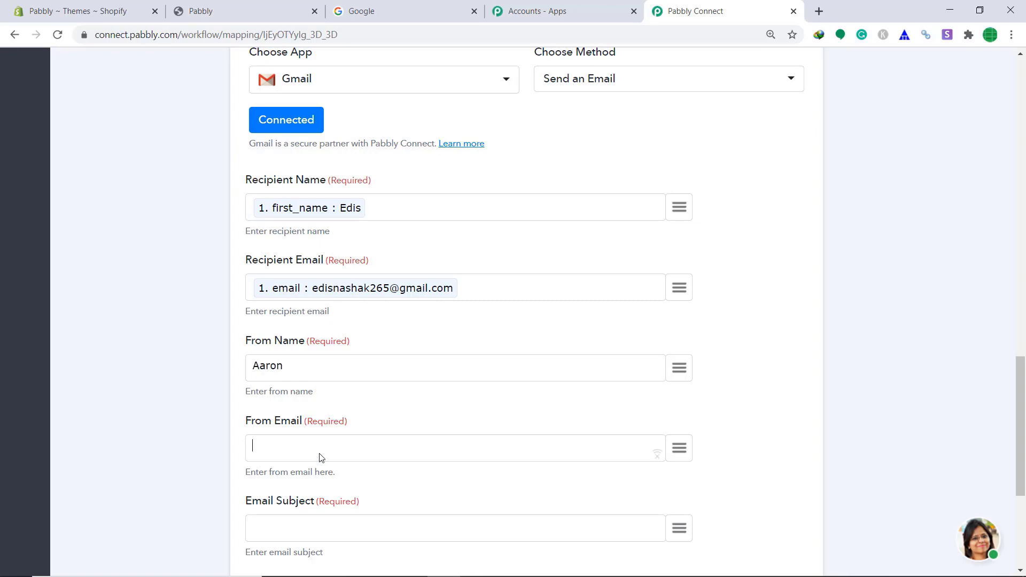
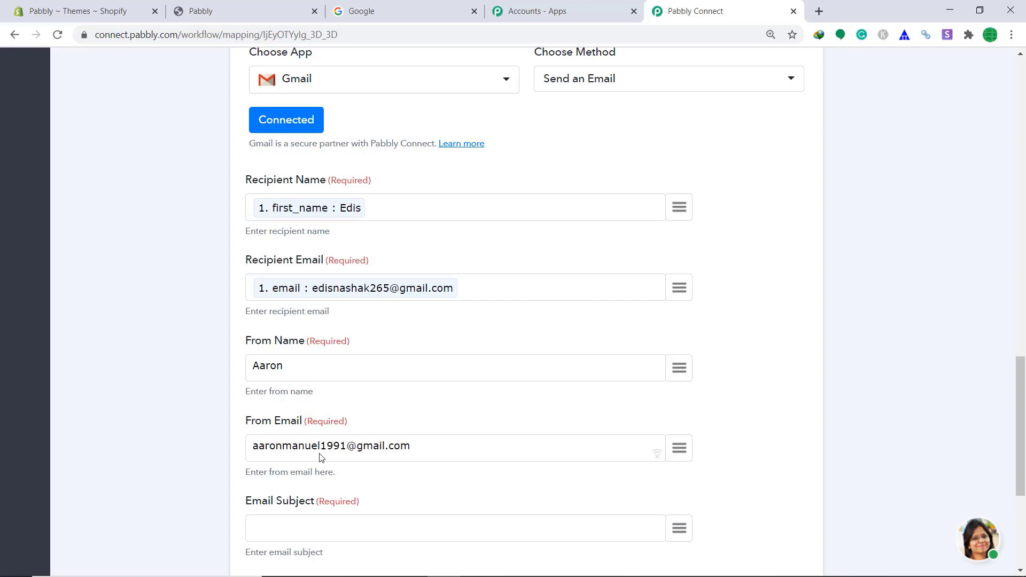
scroll("down", 3)
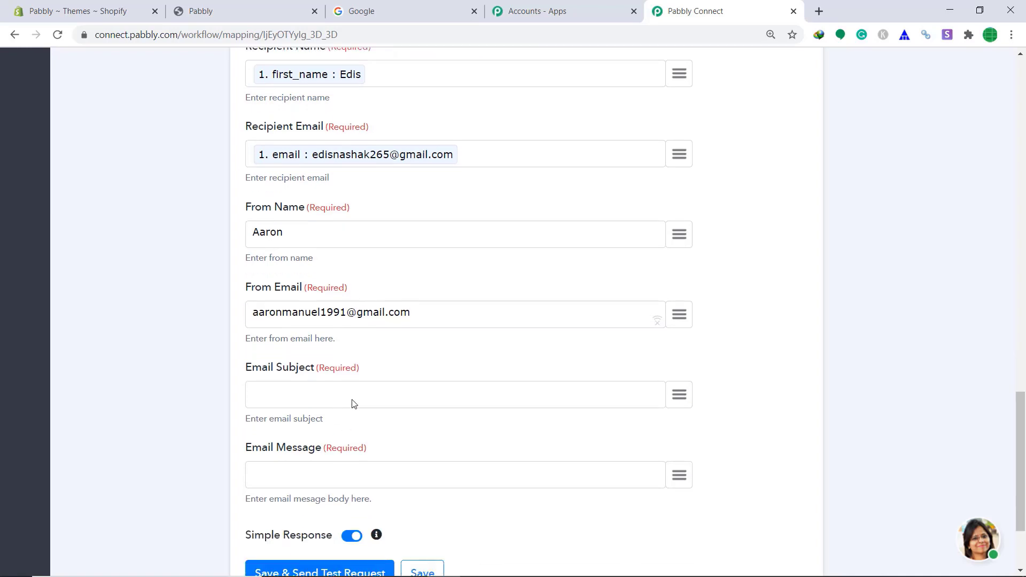
Enter subject 'Welcome' and begin the message body with 'So welcome to the team.'
type("Welcome")
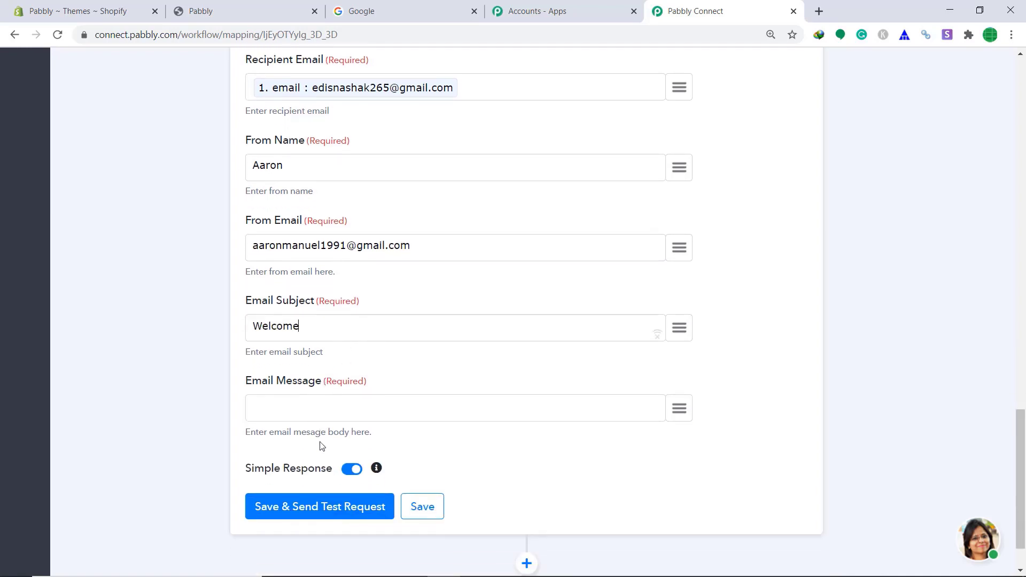
left_click(454, 408)
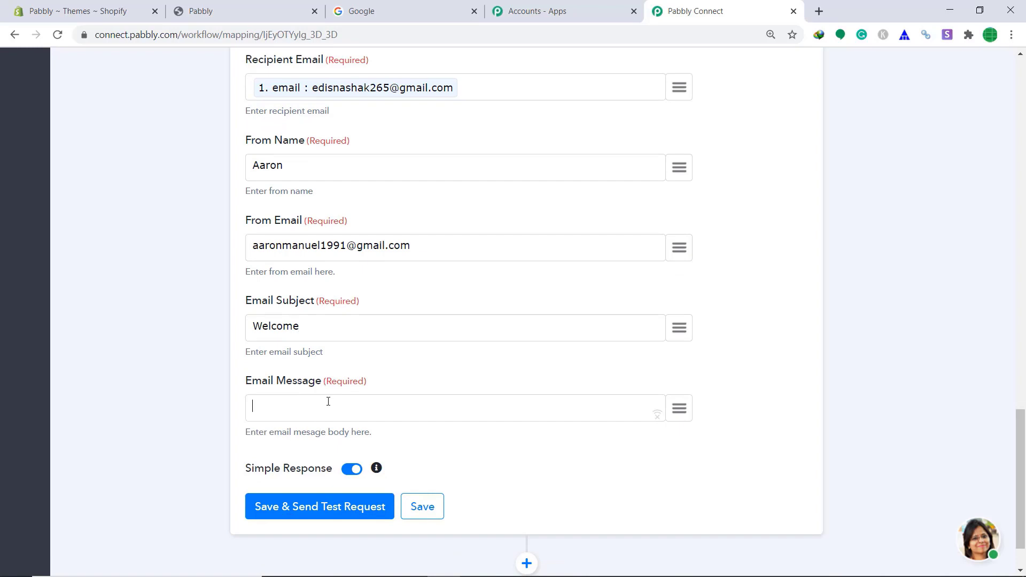
type("So")
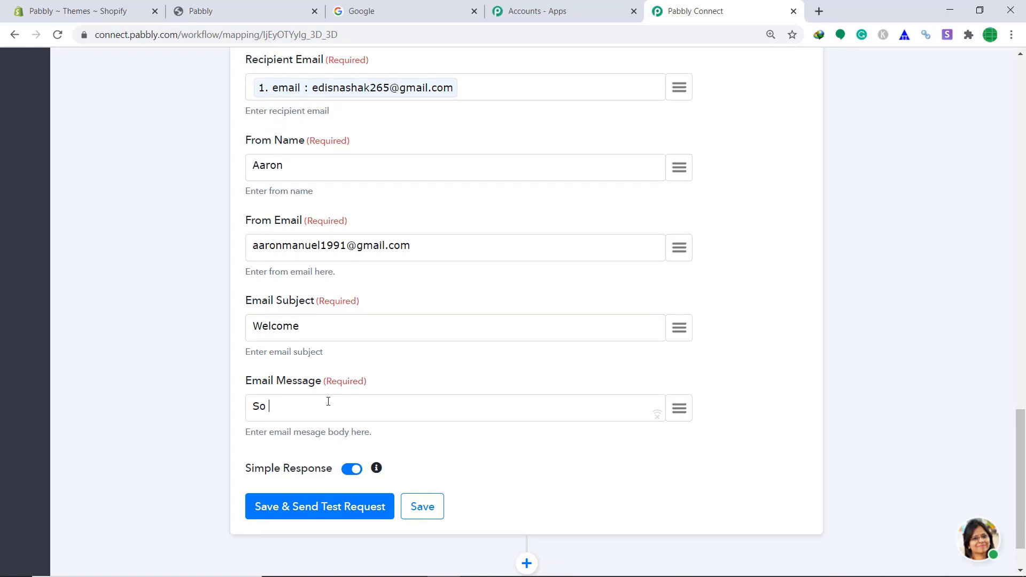
type("we")
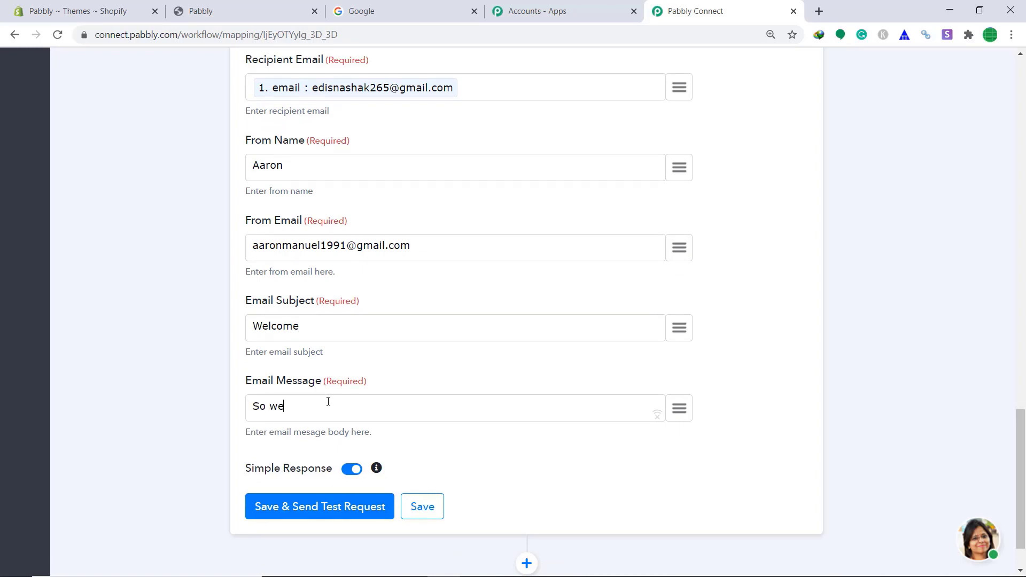
type("lcome to")
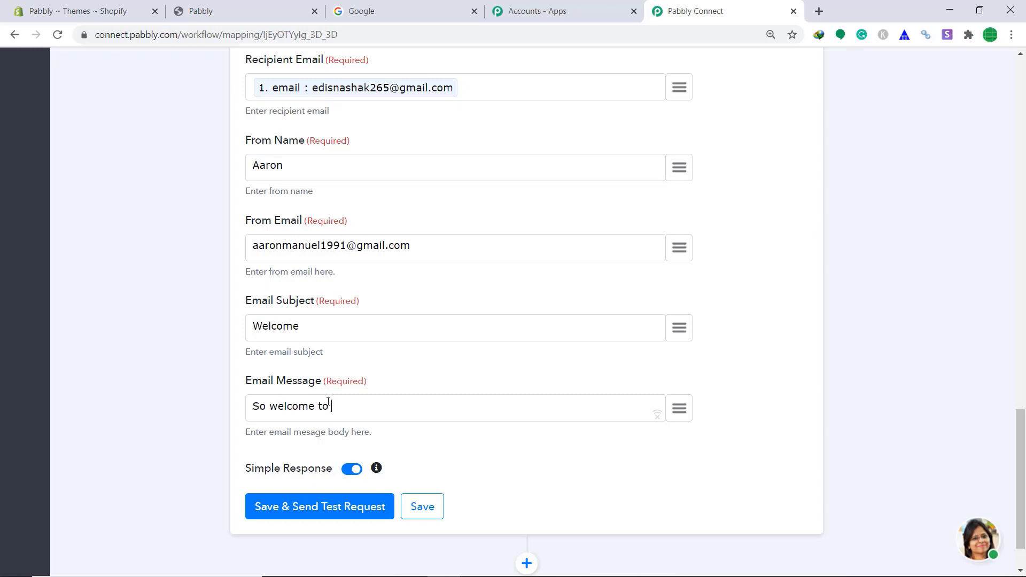
type("the te")
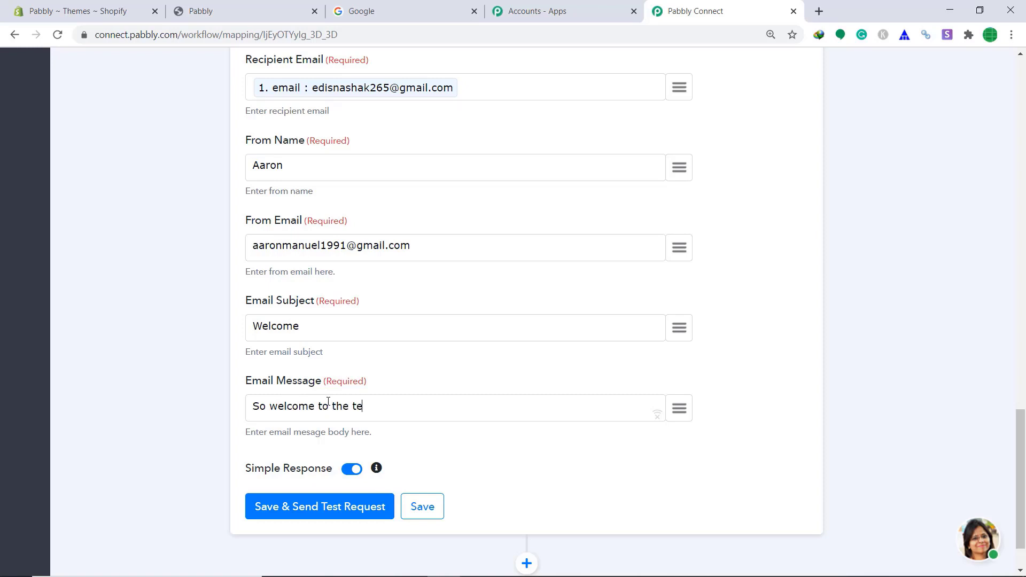
type("am")
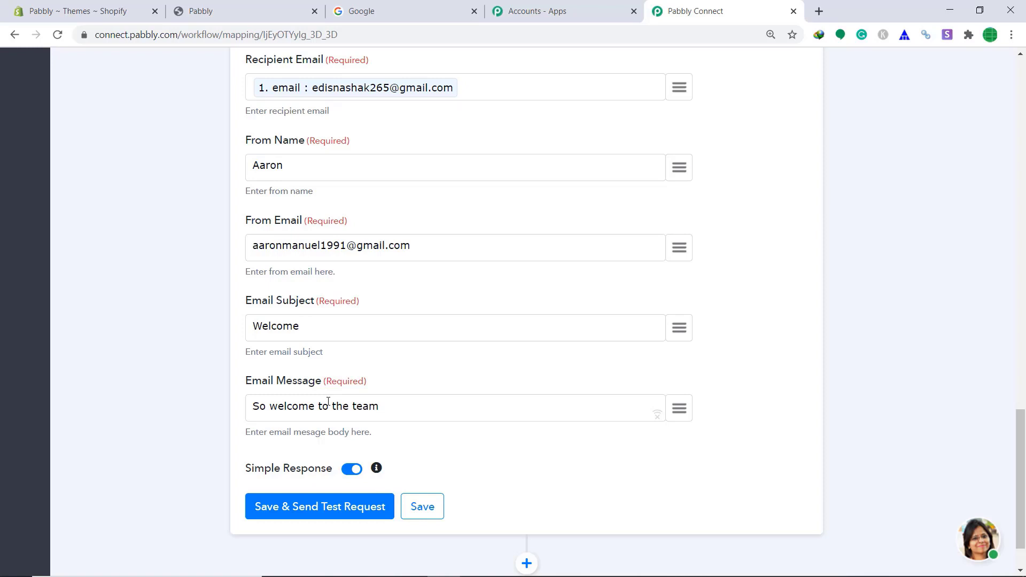
type(".")
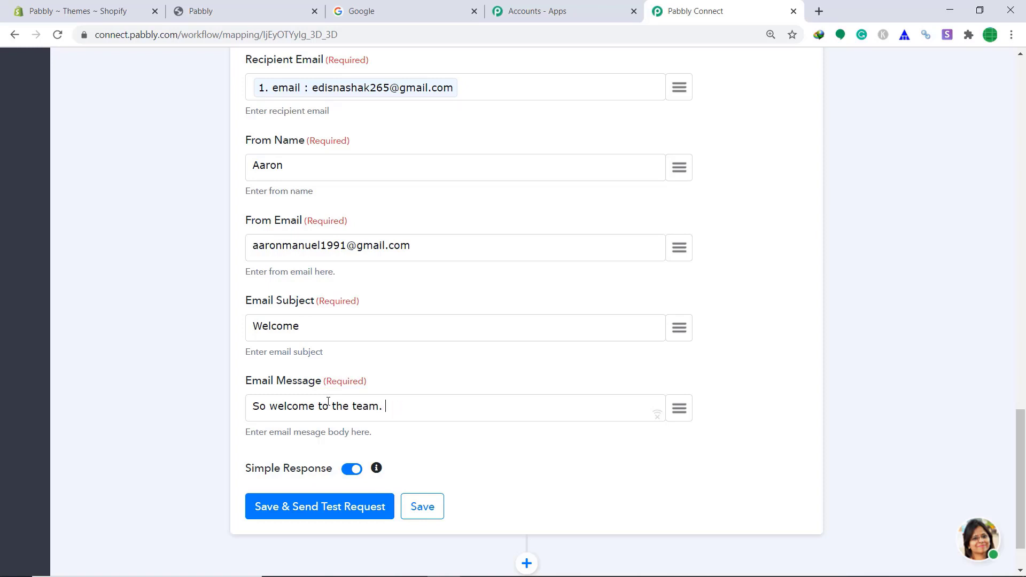
Add the hope to build a big business together, ending with the mapped first_name
type("I hope we ca")
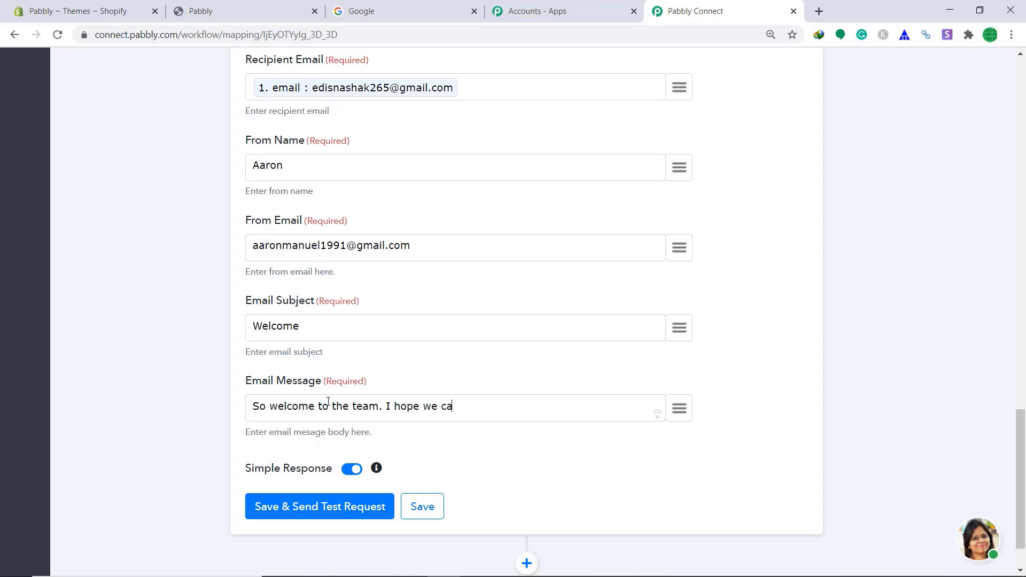
type("n build")
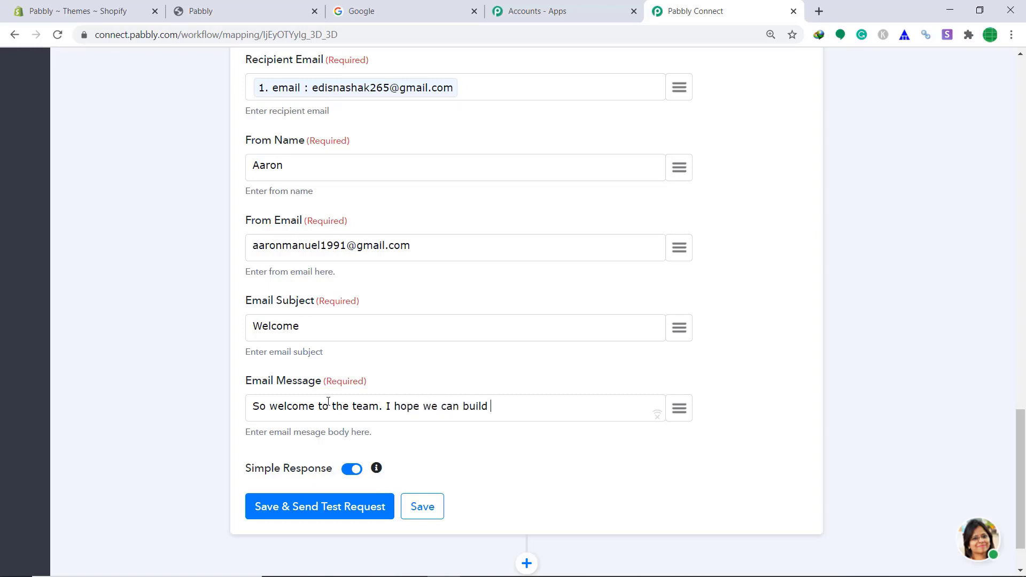
type("a big")
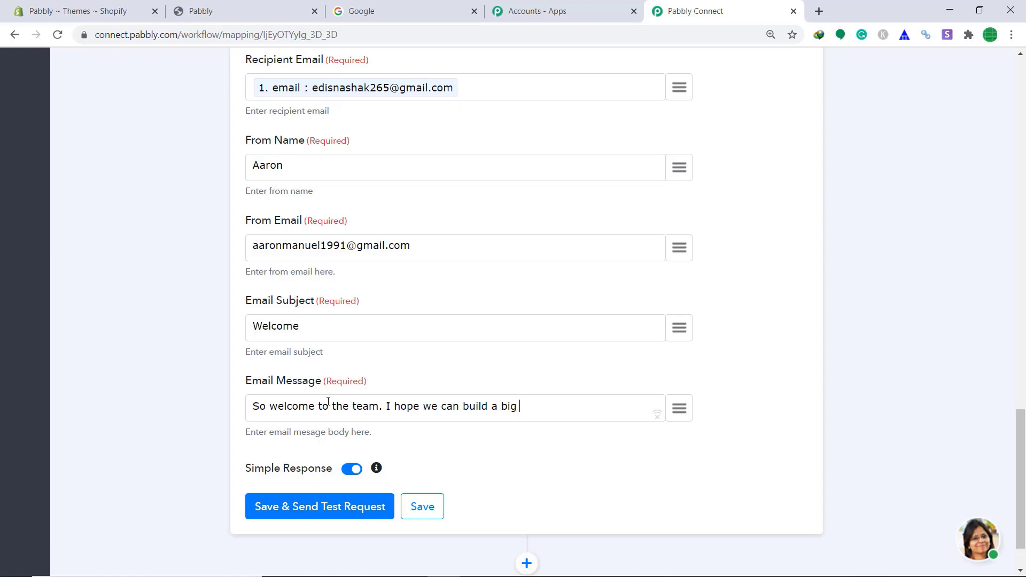
type("business")
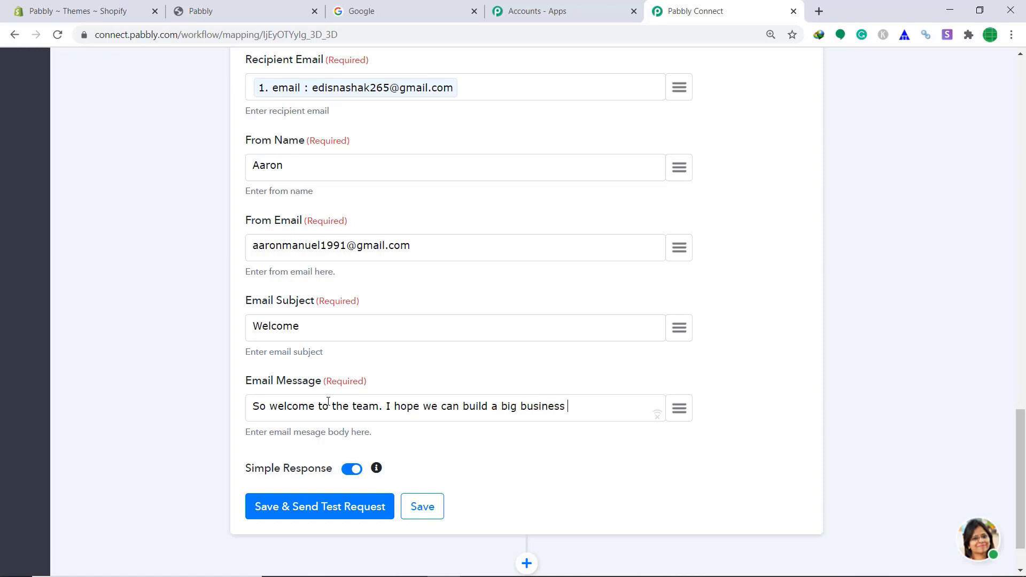
type("together")
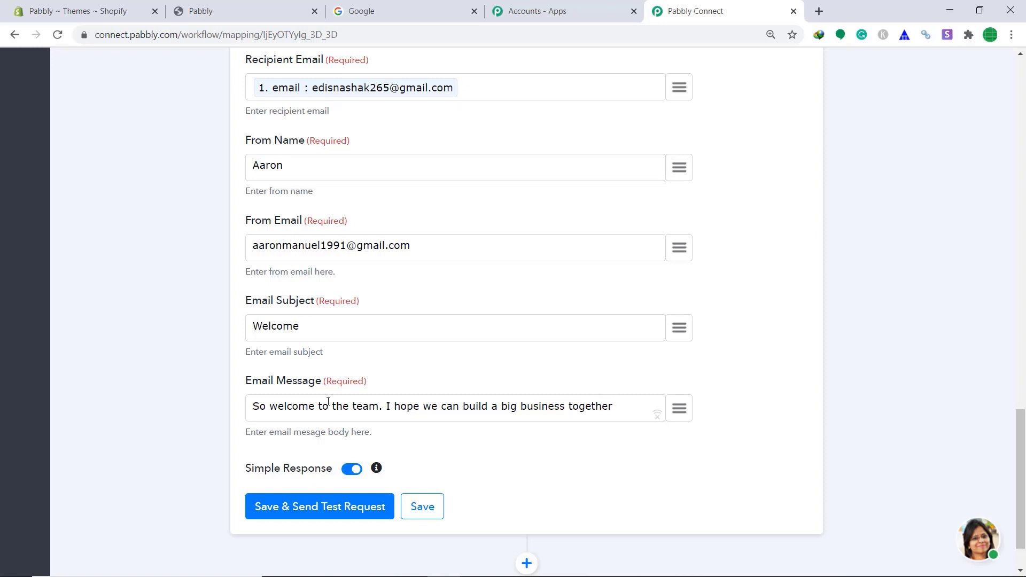
type(". Thanks a")
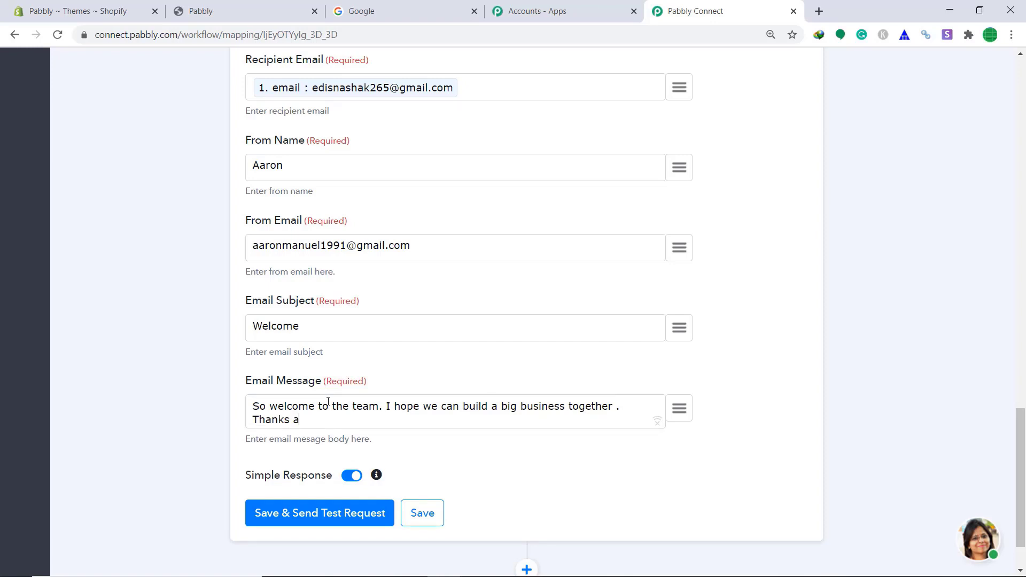
type("gain")
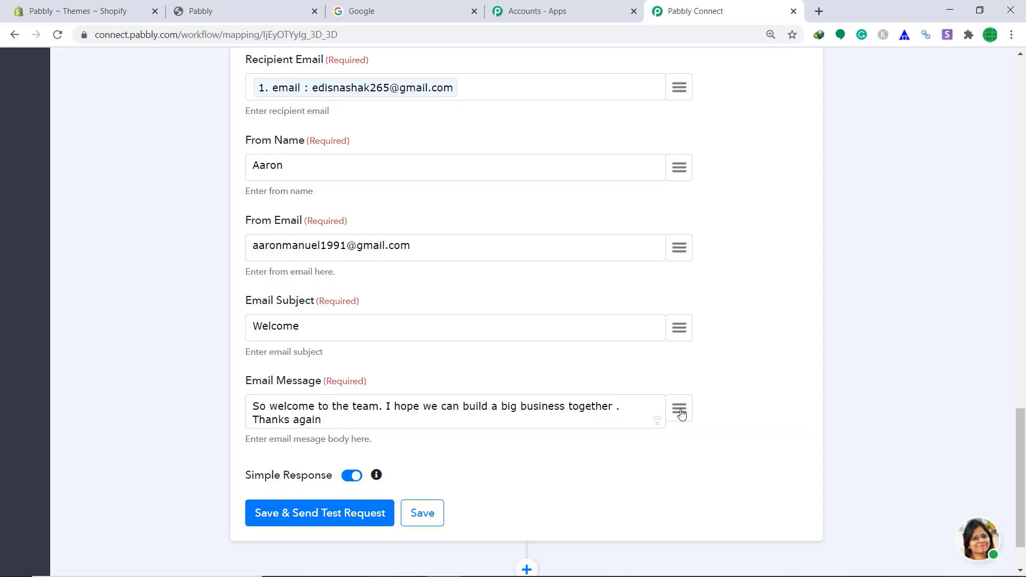
left_click(679, 408)
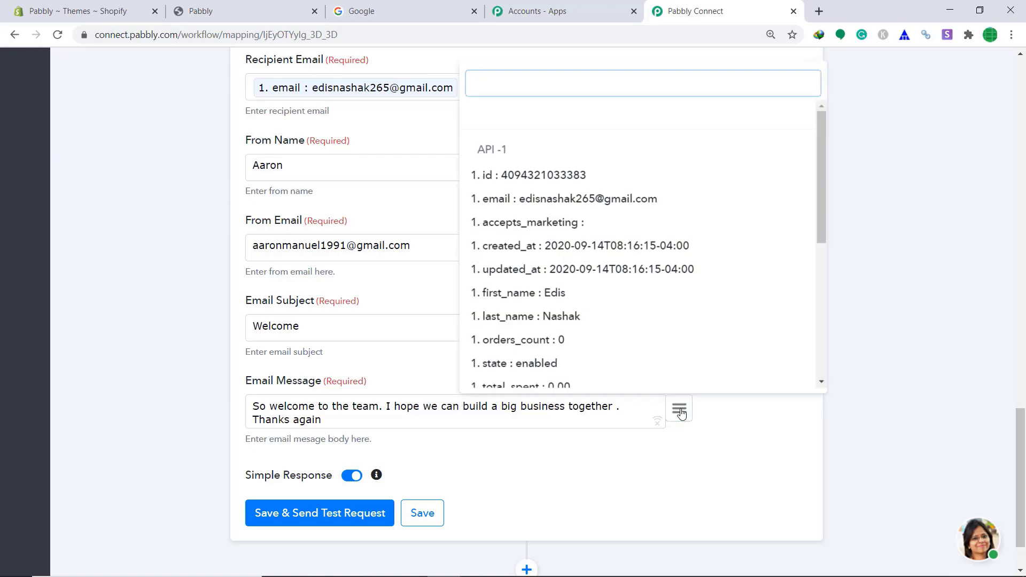
left_click(524, 293)
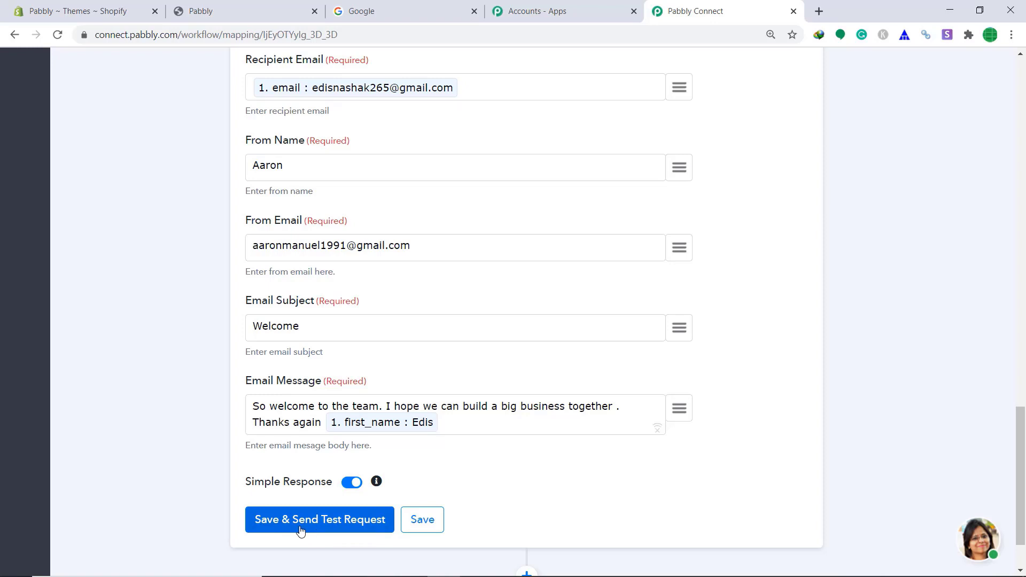
Save the Gmail action, send a test request, and check the response labelled SENT
left_click(319, 519)
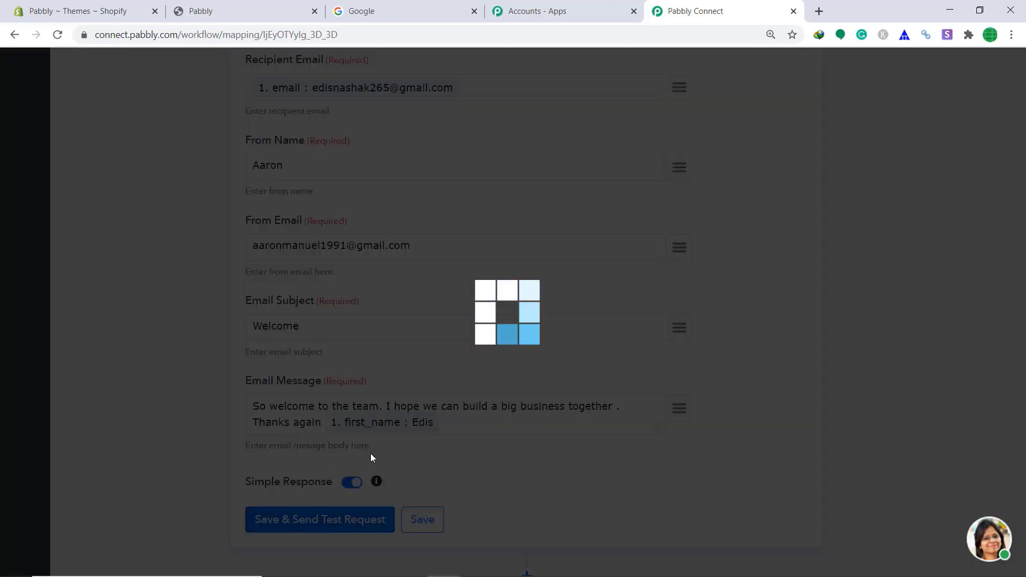
left_click(320, 519)
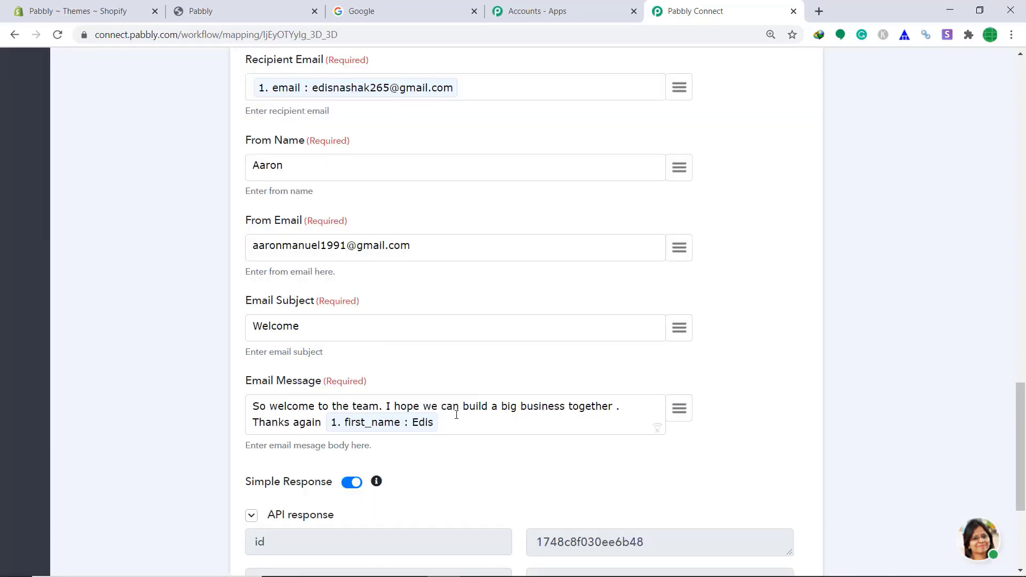
scroll("down", 3)
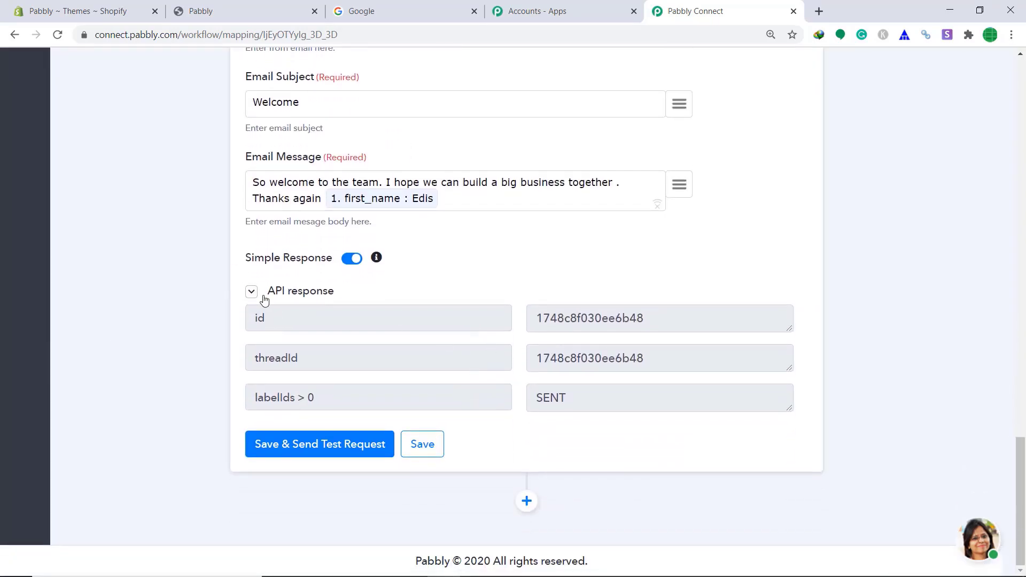
mouse_move(555, 427)
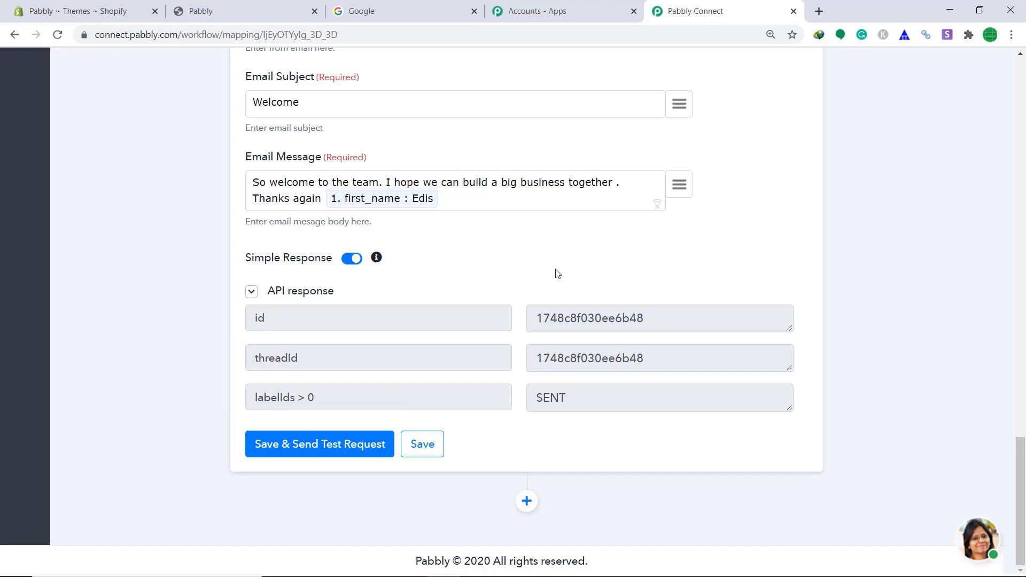
mouse_move(224, 365)
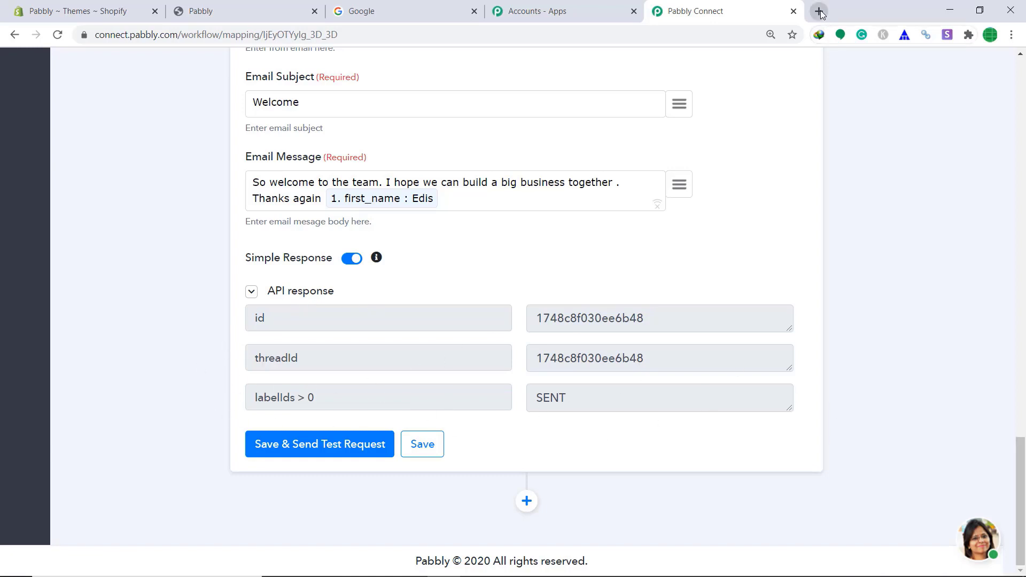
In a new Chrome tab, switch to the customer's Google account and go to Gmail
left_click(820, 11)
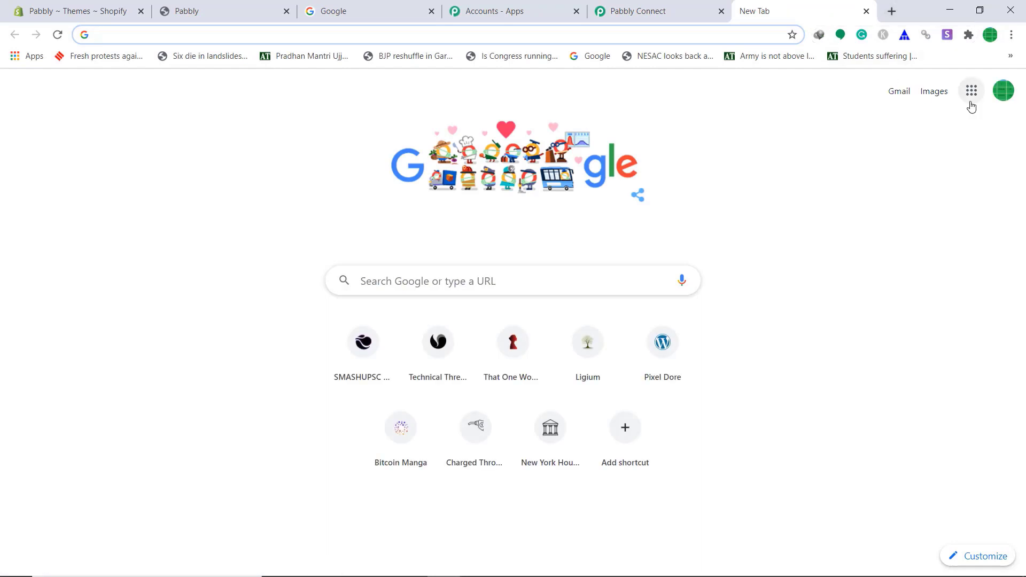
left_click(1003, 91)
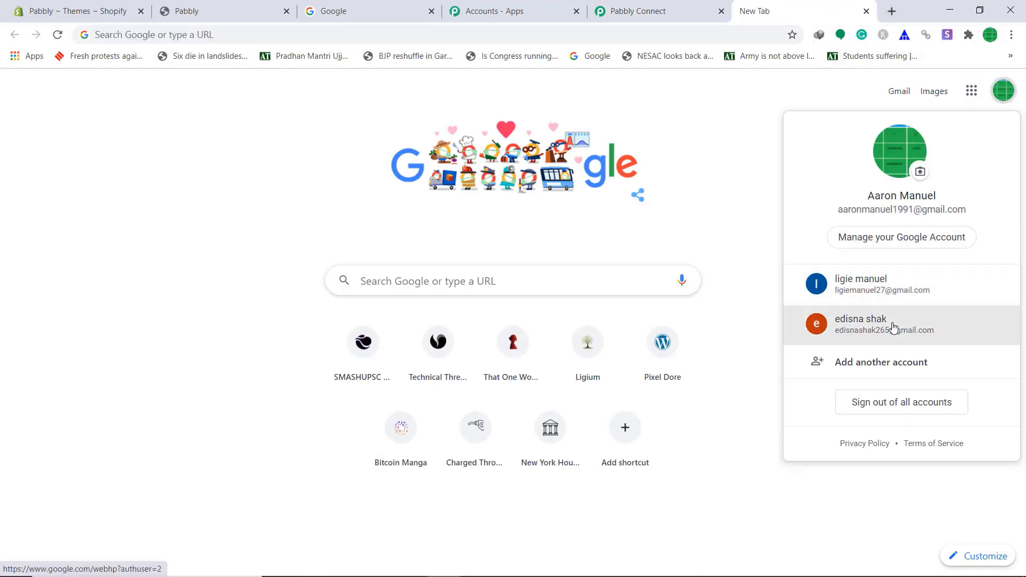
left_click(884, 324)
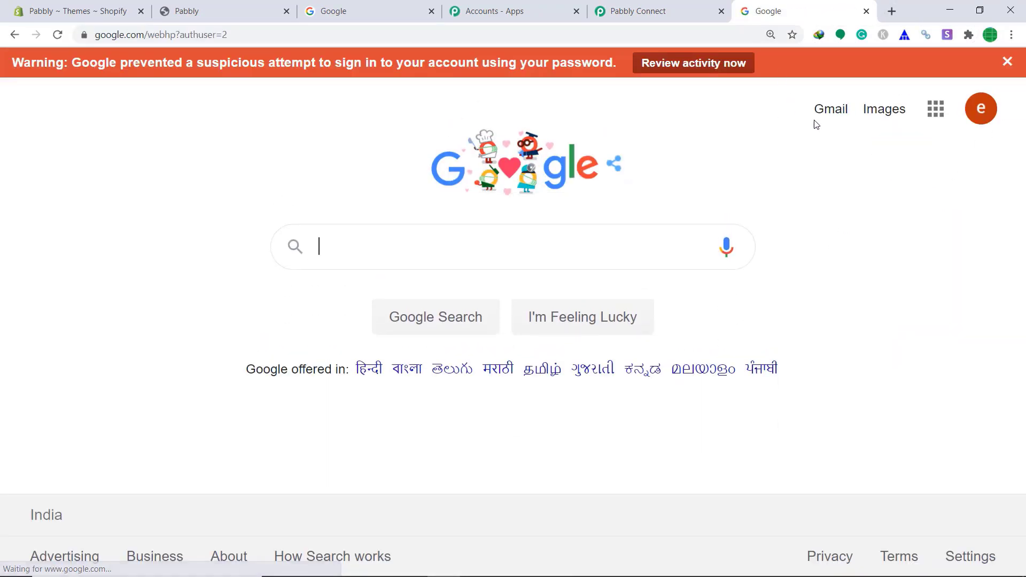
left_click(831, 109)
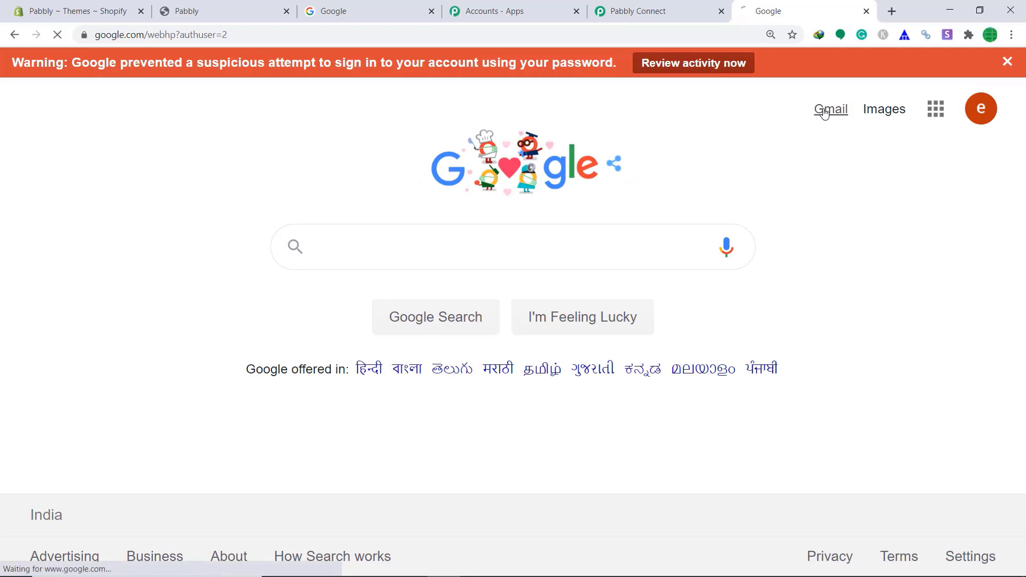
left_click(831, 109)
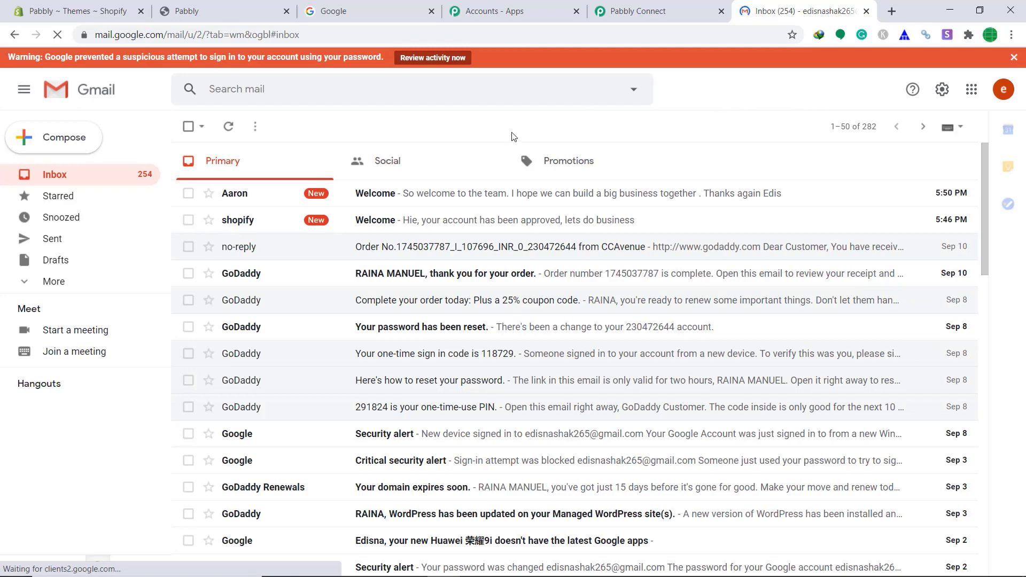
Open the Welcome email at the top of the Primary inbox
left_click(375, 193)
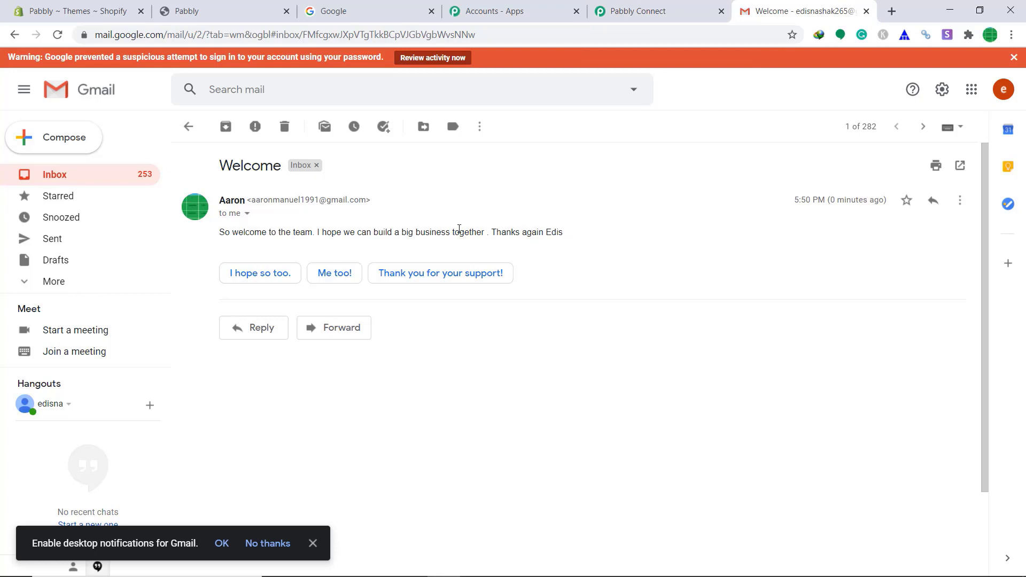
mouse_move(490, 224)
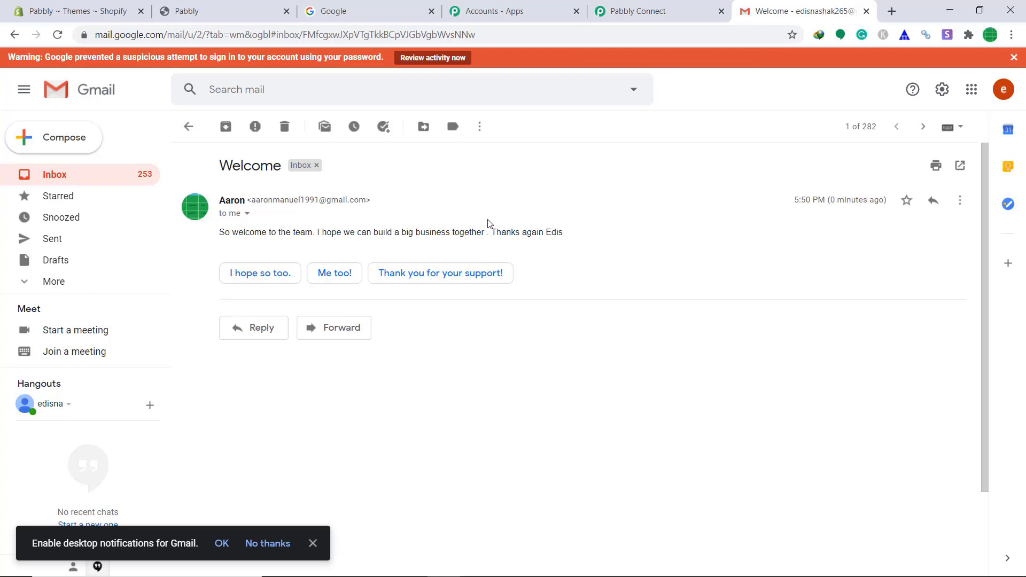